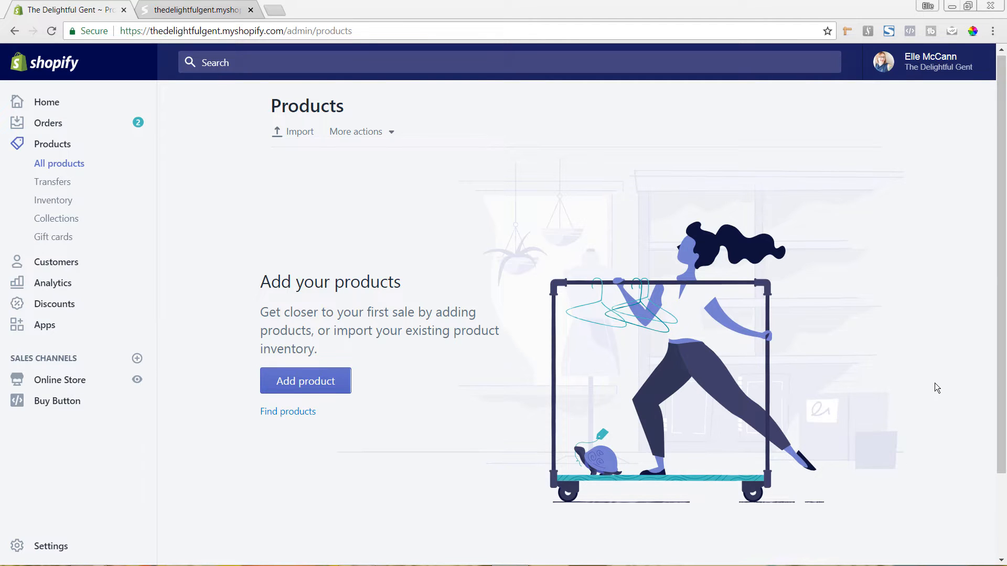
{"action": "mouse_move", "coordinate": [565, 339]}
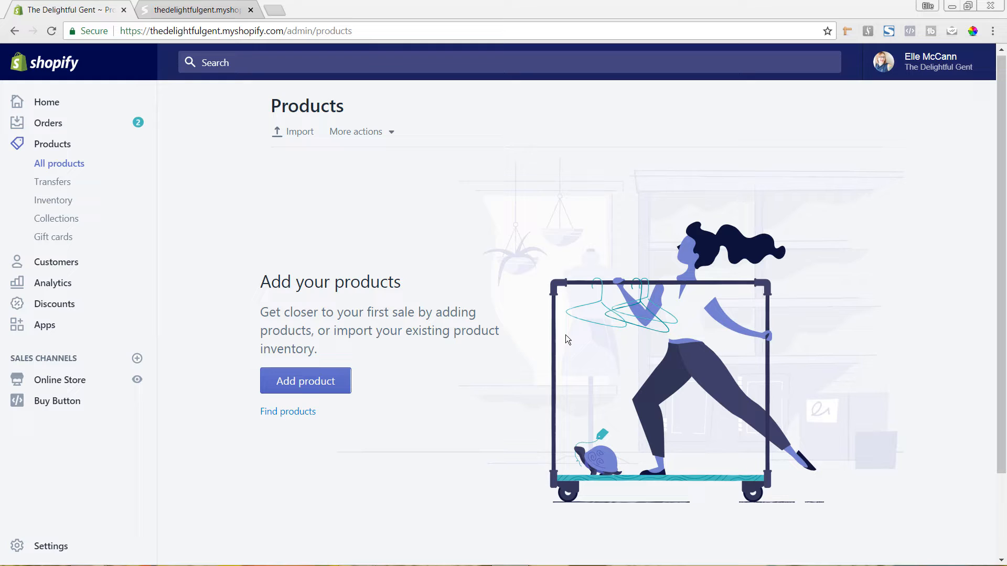
{"action": "mouse_move", "coordinate": [537, 282]}
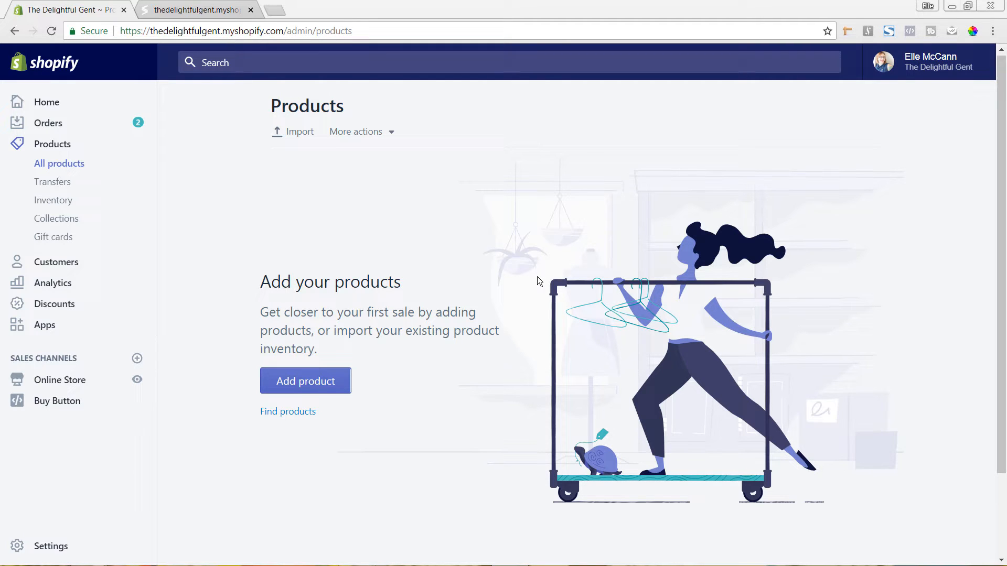
{"action": "mouse_move", "coordinate": [238, 317]}
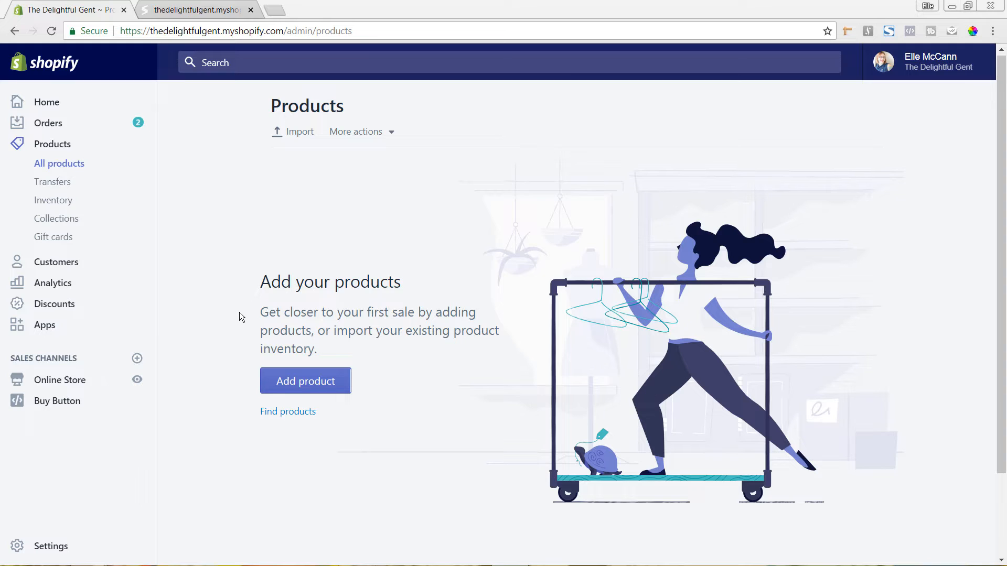
{"action": "mouse_move", "coordinate": [145, 334]}
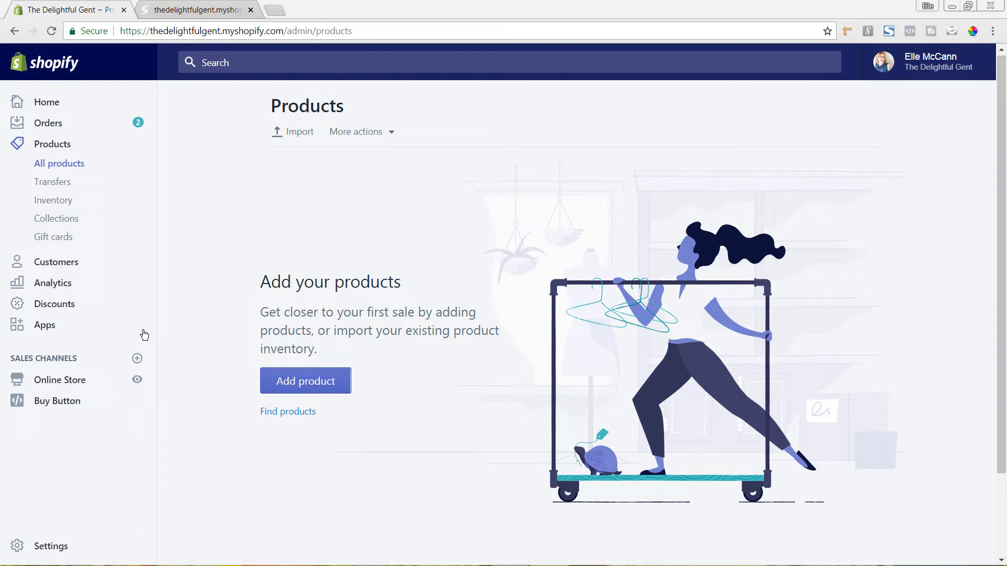
{"action": "mouse_move", "coordinate": [44, 327]}
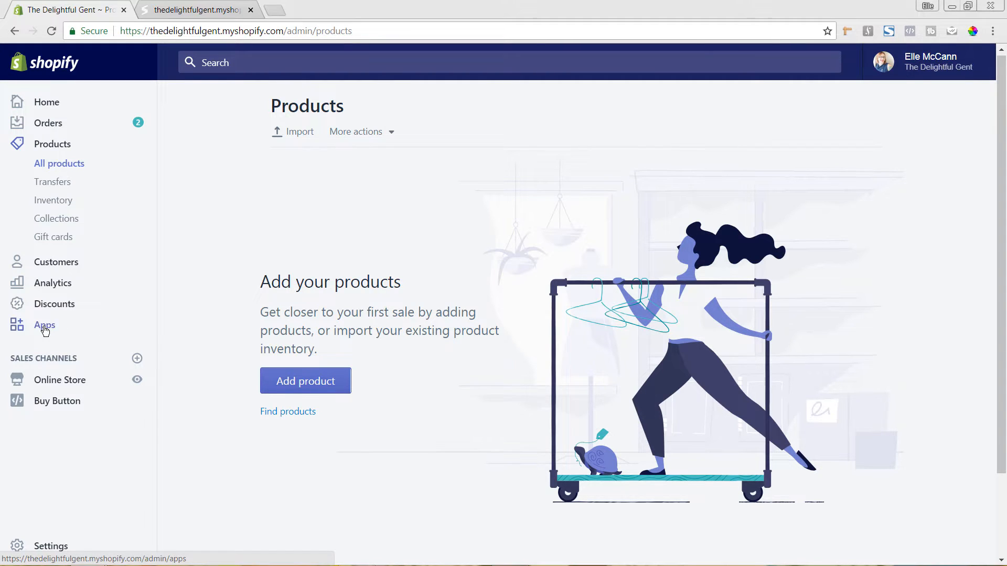
Go from the admin's installed apps list to the Shopify App Store in a new tab.
{"action": "left_click", "coordinate": [44, 325]}
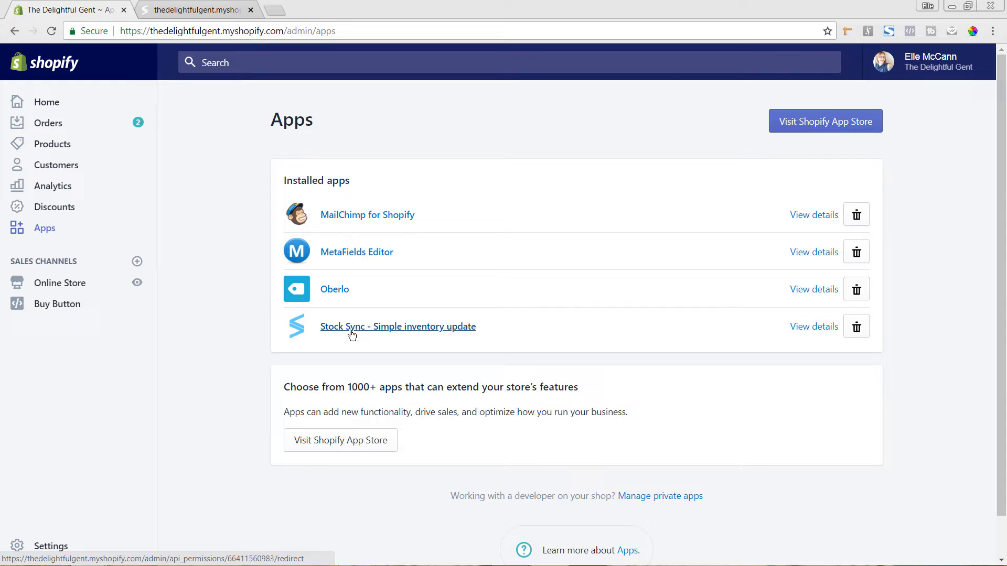
{"action": "mouse_move", "coordinate": [758, 121]}
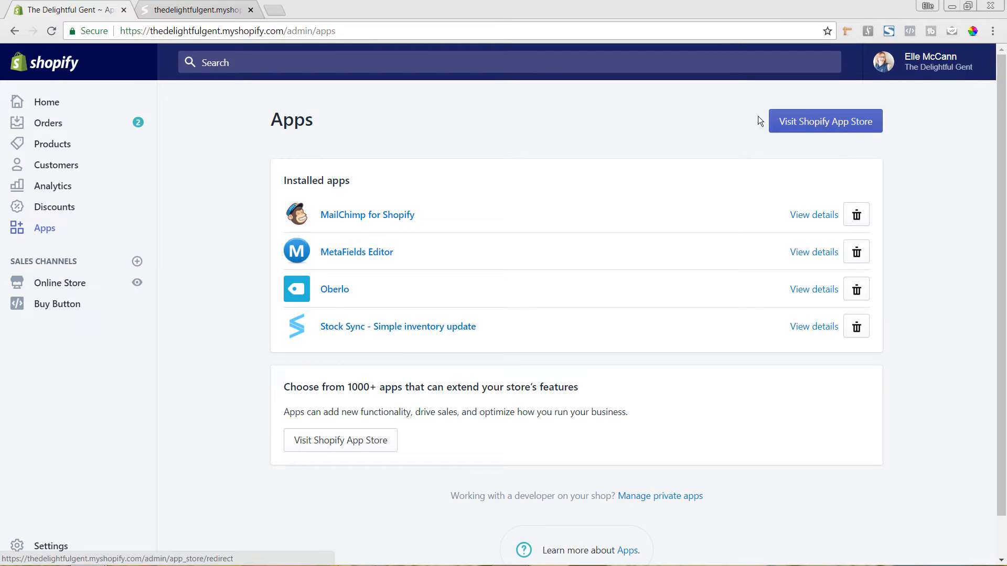
{"action": "left_click", "coordinate": [825, 120]}
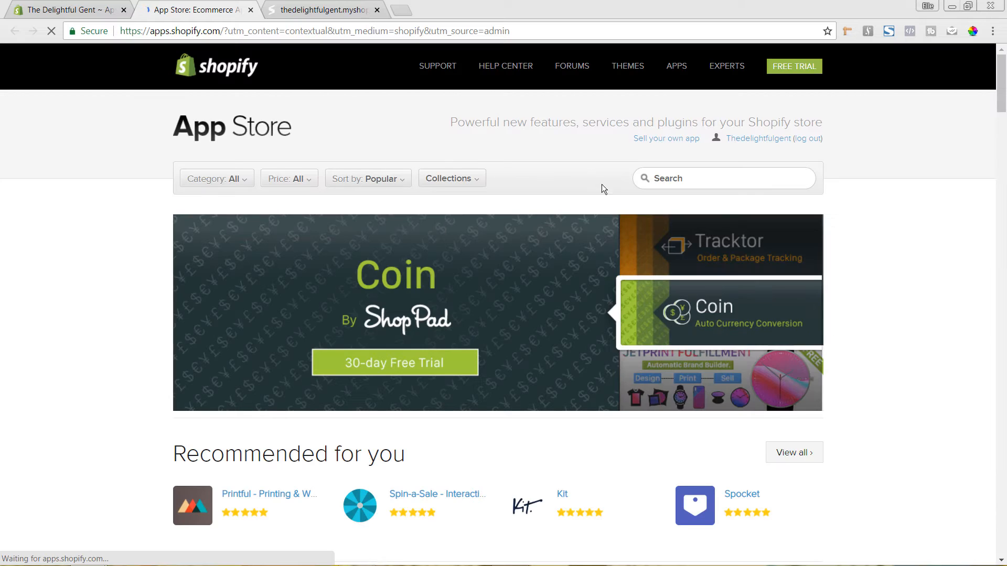
Search the App Store for 'stock' and open the Stock Sync - Simple inventory update listing.
{"action": "left_click", "coordinate": [723, 178]}
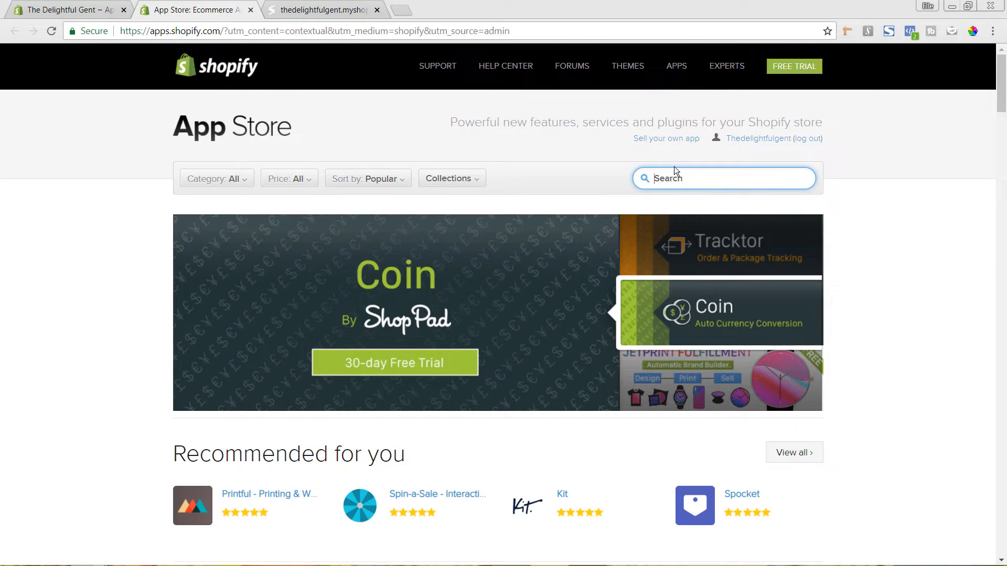
{"action": "type", "text": "stock"}
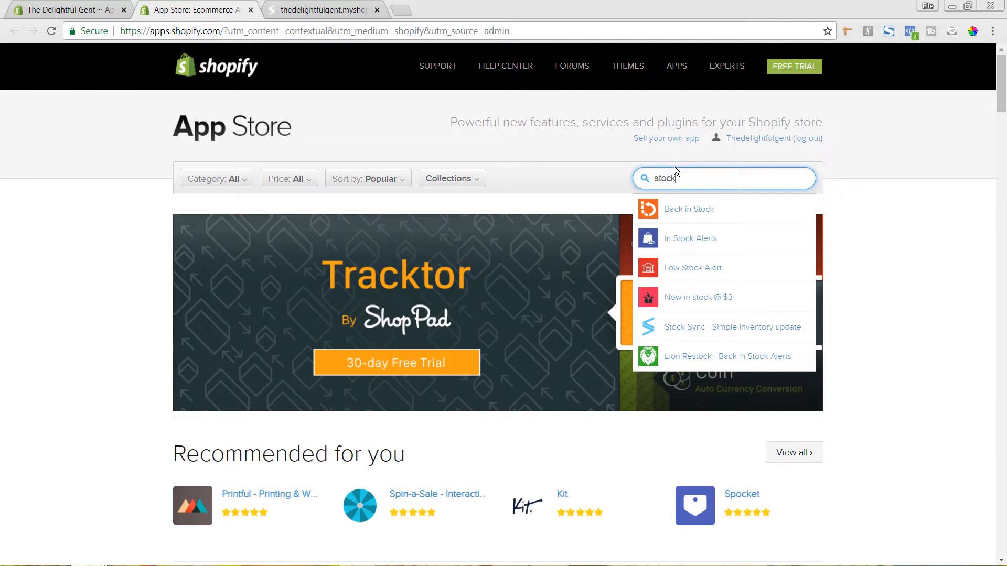
{"action": "left_click", "coordinate": [732, 327]}
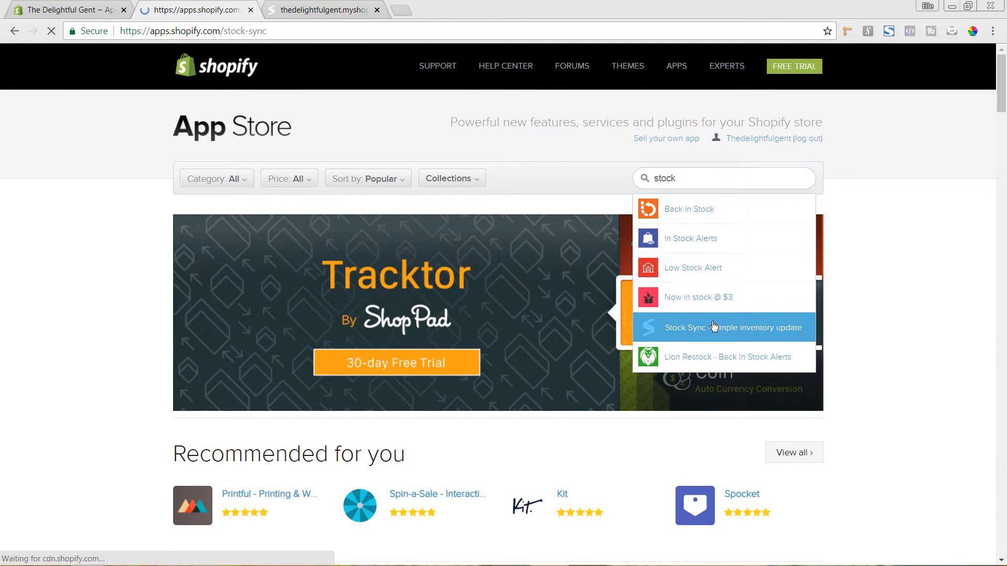
{"action": "left_click", "coordinate": [731, 328]}
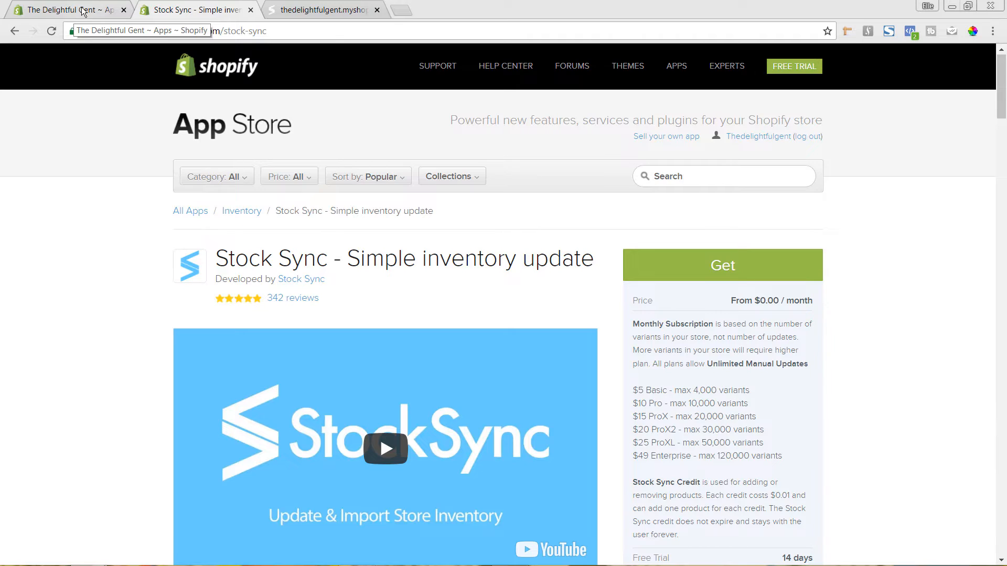
Launch Stock Sync from the store's installed apps and start Setup New Feed.
{"action": "left_click", "coordinate": [64, 10]}
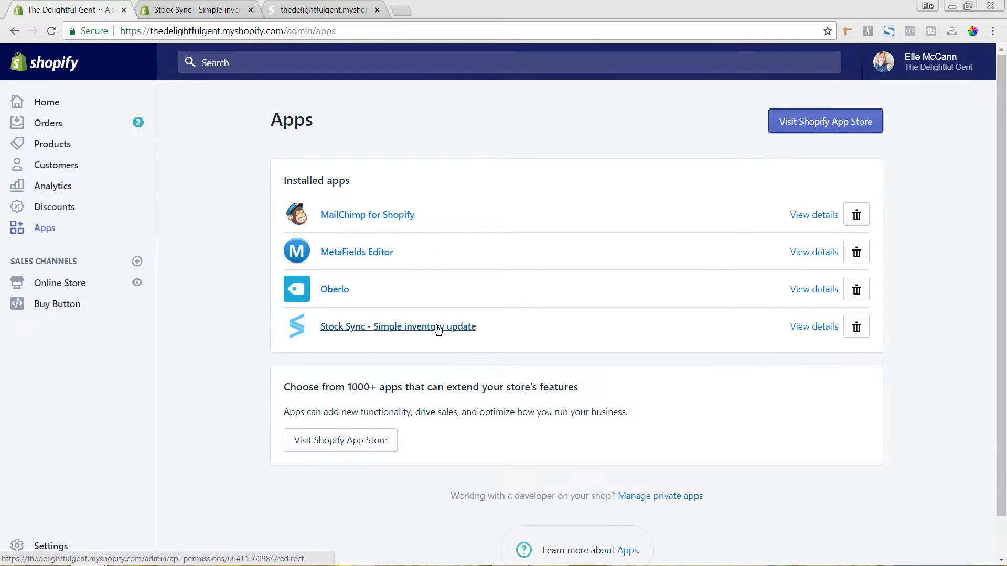
{"action": "left_click", "coordinate": [398, 326]}
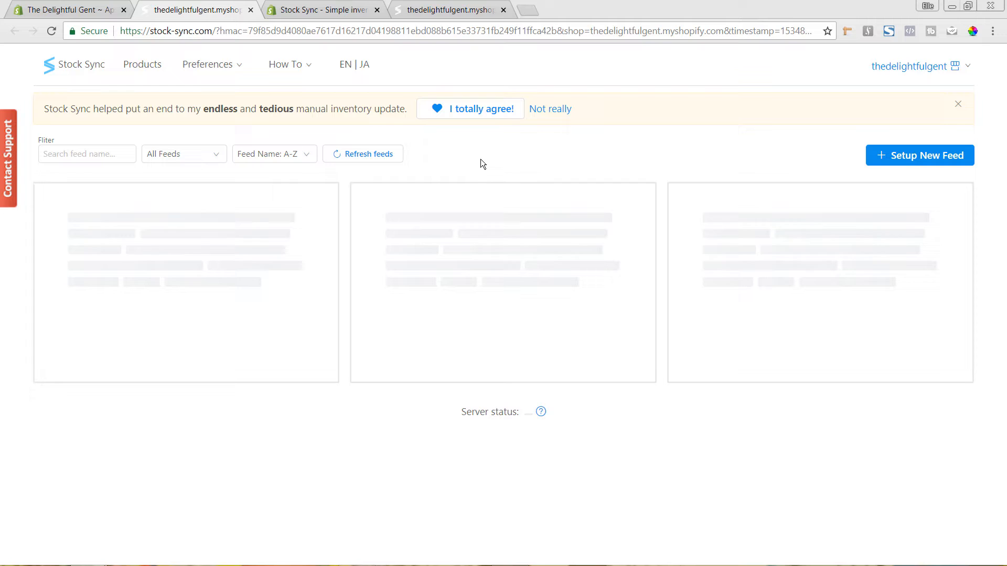
{"action": "mouse_move", "coordinate": [607, 174]}
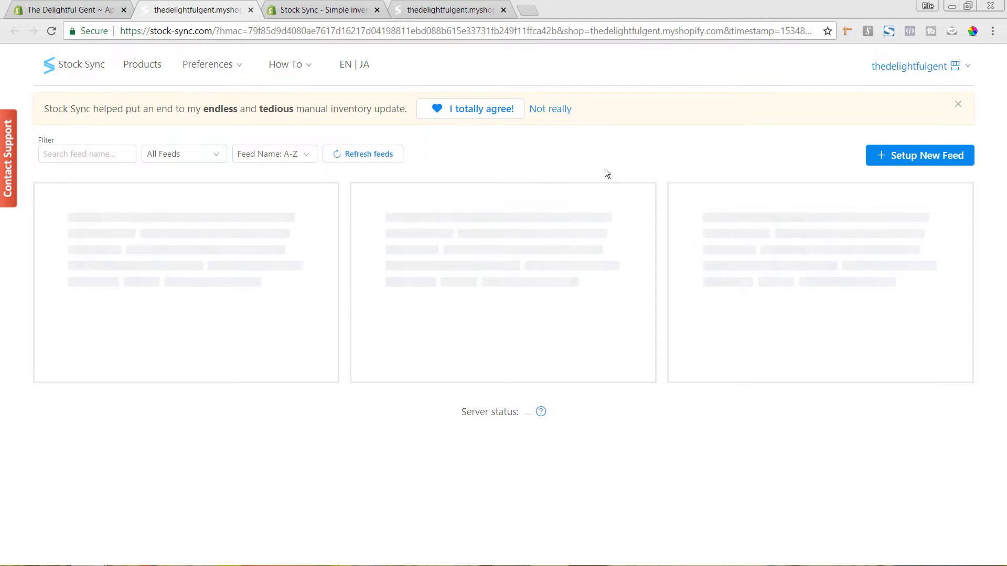
{"action": "mouse_move", "coordinate": [919, 155]}
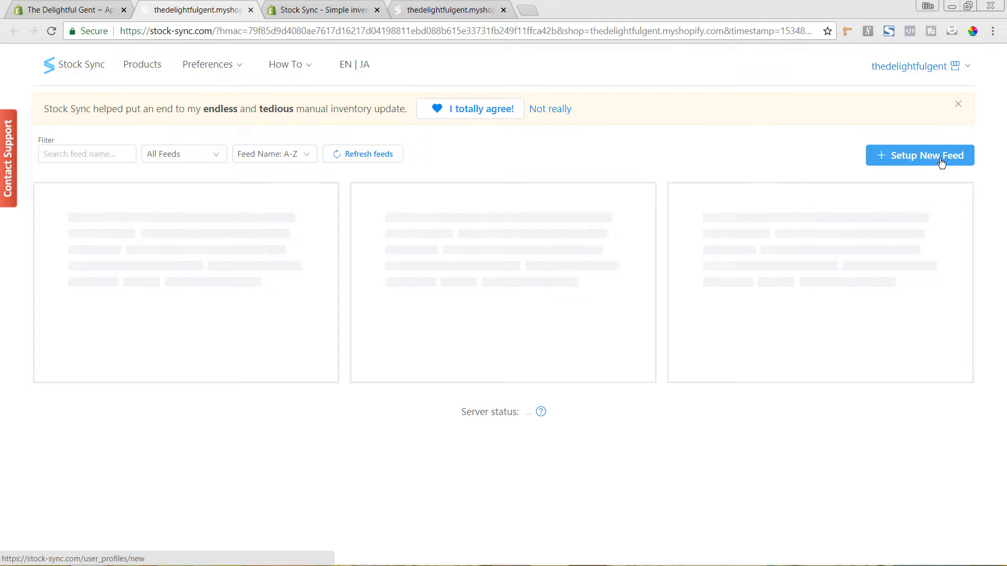
{"action": "left_click", "coordinate": [919, 155]}
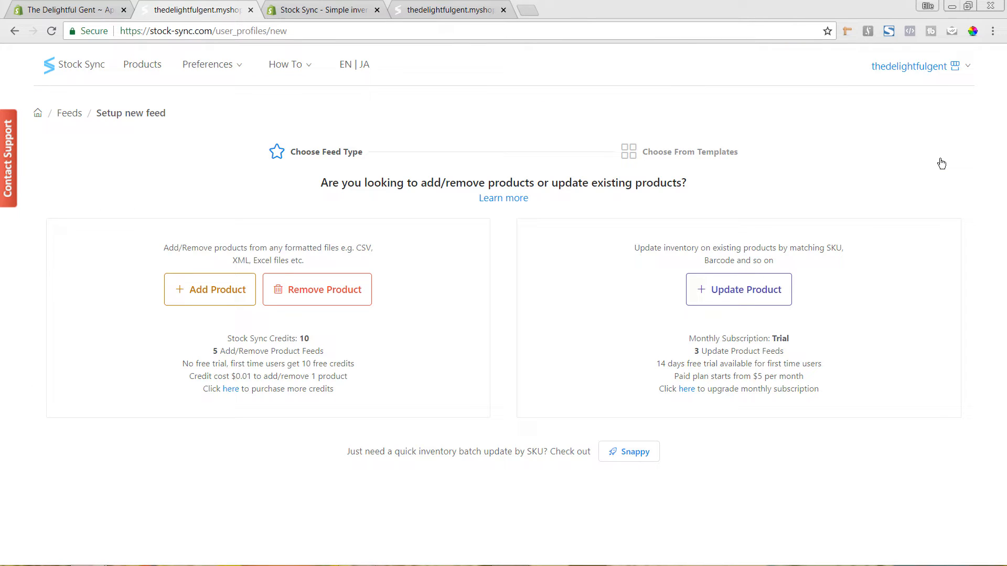
{"action": "mouse_move", "coordinate": [622, 256]}
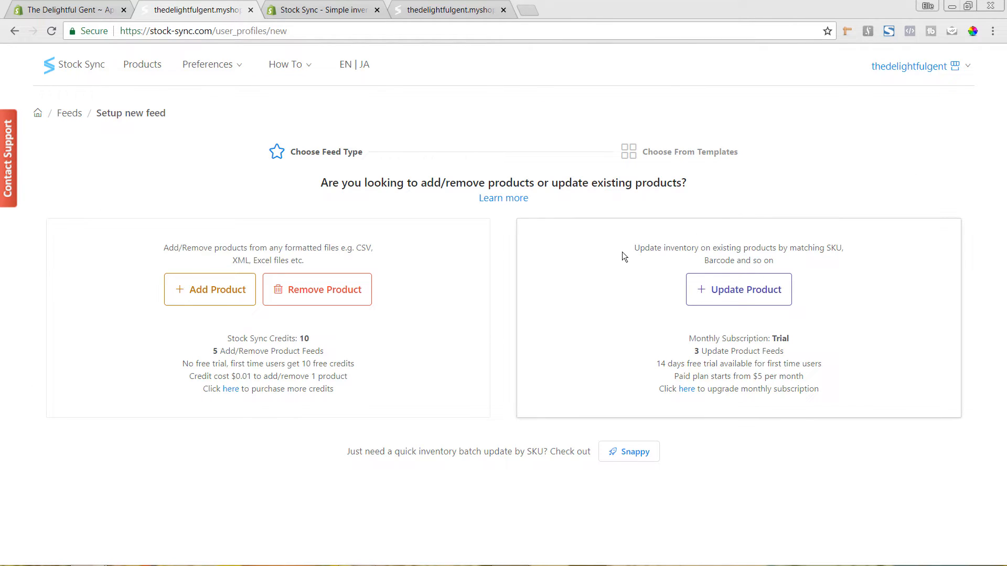
{"action": "mouse_move", "coordinate": [422, 268]}
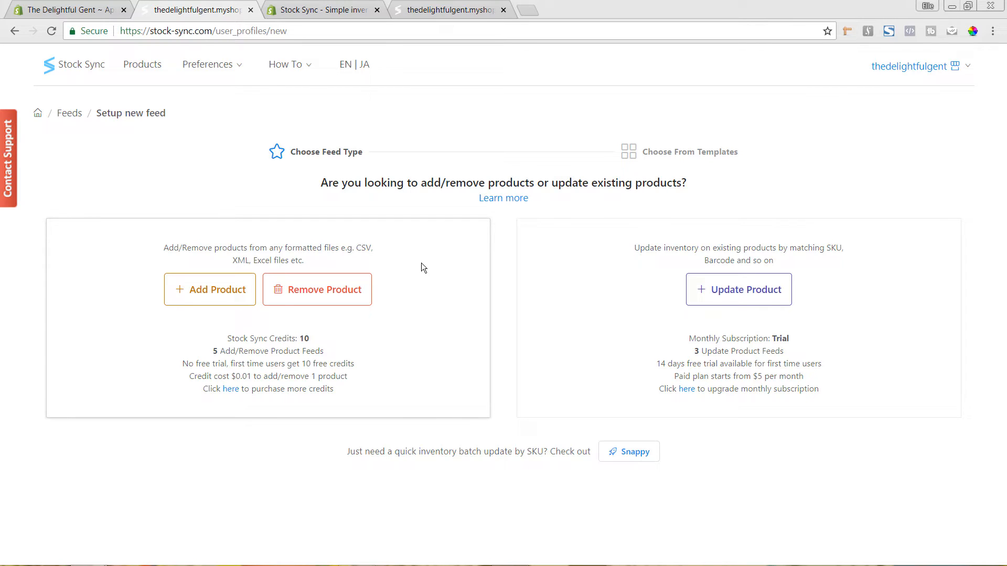
{"action": "mouse_move", "coordinate": [611, 332]}
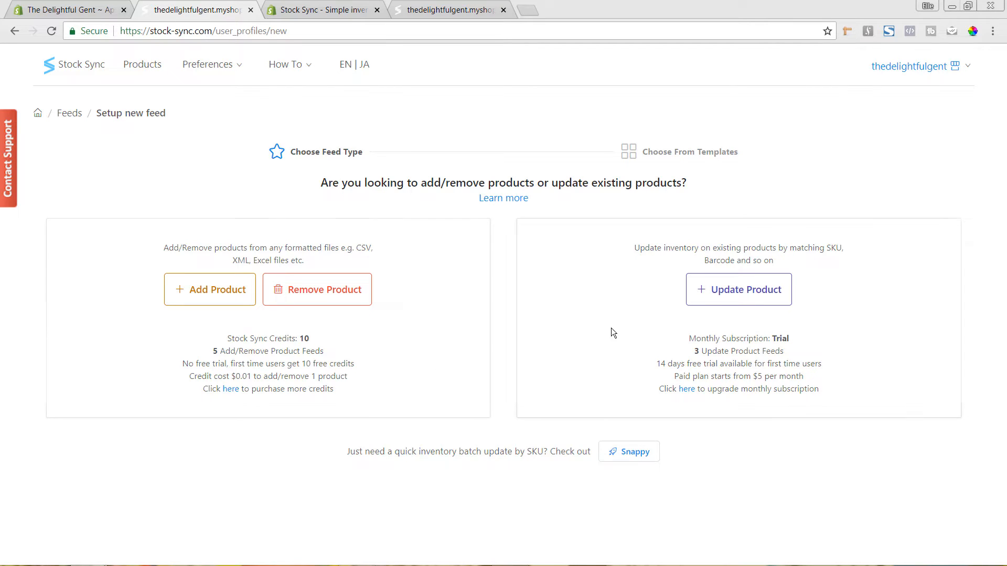
{"action": "mouse_move", "coordinate": [615, 374]}
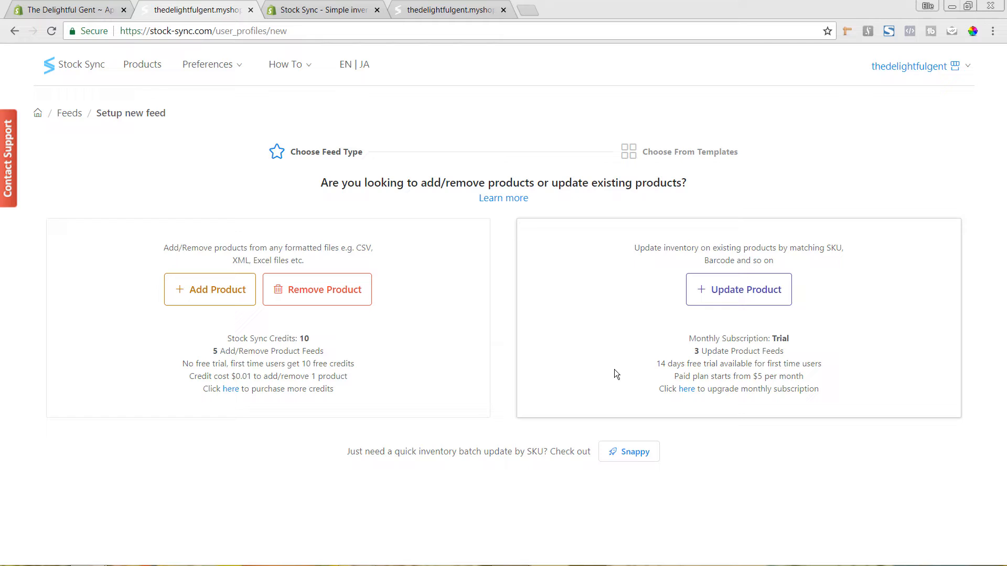
{"action": "mouse_move", "coordinate": [238, 374]}
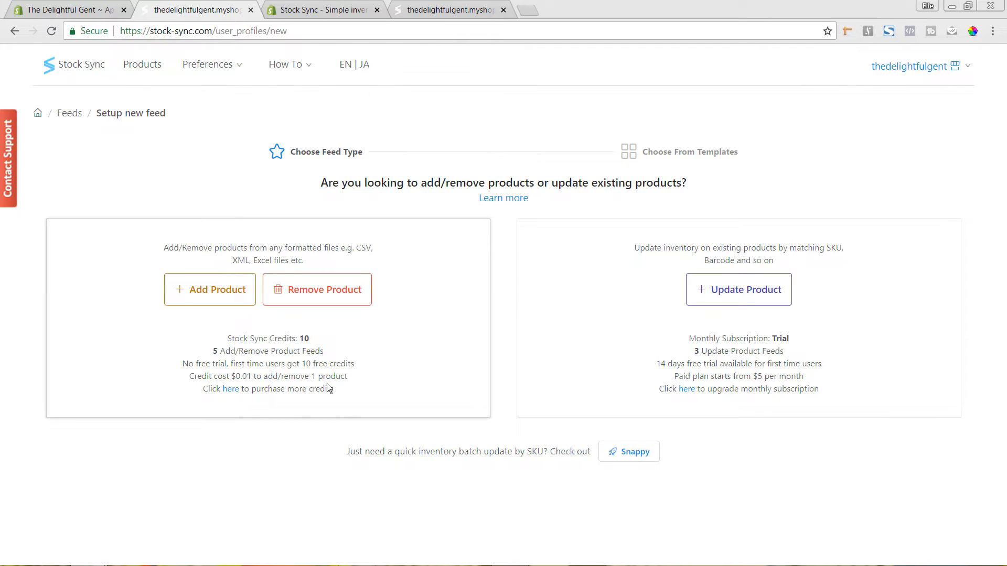
{"action": "mouse_move", "coordinate": [231, 389]}
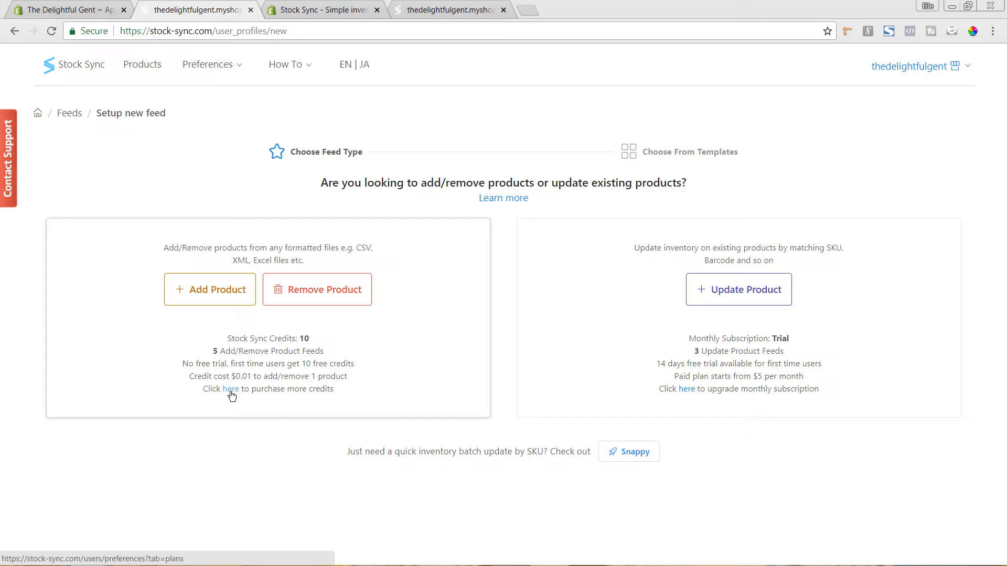
{"action": "left_click", "coordinate": [229, 388]}
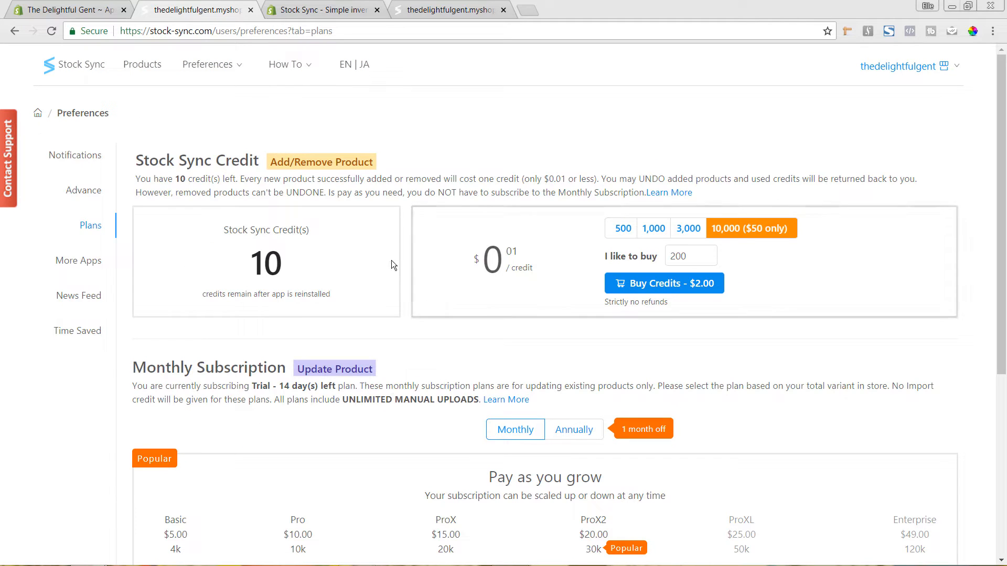
{"action": "mouse_move", "coordinate": [591, 285]}
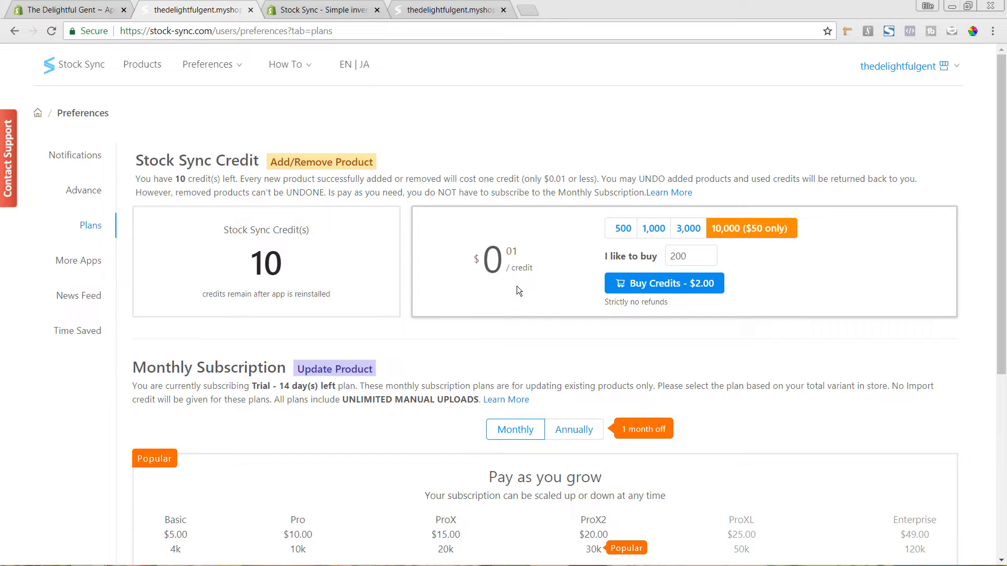
{"action": "scroll", "scroll_direction": "up", "scroll_amount": 3}
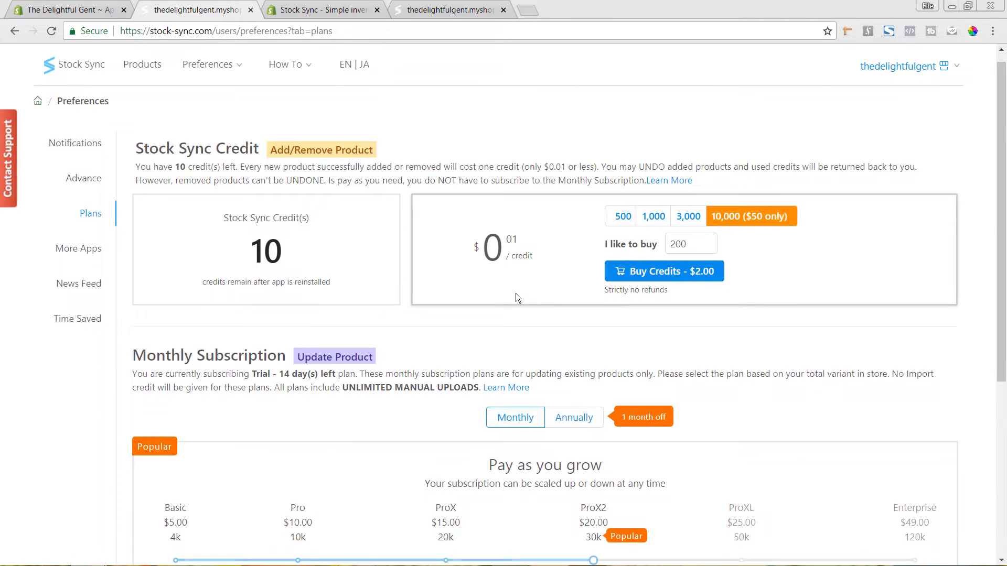
{"action": "scroll", "scroll_direction": "down", "scroll_amount": 3}
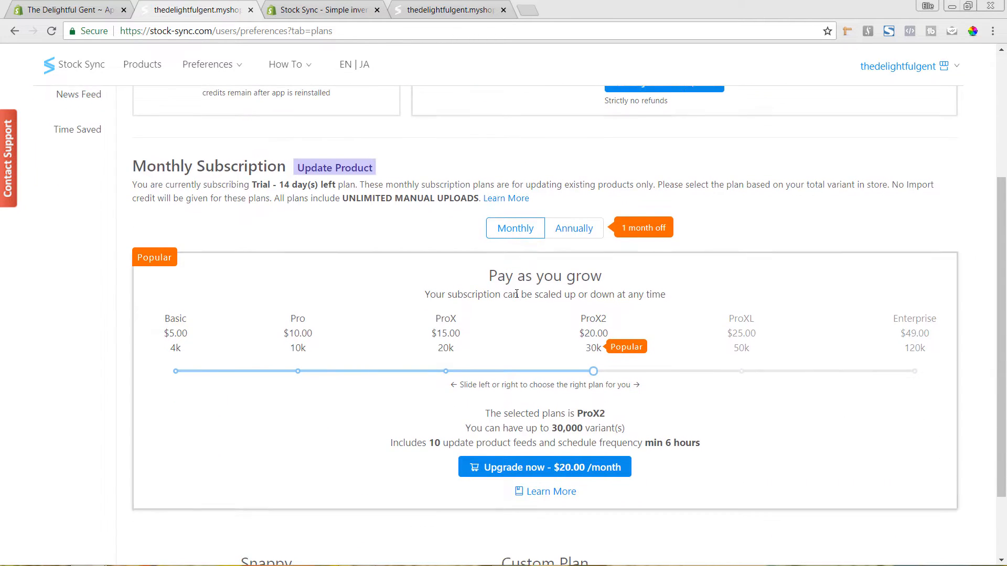
{"action": "scroll", "scroll_direction": "down", "scroll_amount": 3}
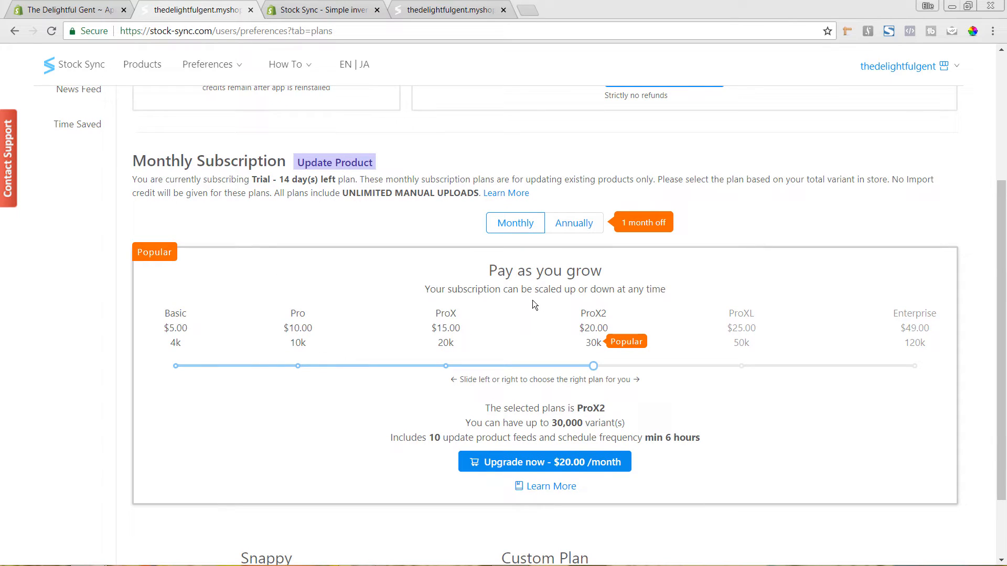
{"action": "mouse_move", "coordinate": [364, 239]}
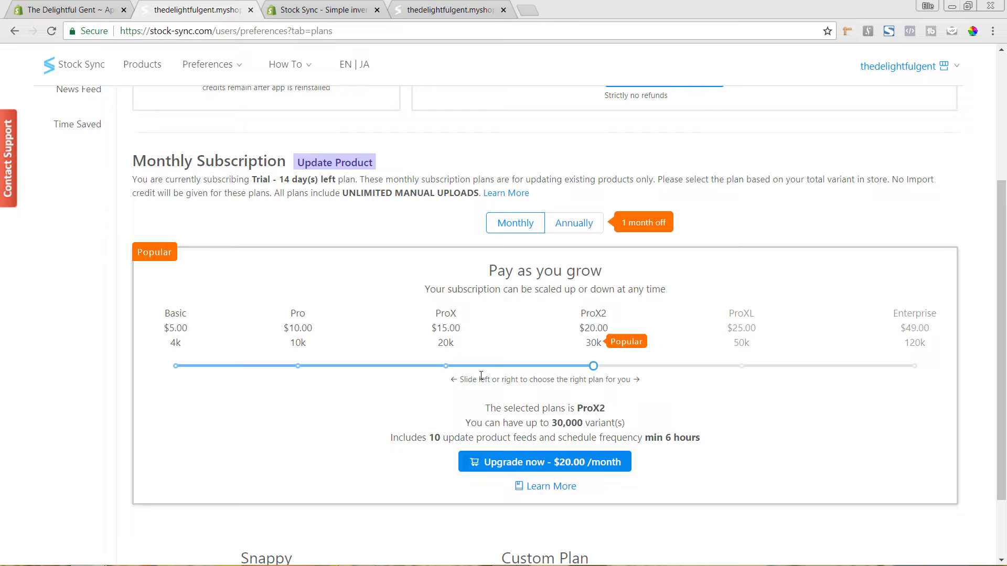
{"action": "mouse_move", "coordinate": [469, 353]}
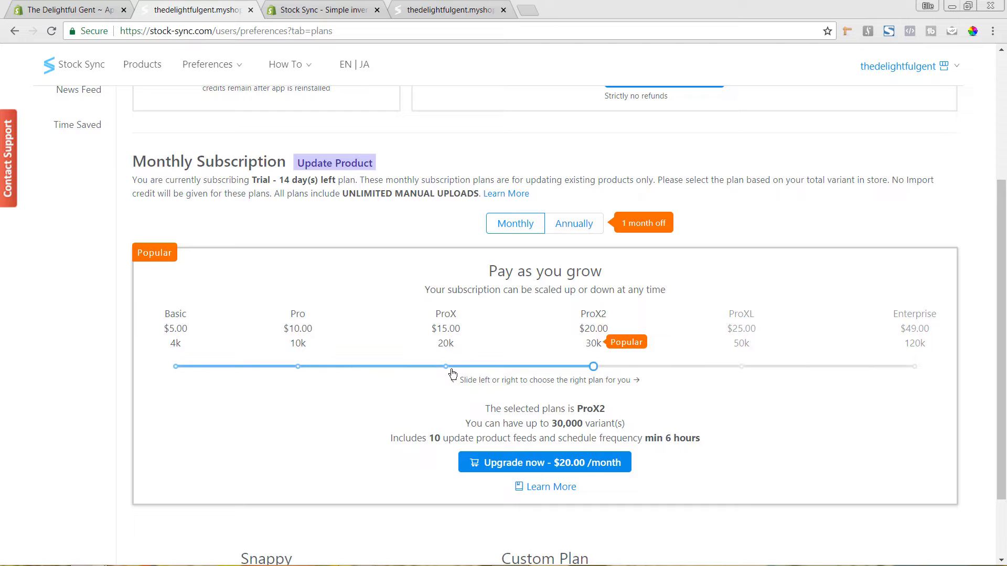
{"action": "mouse_move", "coordinate": [447, 373]}
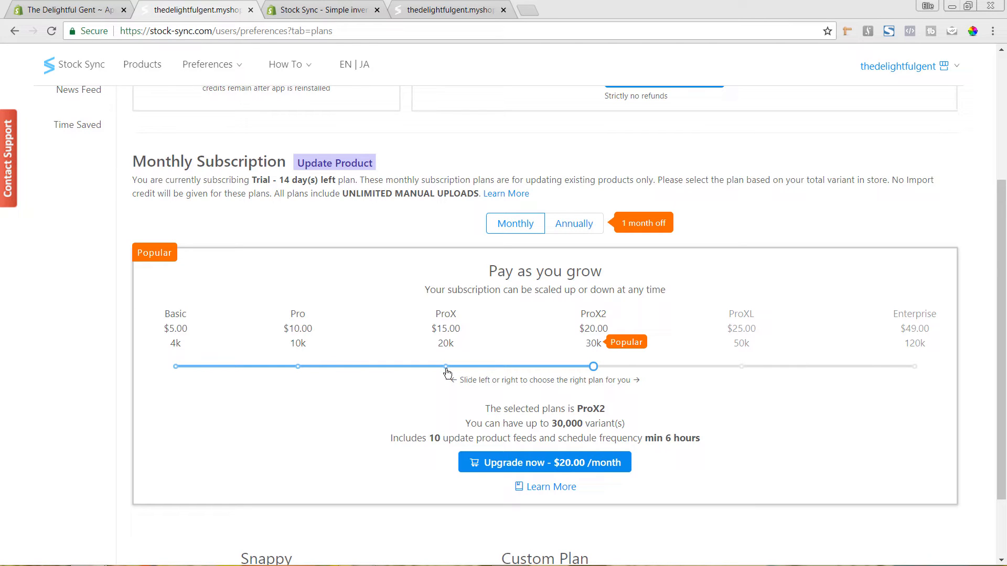
{"action": "mouse_move", "coordinate": [329, 339]}
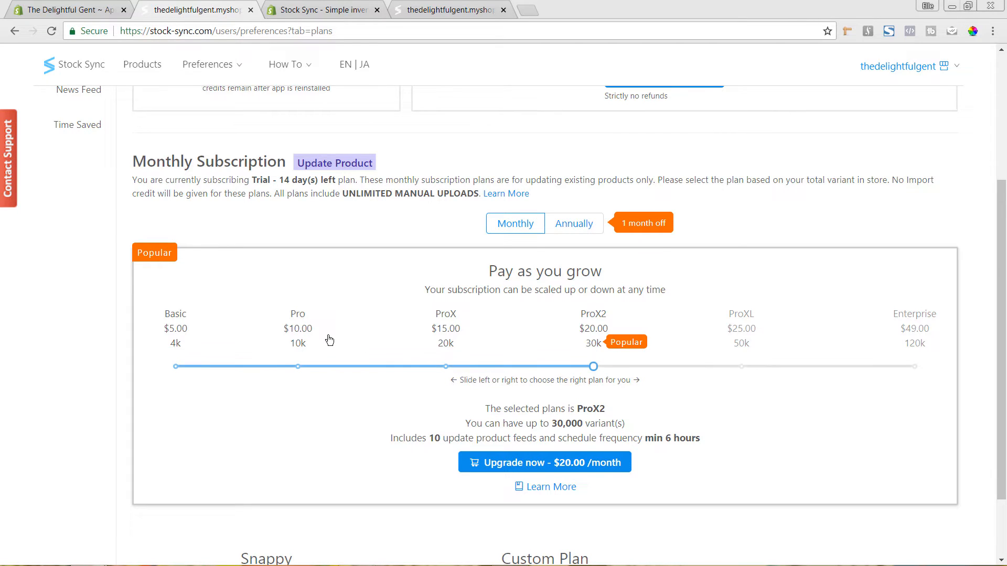
{"action": "scroll", "scroll_direction": "up", "scroll_amount": 3}
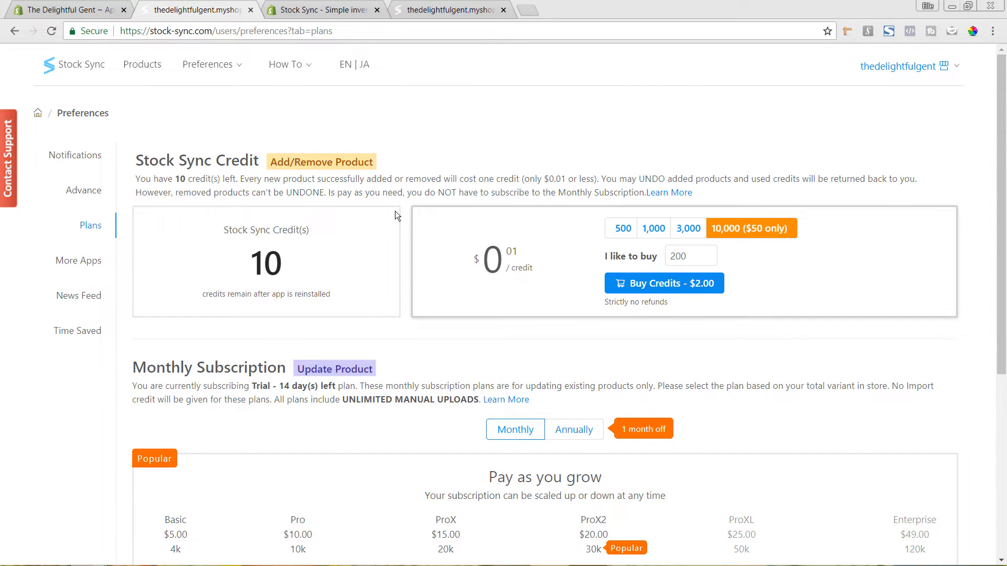
{"action": "mouse_move", "coordinate": [297, 130]}
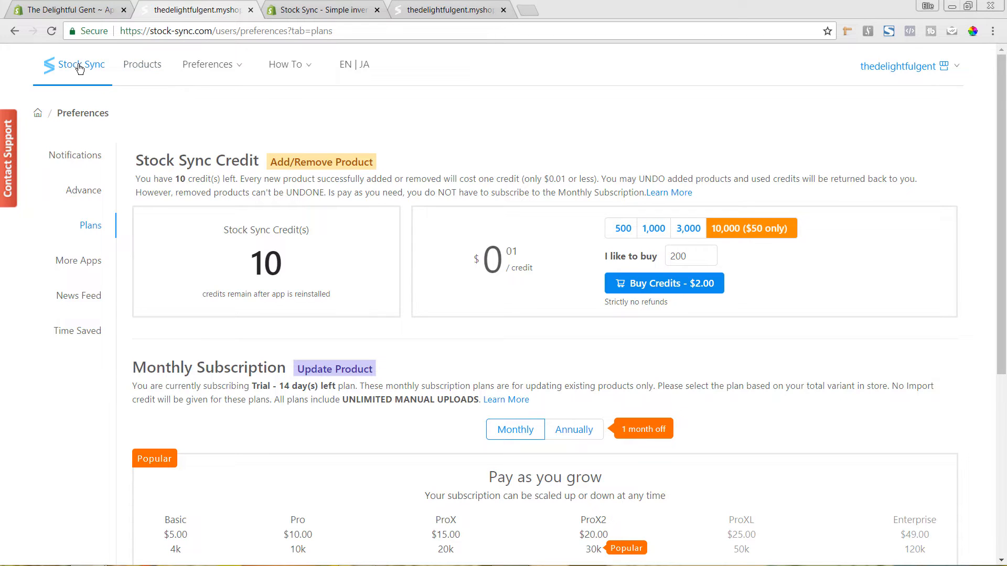
Start a new Add Product feed from scratch, without a template.
{"action": "left_click", "coordinate": [75, 64]}
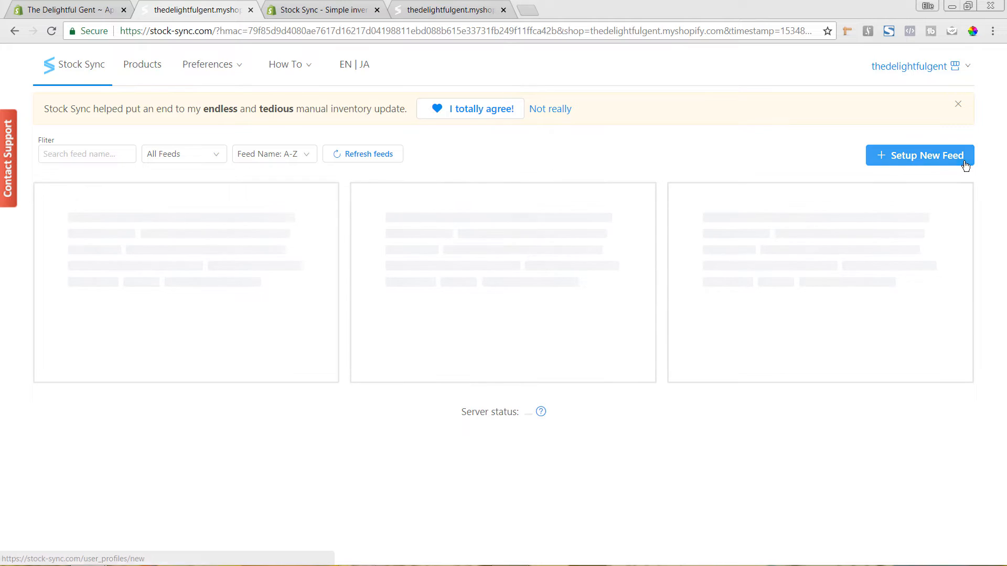
{"action": "left_click", "coordinate": [920, 155]}
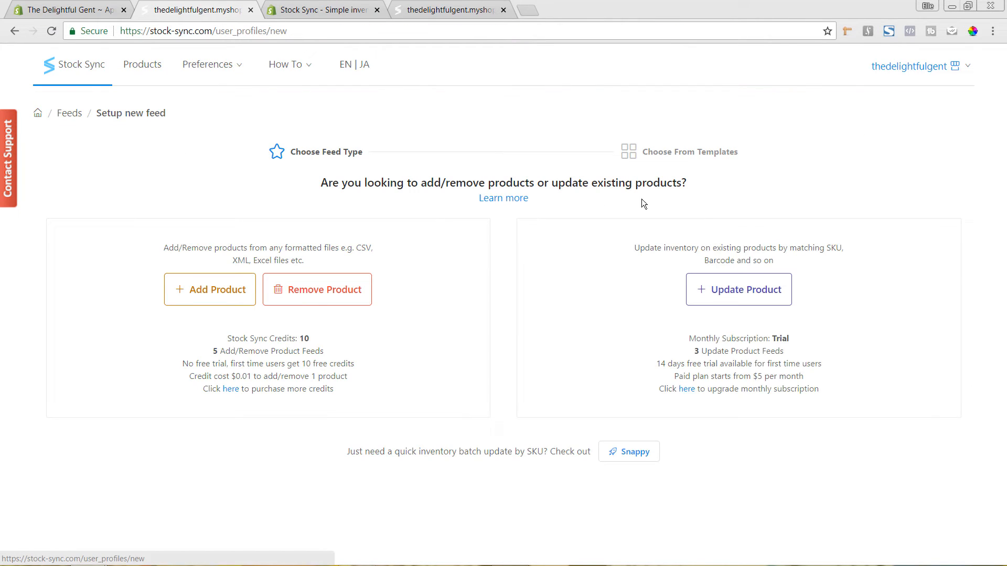
{"action": "mouse_move", "coordinate": [209, 289]}
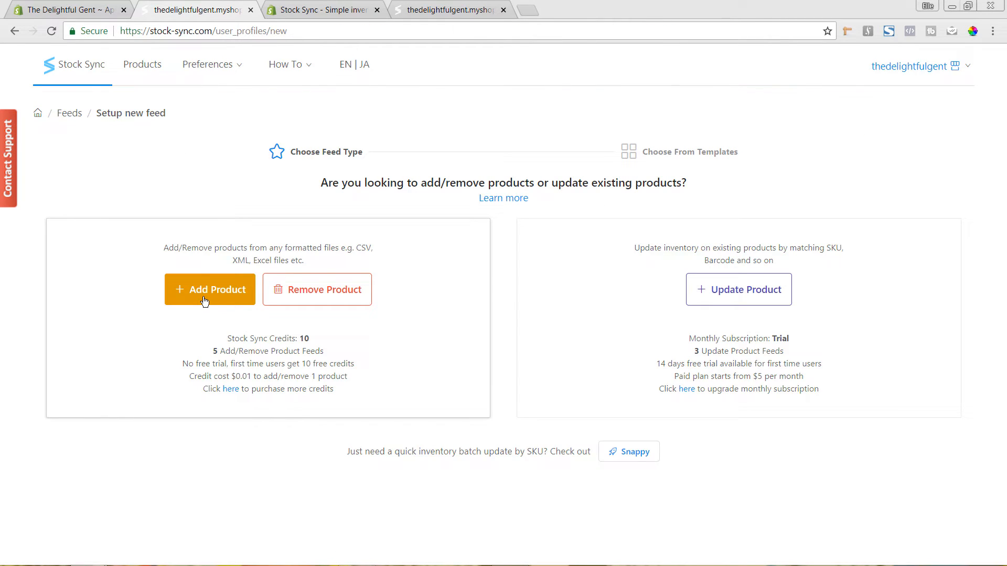
{"action": "left_click", "coordinate": [209, 290]}
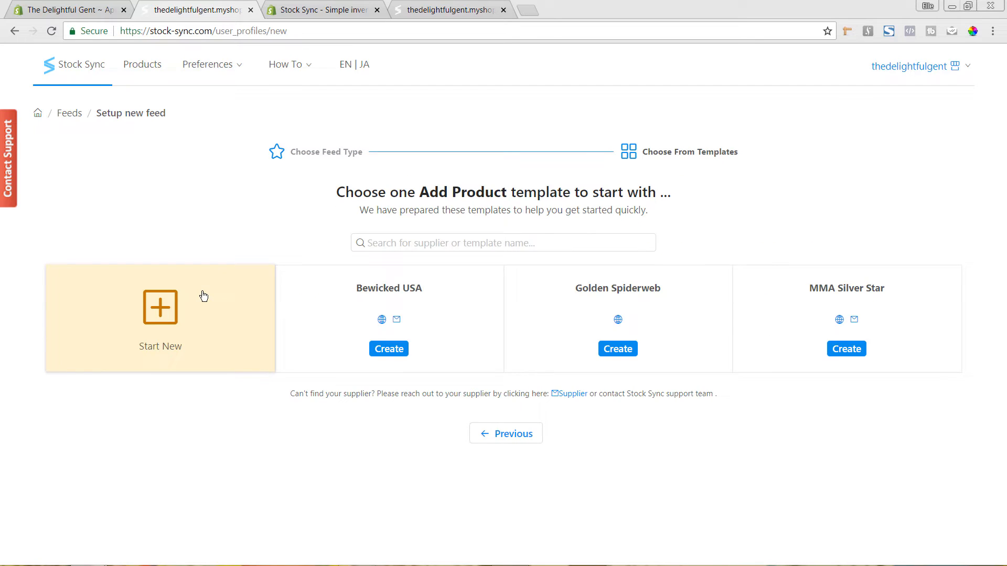
{"action": "mouse_move", "coordinate": [257, 295]}
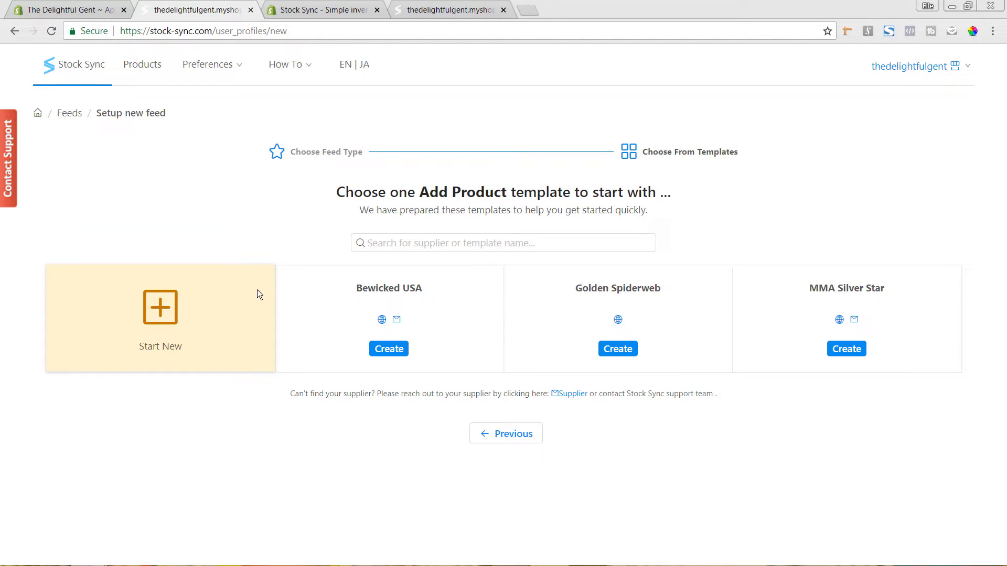
{"action": "mouse_move", "coordinate": [781, 339]}
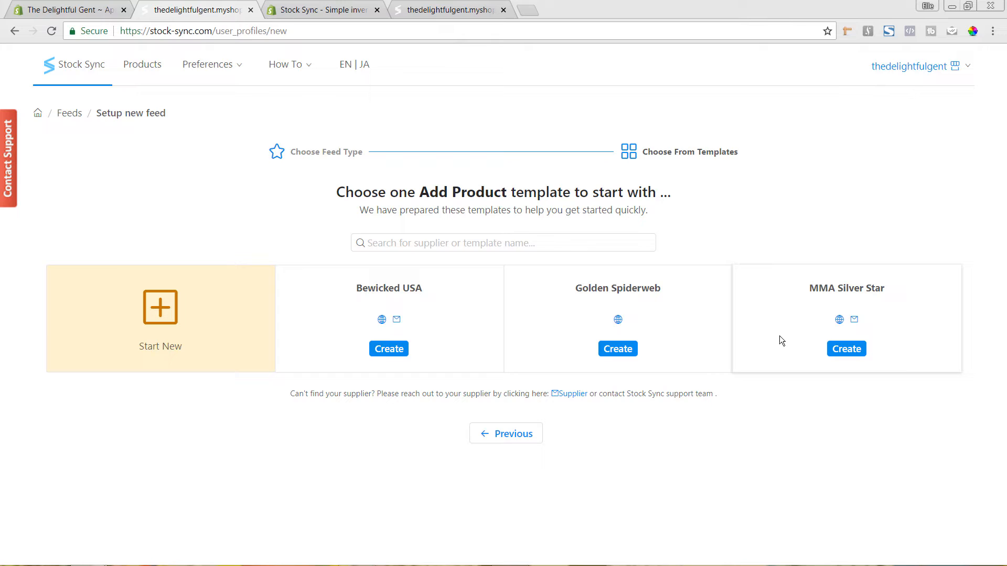
{"action": "mouse_move", "coordinate": [736, 323]}
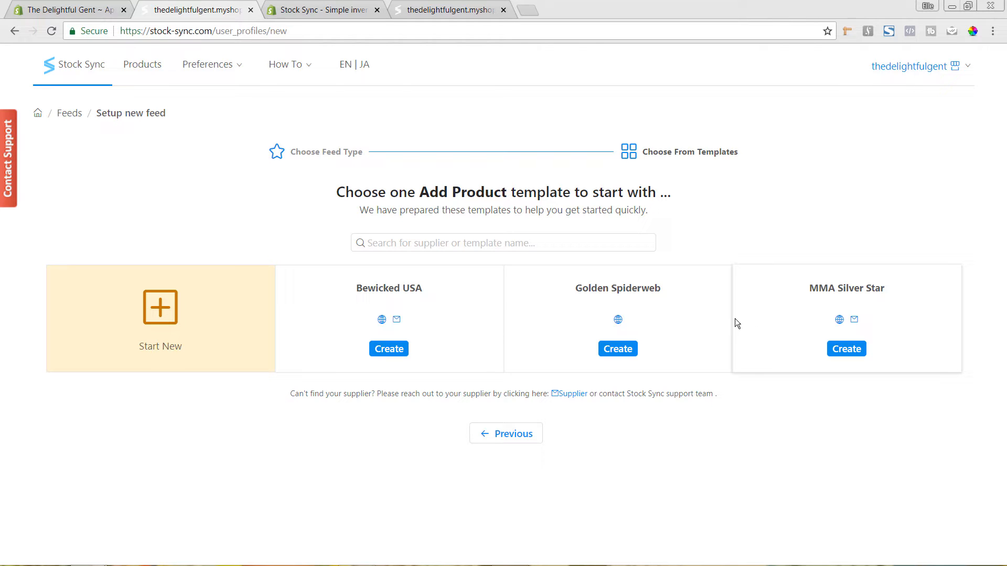
{"action": "mouse_move", "coordinate": [482, 314]}
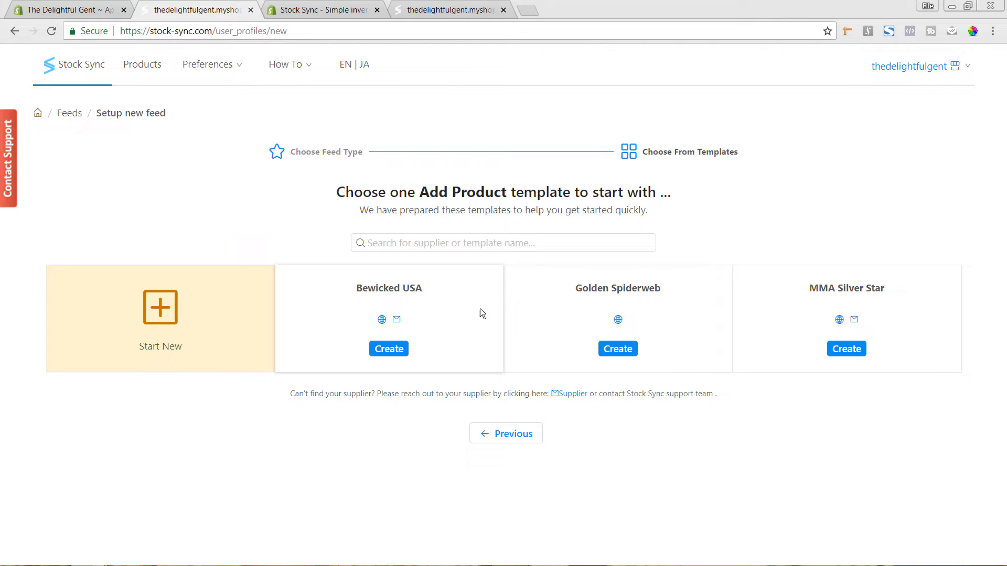
{"action": "mouse_move", "coordinate": [248, 309]}
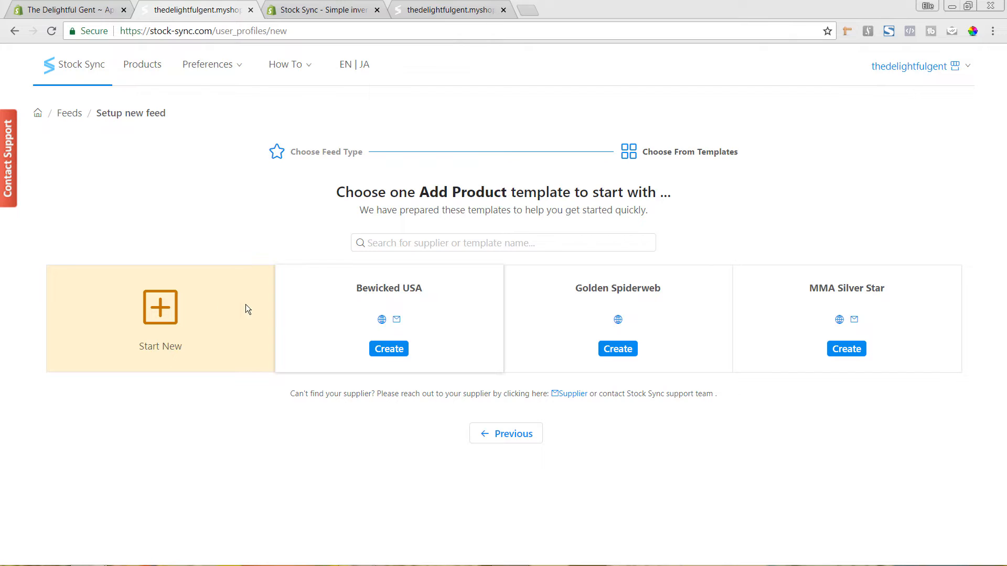
{"action": "mouse_move", "coordinate": [180, 341]}
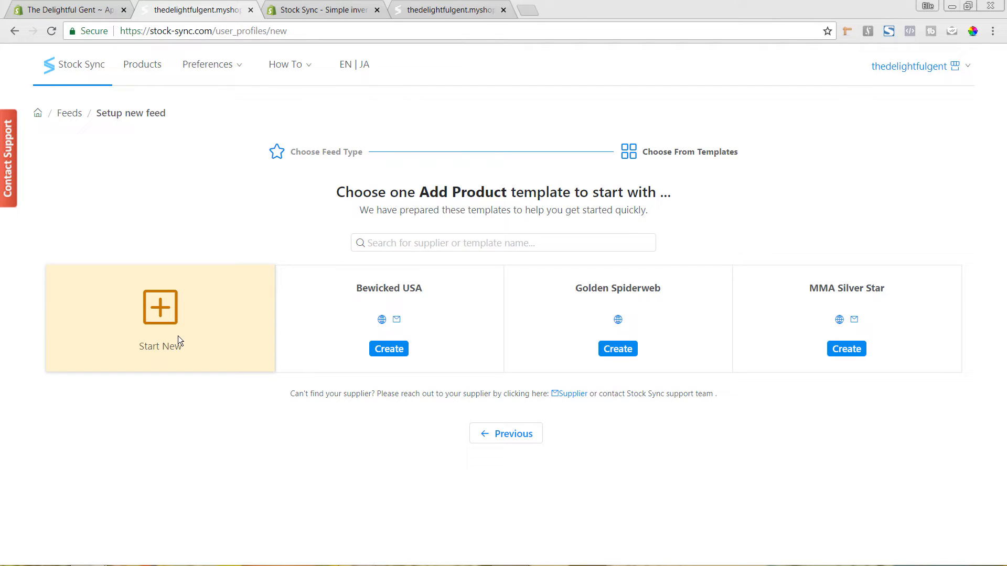
{"action": "mouse_move", "coordinate": [174, 332]}
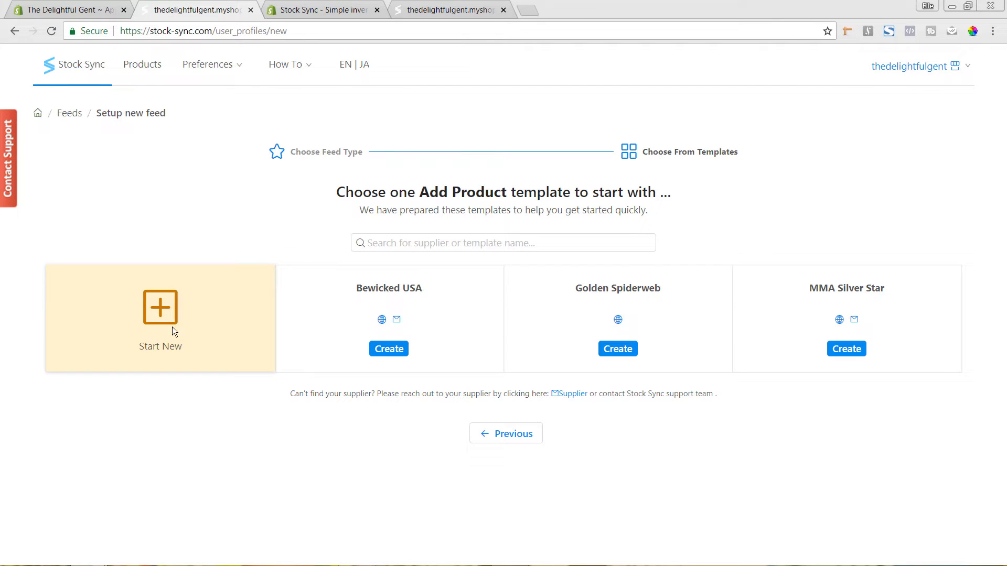
{"action": "mouse_move", "coordinate": [915, 347]}
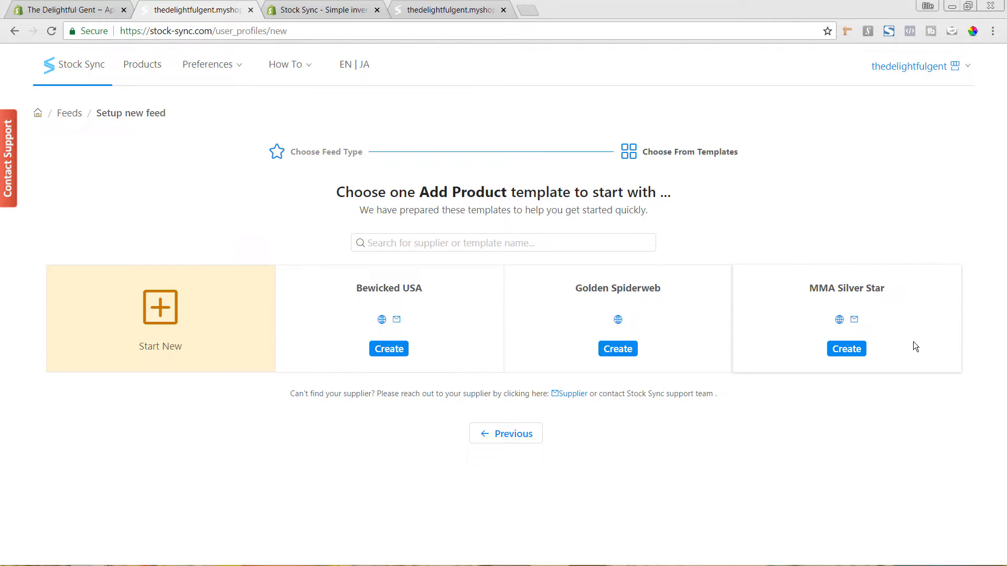
{"action": "mouse_move", "coordinate": [422, 327]}
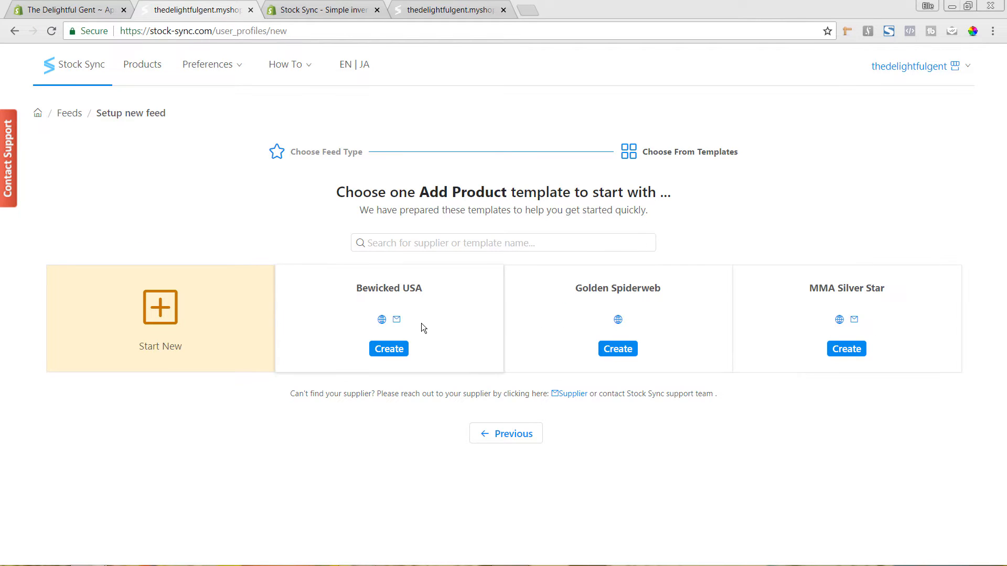
{"action": "mouse_move", "coordinate": [593, 314]}
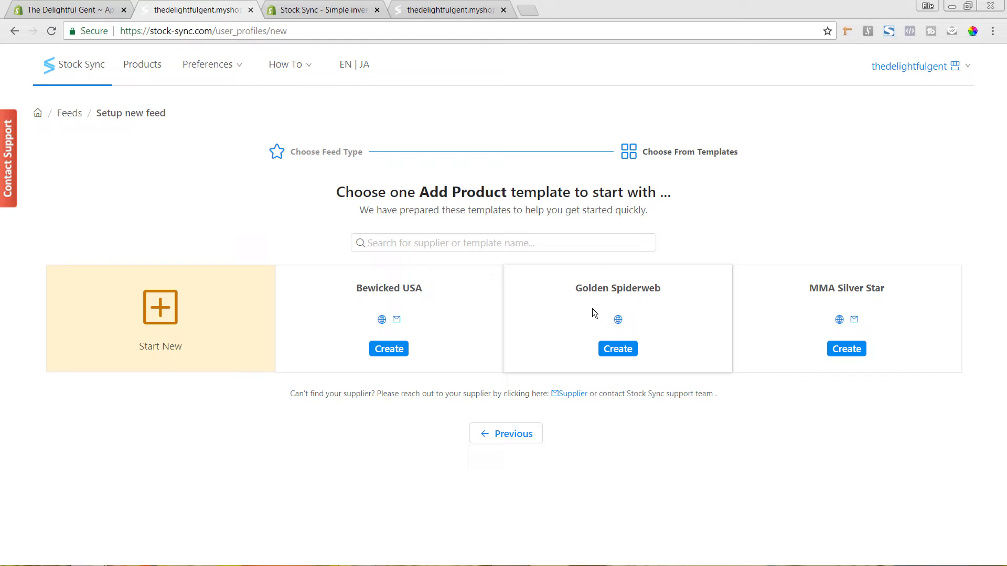
{"action": "mouse_move", "coordinate": [183, 323]}
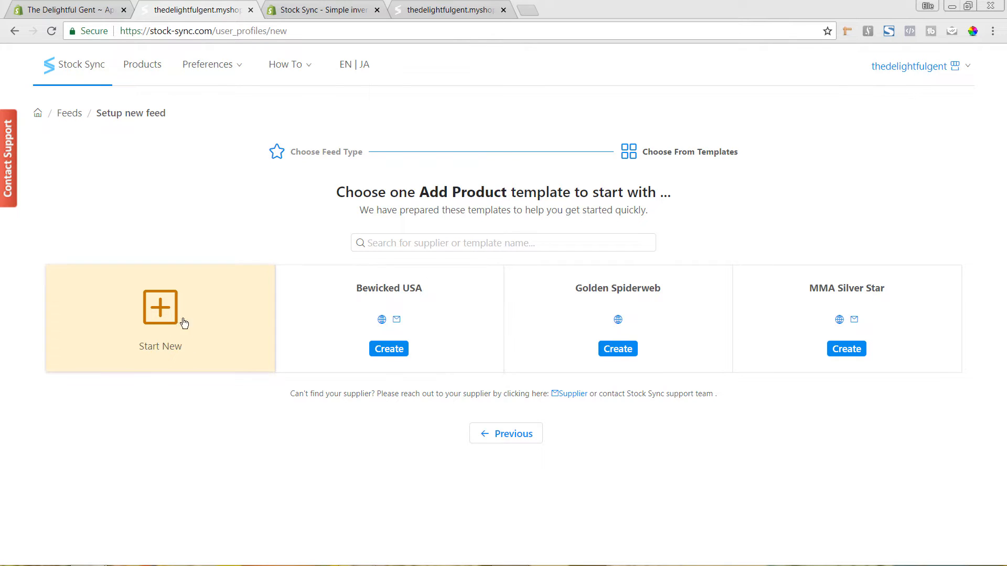
{"action": "mouse_move", "coordinate": [158, 315]}
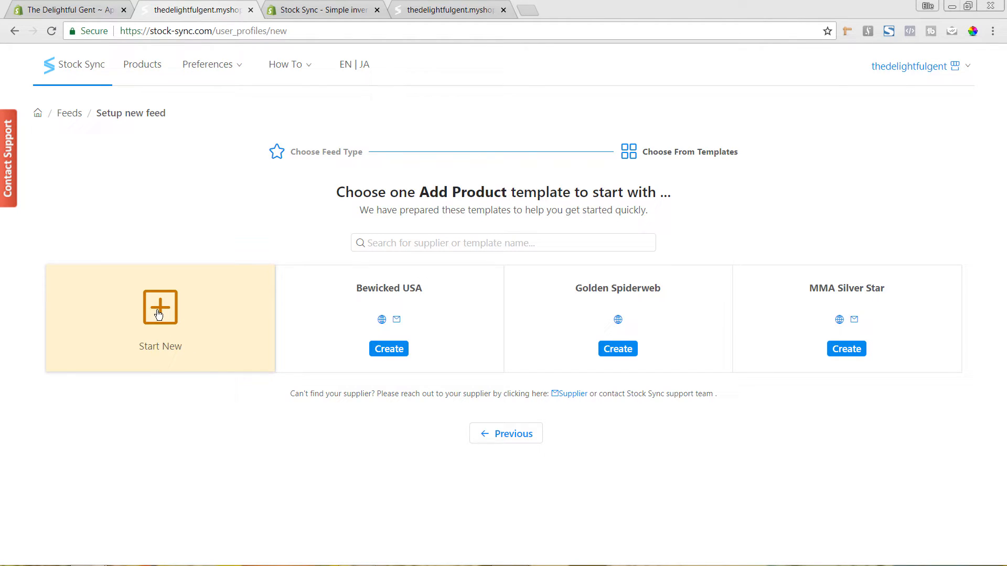
{"action": "left_click", "coordinate": [160, 307]}
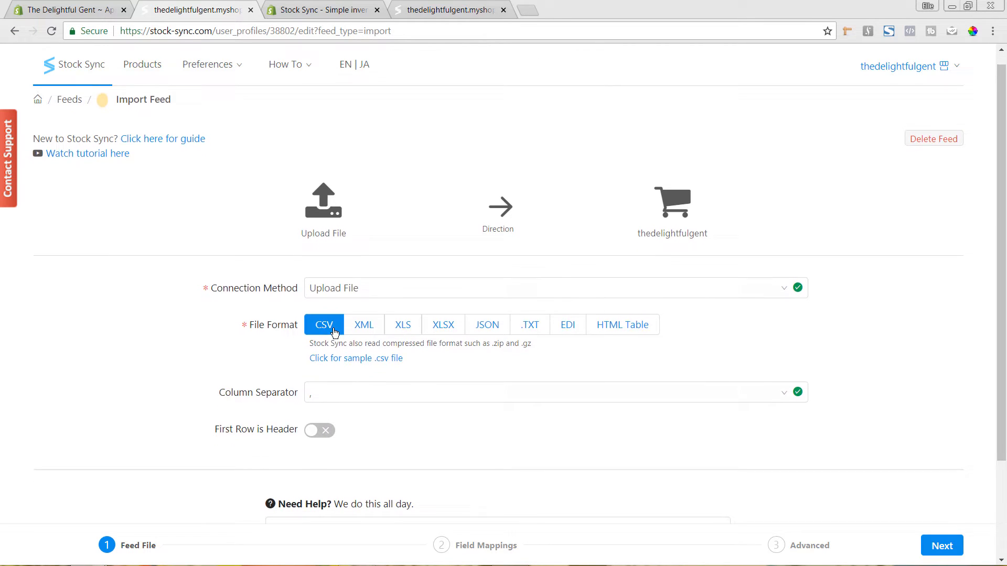
Set the feed to Upload File, CSV, comma separator, first row as header, and continue.
{"action": "scroll", "scroll_direction": "up", "scroll_amount": 3}
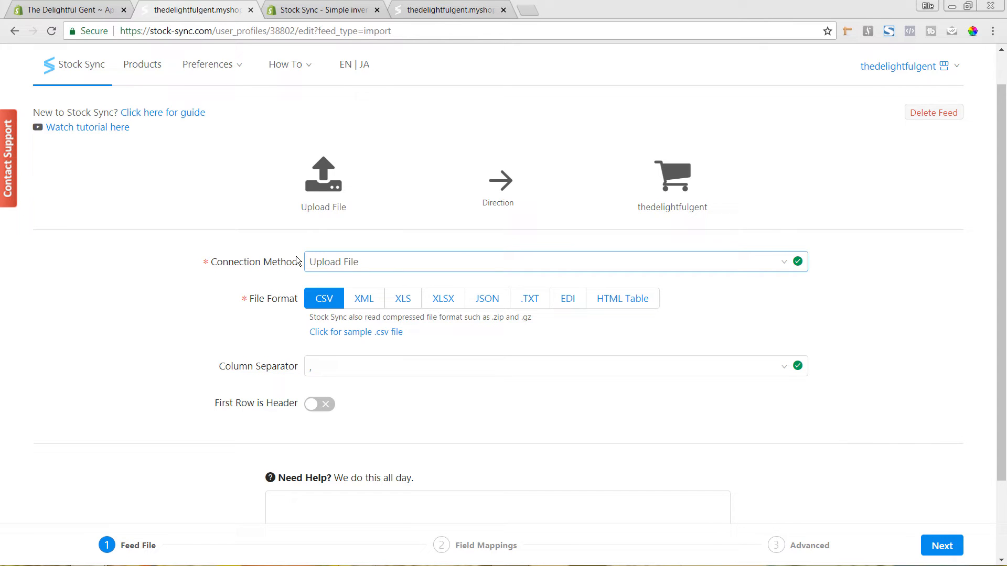
{"action": "mouse_move", "coordinate": [378, 251]}
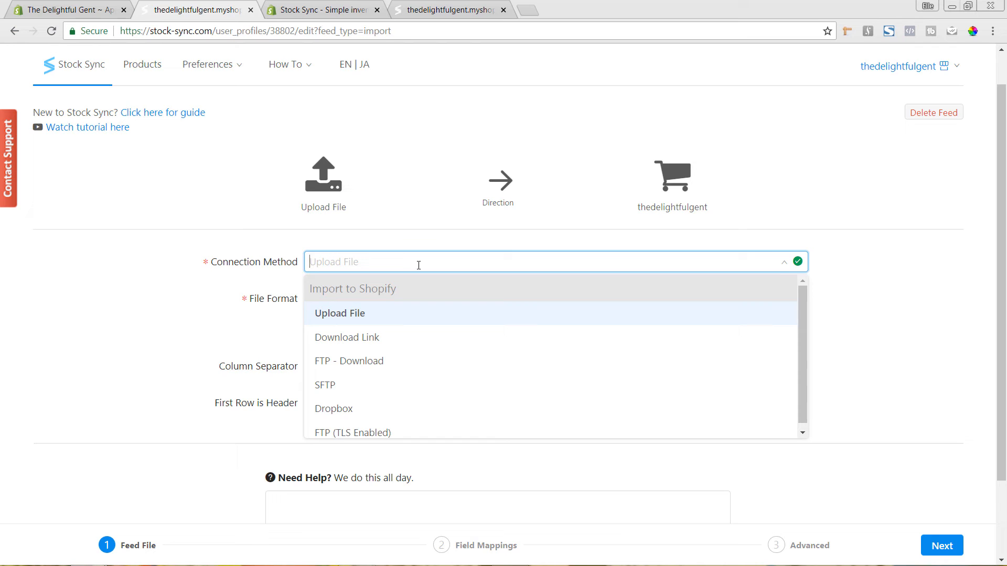
{"action": "mouse_move", "coordinate": [463, 353]}
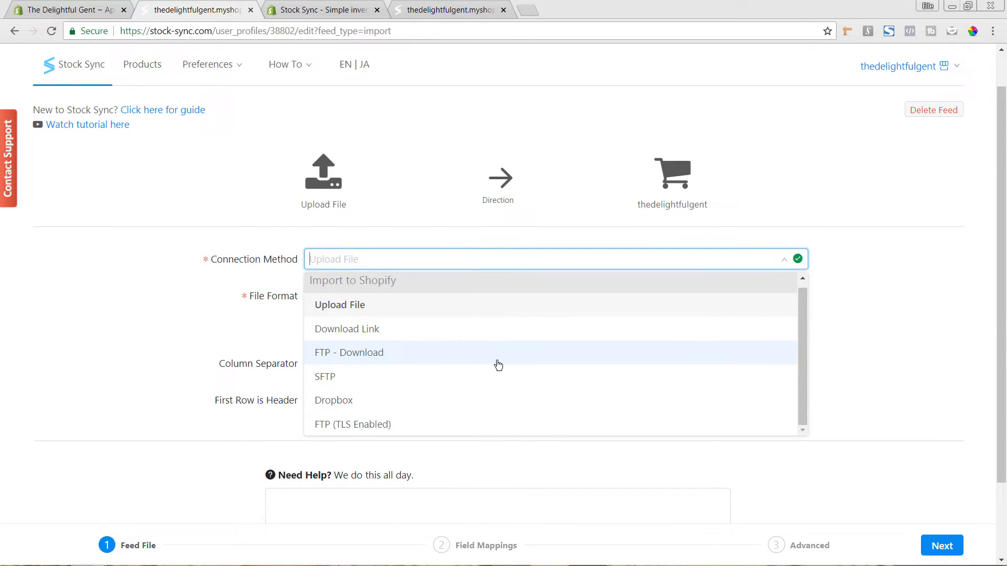
{"action": "mouse_move", "coordinate": [501, 328]}
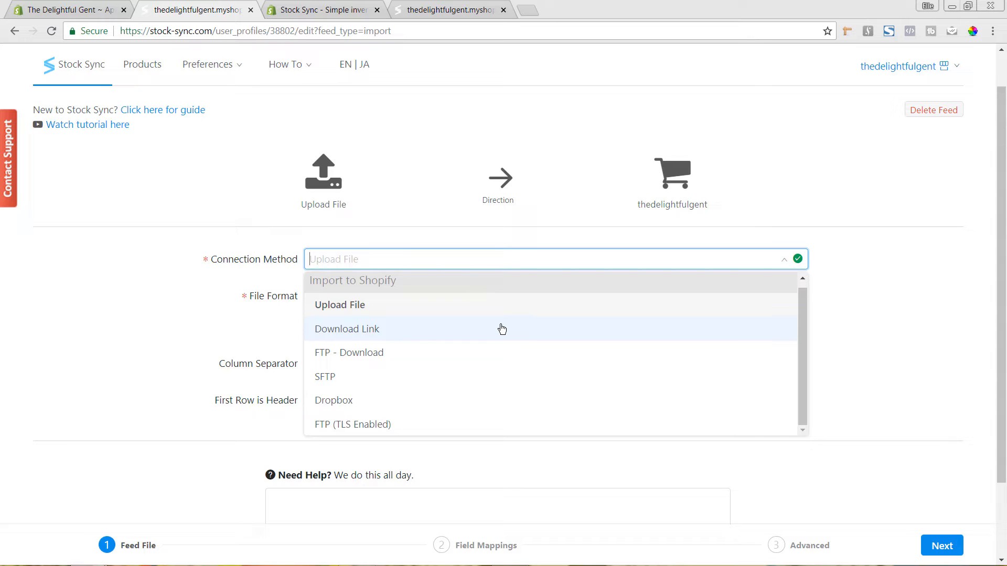
{"action": "mouse_move", "coordinate": [420, 358]}
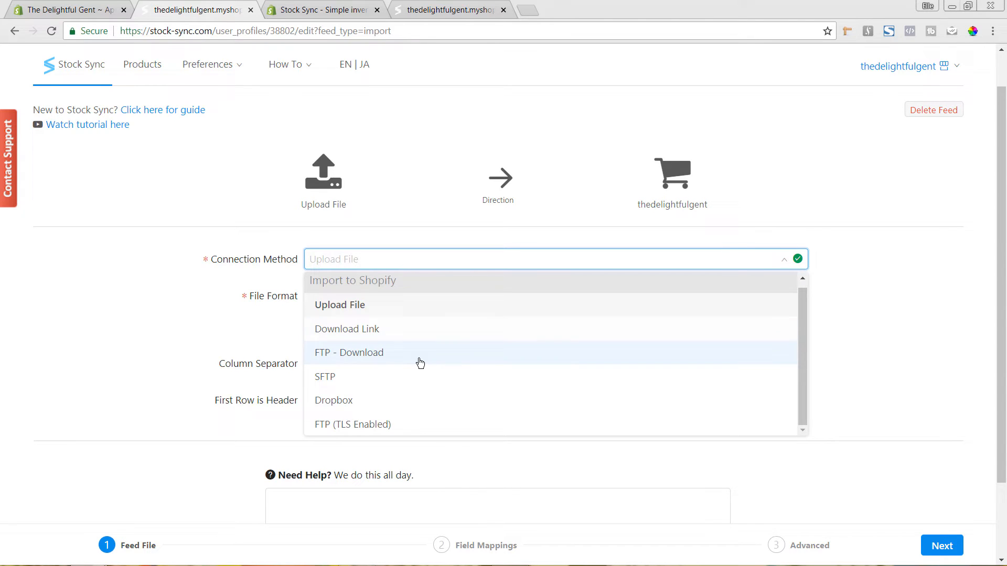
{"action": "mouse_move", "coordinate": [689, 314]}
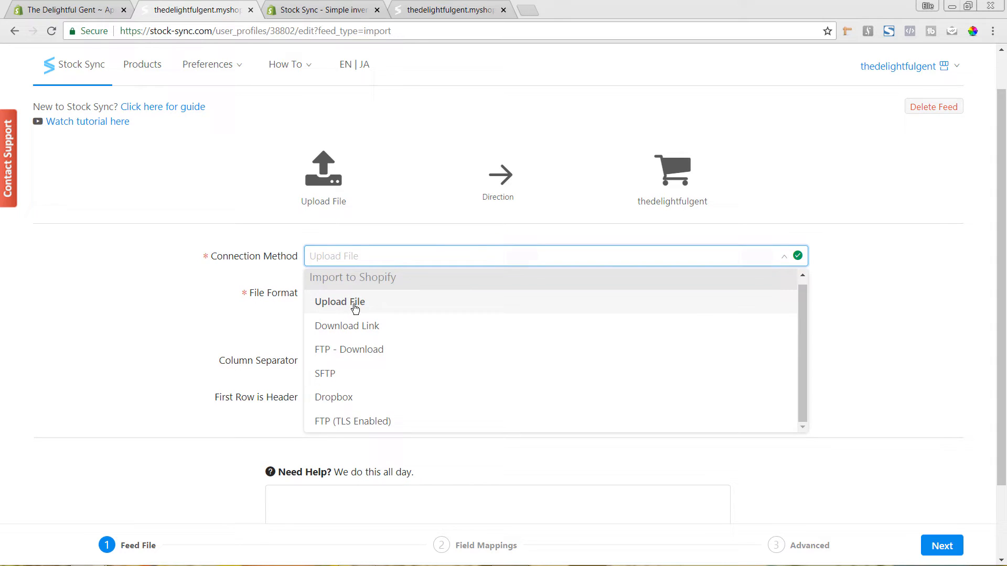
{"action": "left_click", "coordinate": [339, 302]}
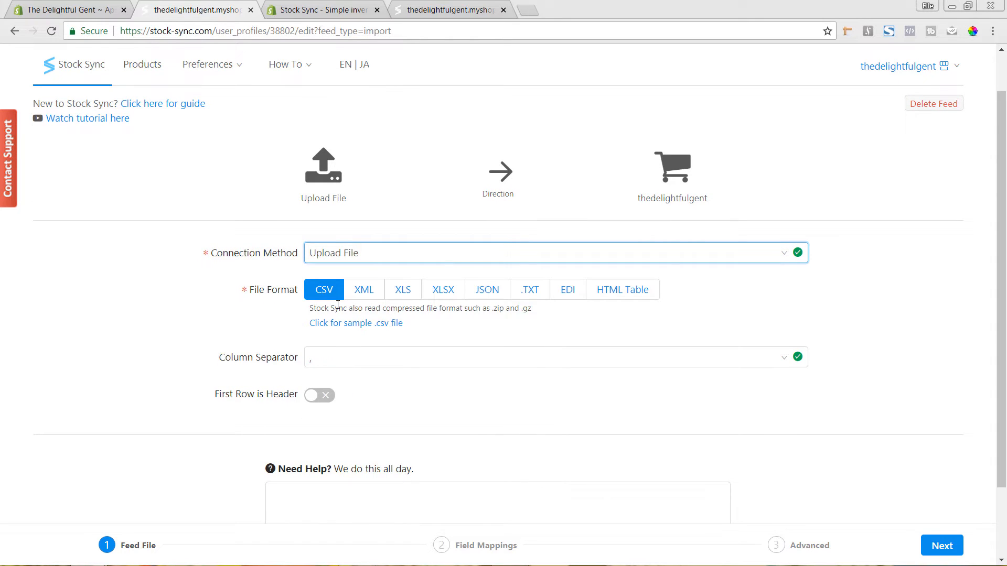
{"action": "mouse_move", "coordinate": [455, 299]}
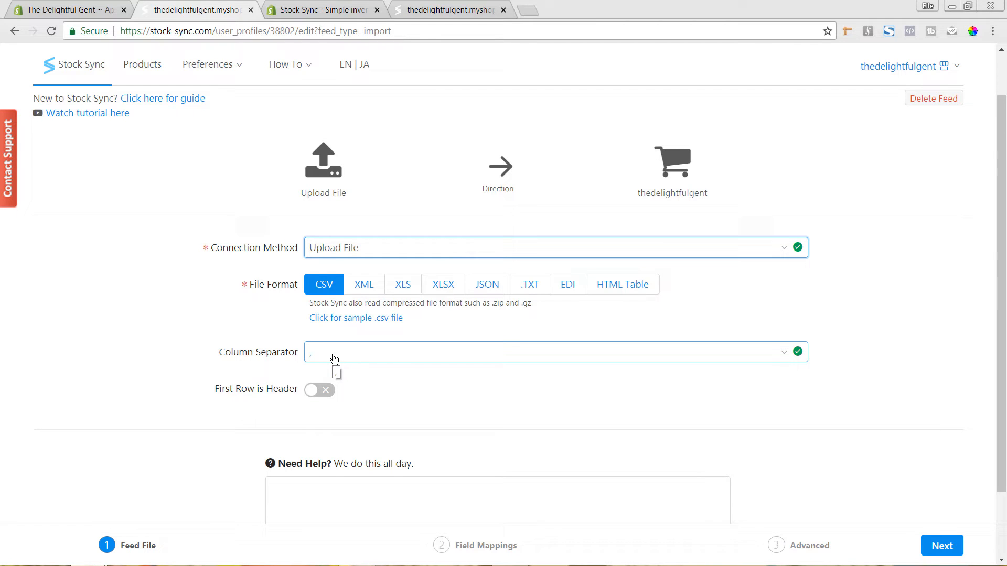
{"action": "mouse_move", "coordinate": [369, 361]}
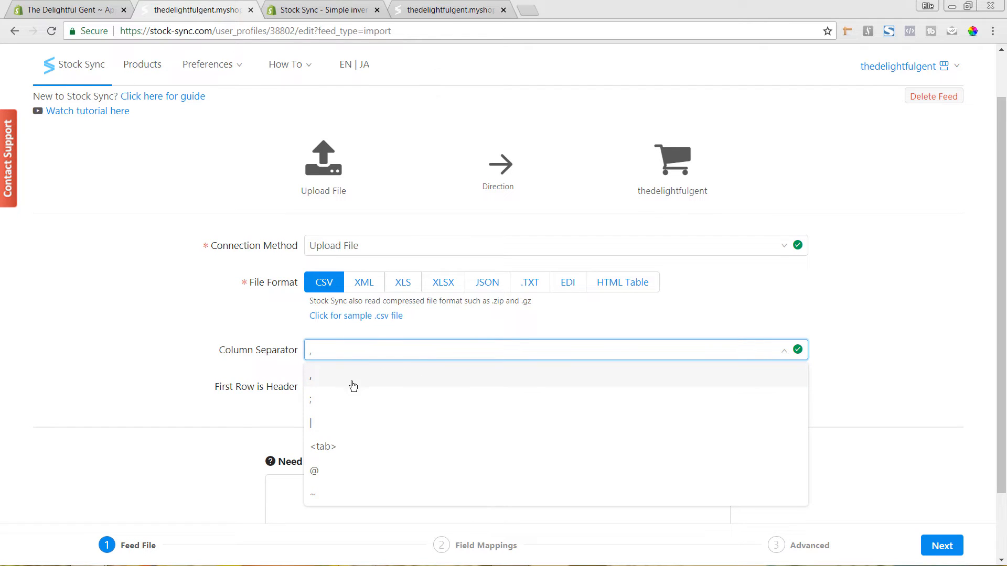
{"action": "mouse_move", "coordinate": [334, 381]}
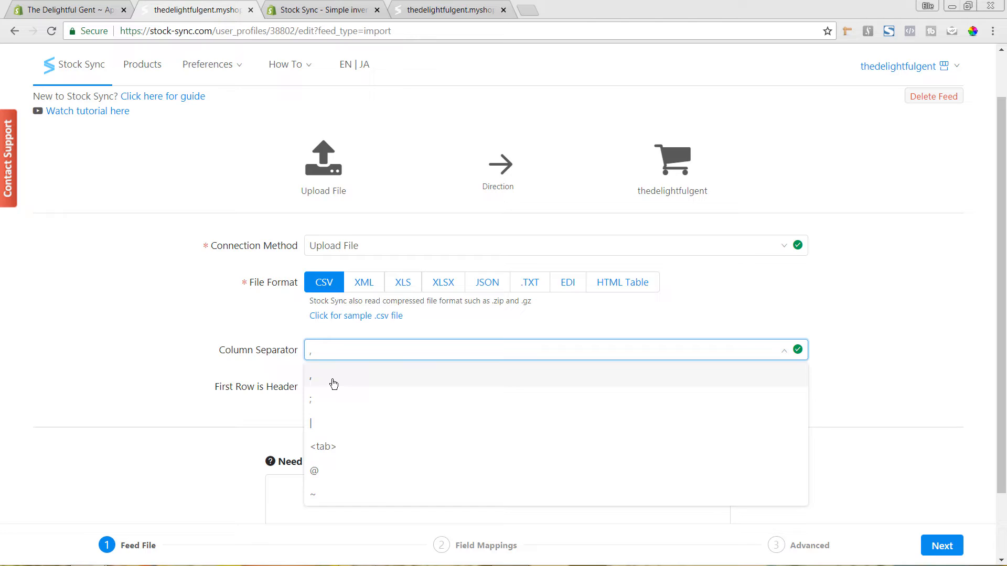
{"action": "mouse_move", "coordinate": [341, 377]}
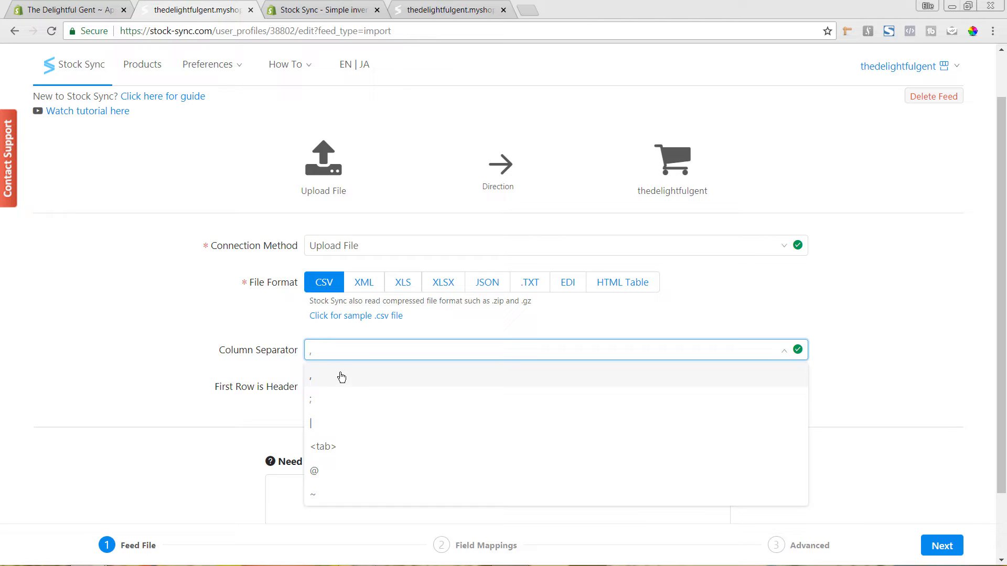
{"action": "mouse_move", "coordinate": [331, 378]}
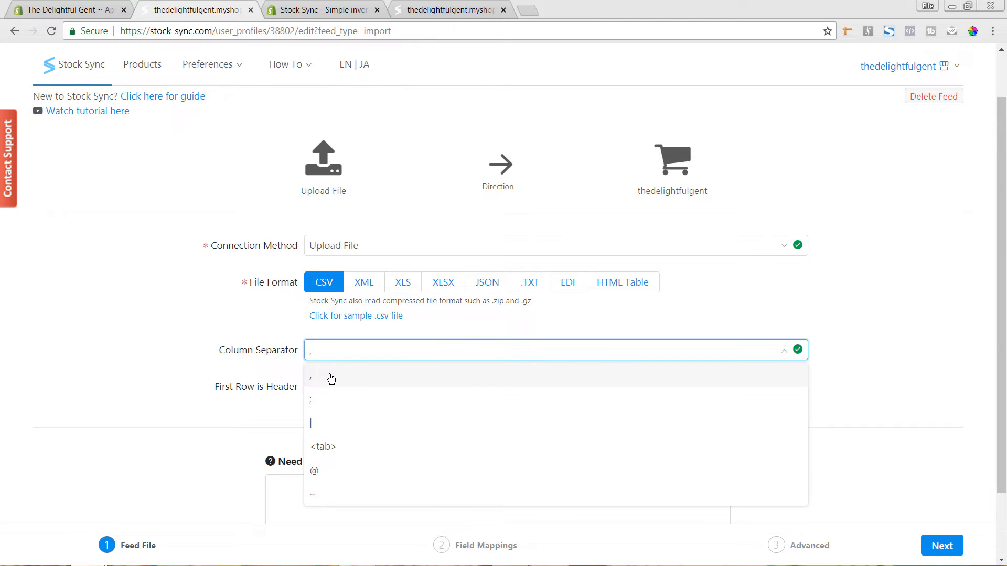
{"action": "left_click", "coordinate": [311, 377]}
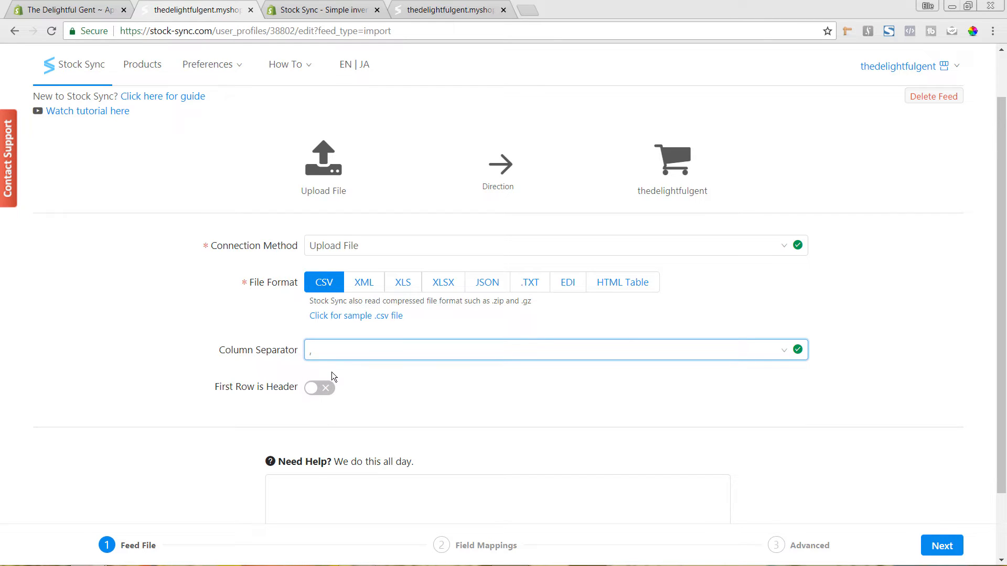
{"action": "mouse_move", "coordinate": [243, 402]}
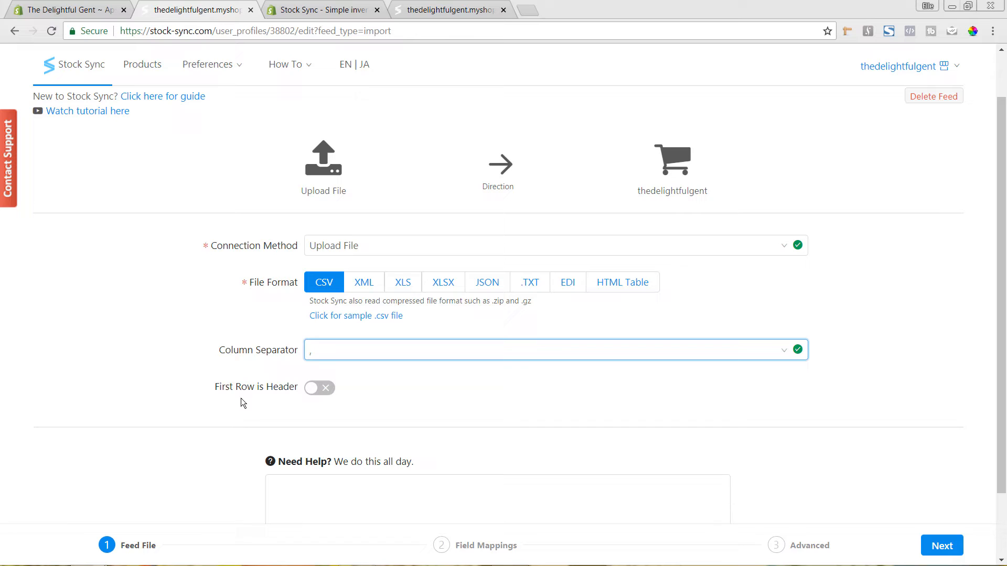
{"action": "mouse_move", "coordinate": [291, 409]}
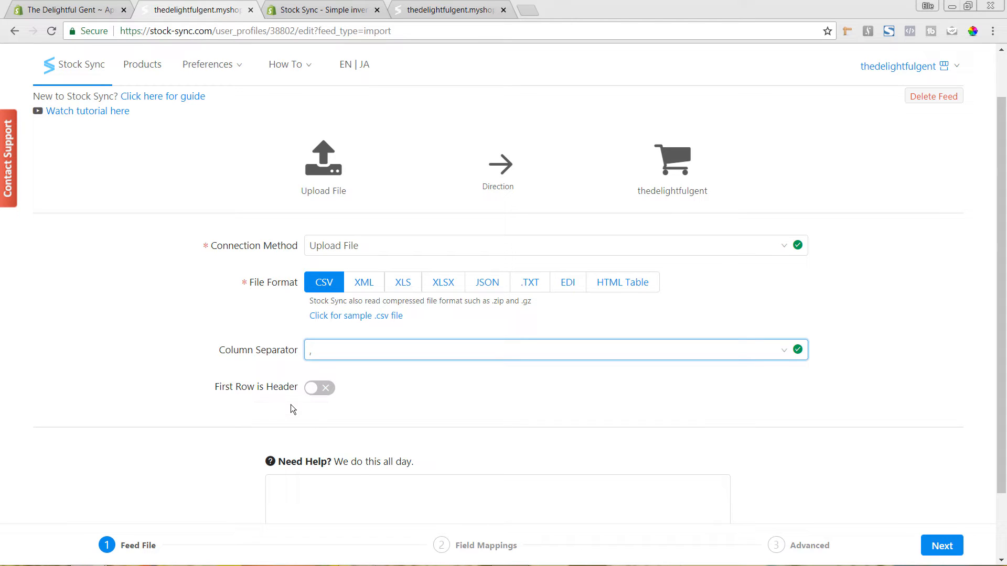
{"action": "mouse_move", "coordinate": [311, 403]}
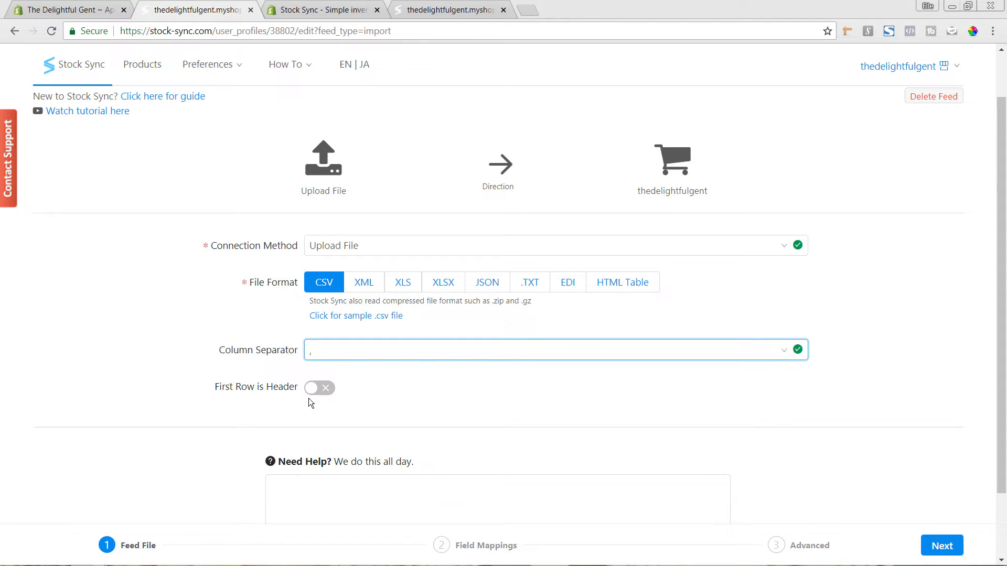
{"action": "left_click", "coordinate": [320, 388]}
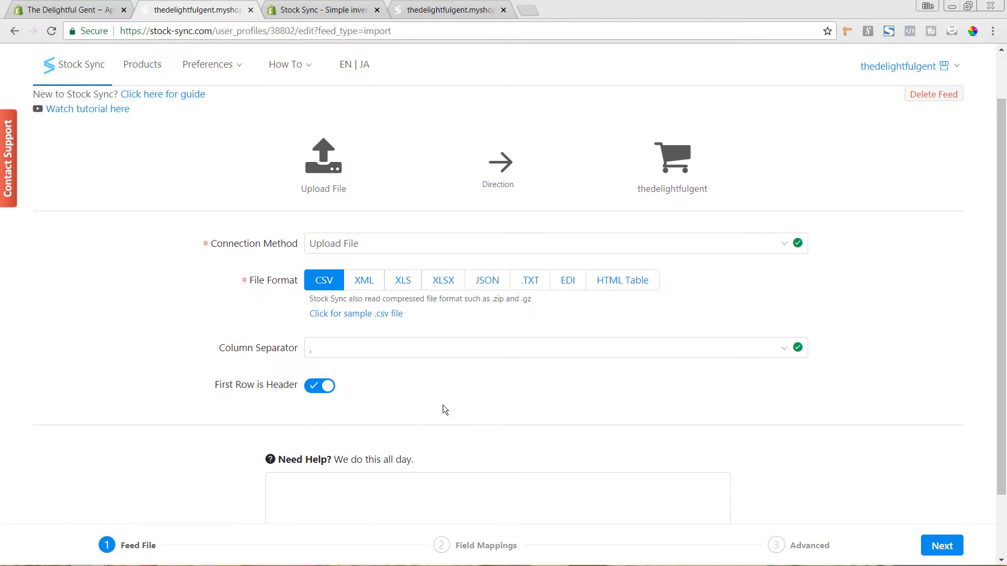
{"action": "scroll", "scroll_direction": "down", "scroll_amount": 3}
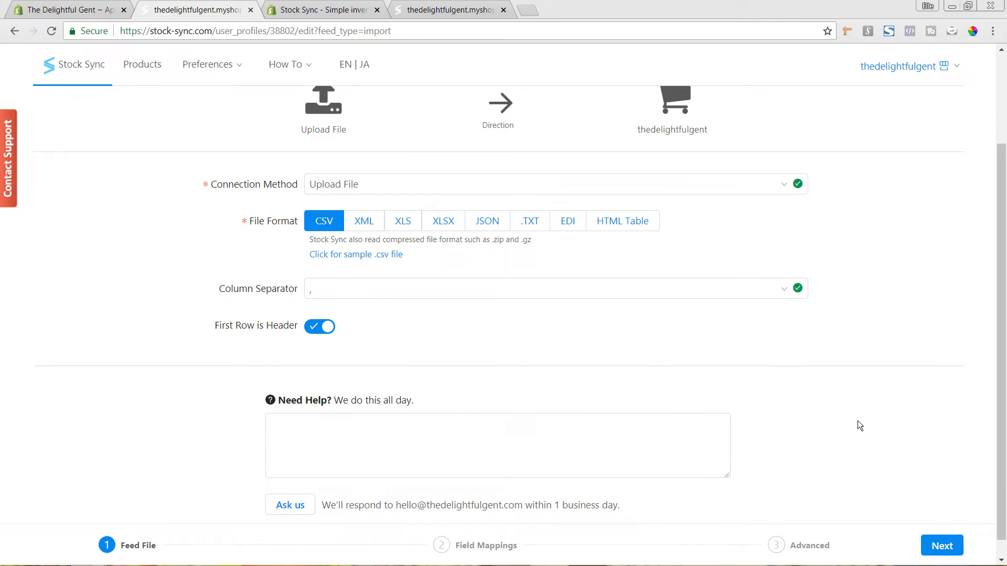
{"action": "mouse_move", "coordinate": [941, 545]}
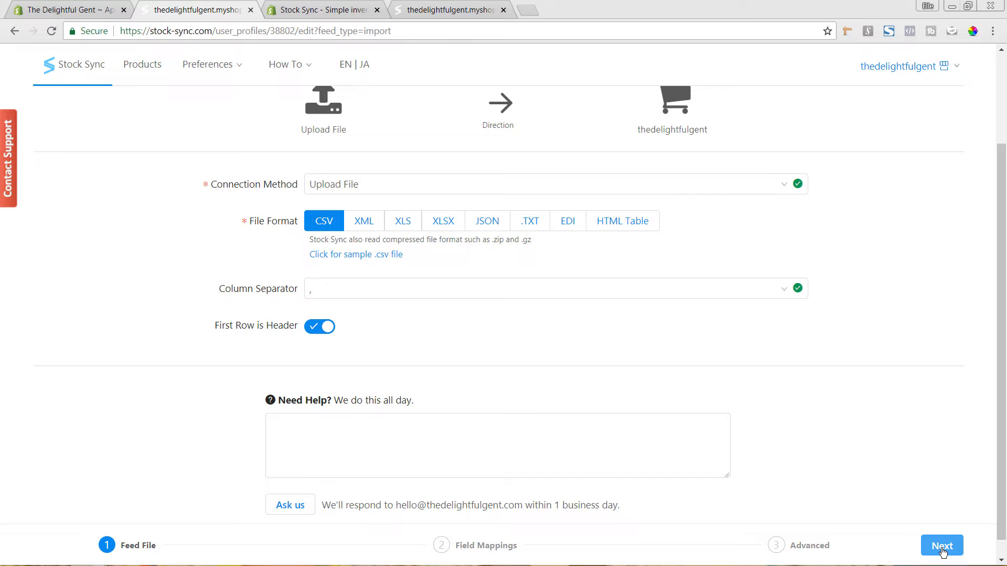
{"action": "left_click", "coordinate": [941, 546]}
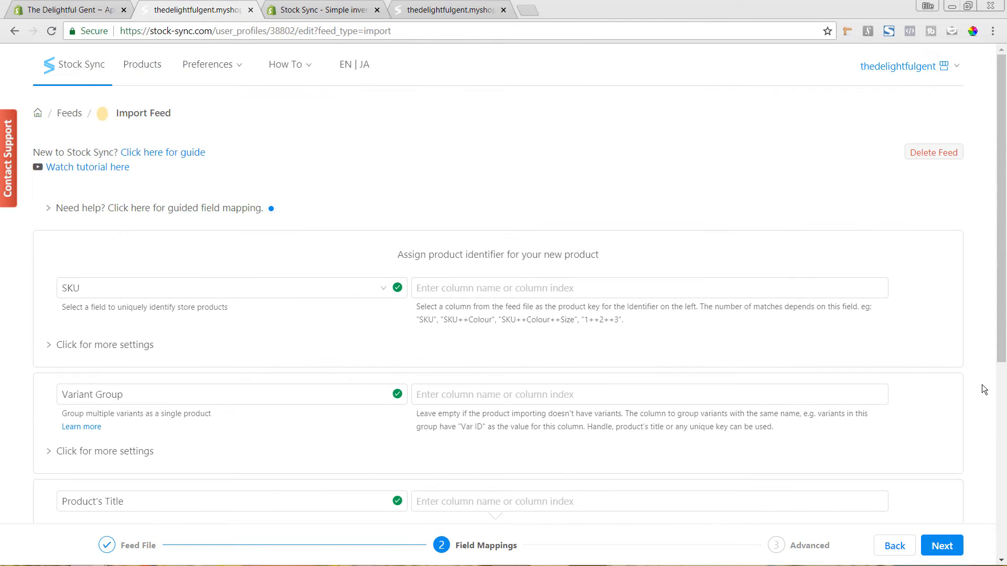
{"action": "mouse_move", "coordinate": [881, 367]}
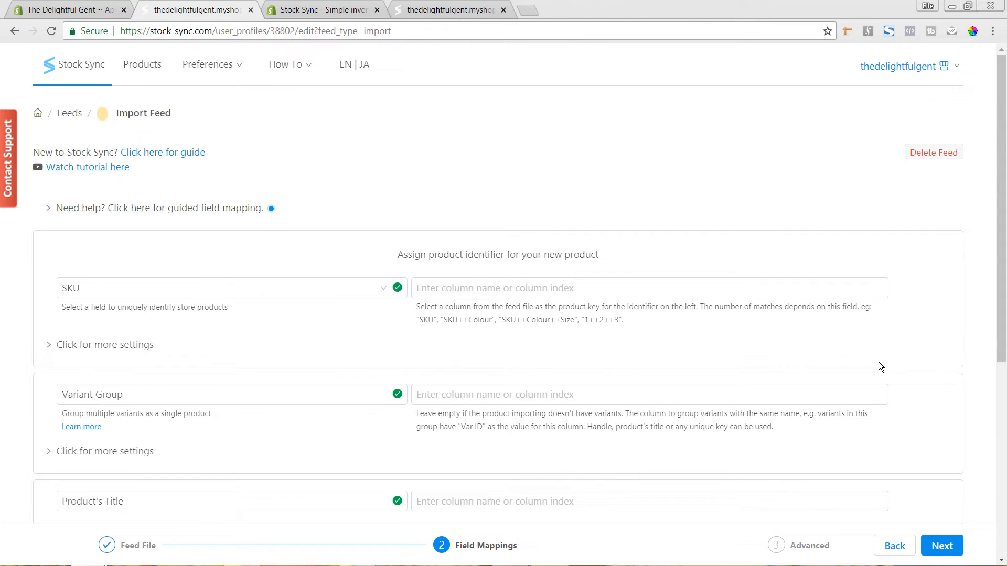
Map the SKU identifier to the 'Variant SKU' column copied from the spreadsheet.
{"action": "left_click", "coordinate": [640, 286]}
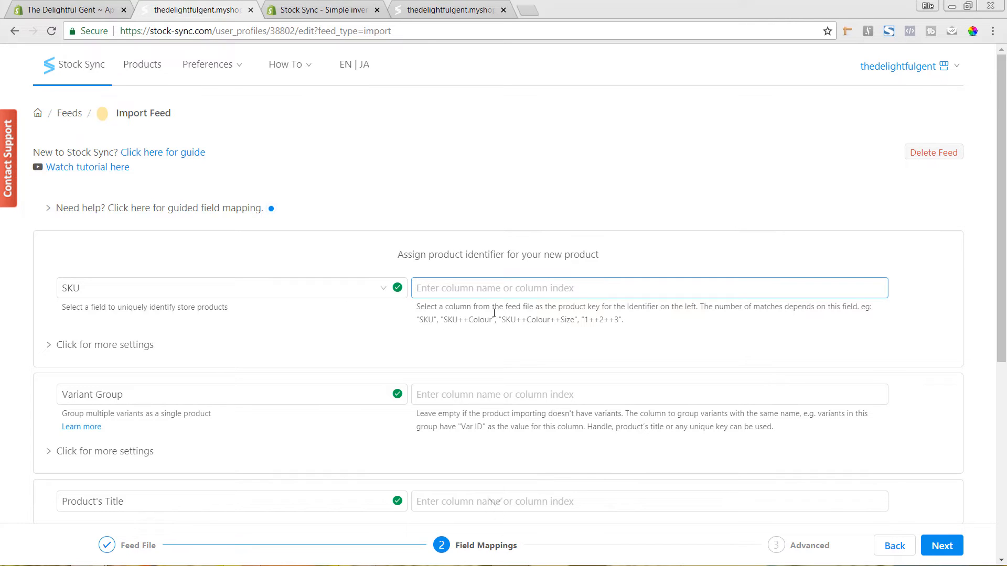
{"action": "left_click", "coordinate": [241, 554]}
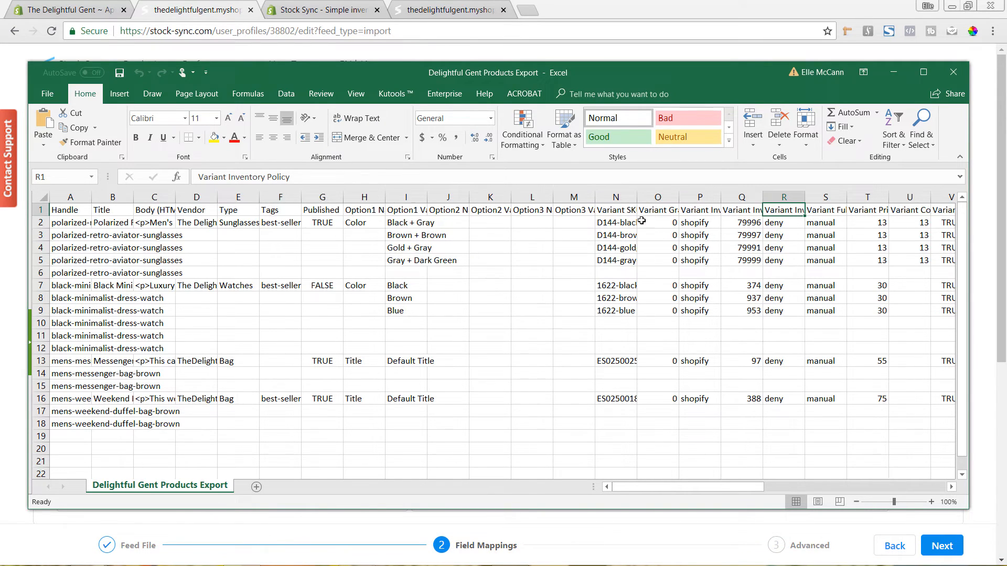
{"action": "left_click", "coordinate": [615, 210]}
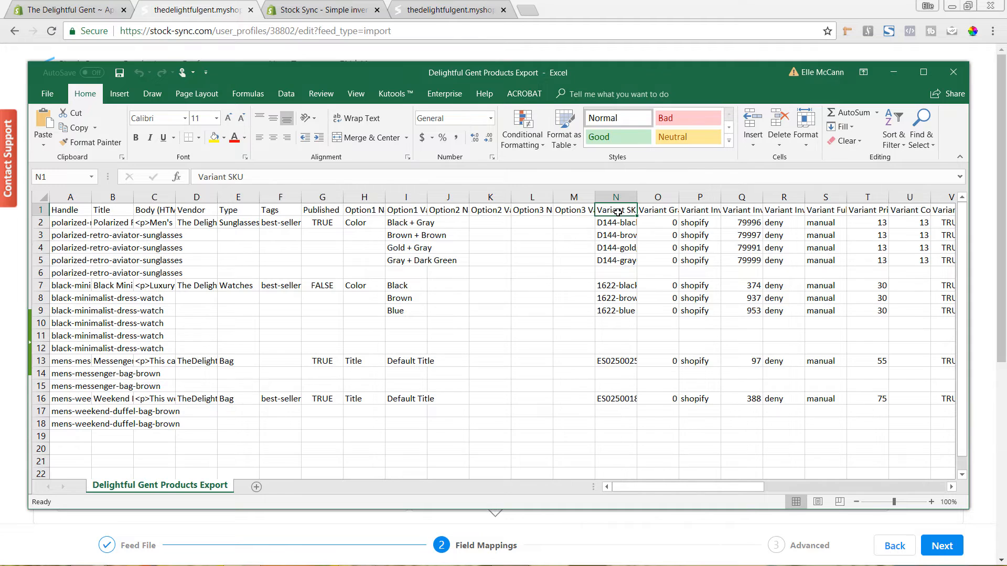
{"action": "key", "text": "ctrl+c"}
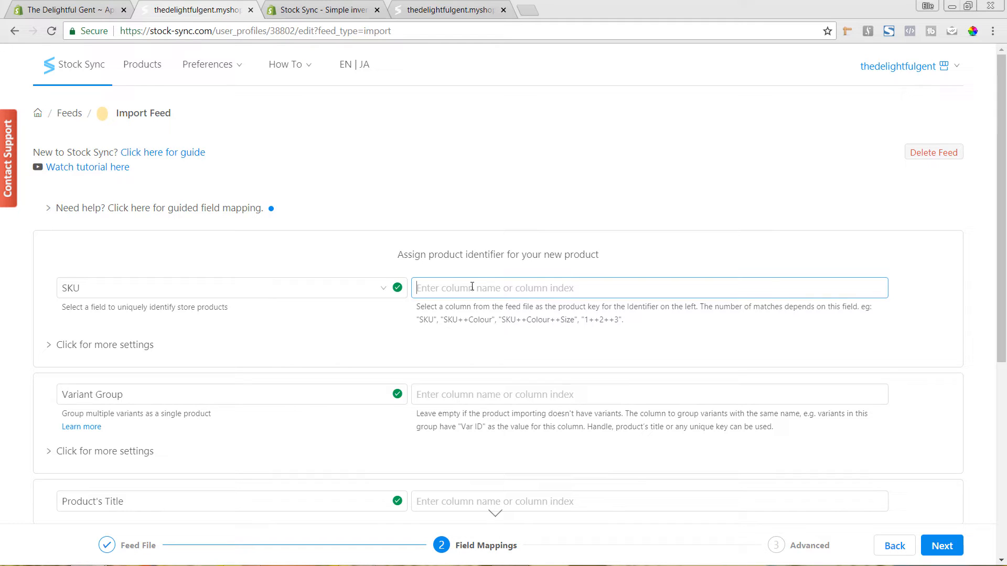
{"action": "mouse_move", "coordinate": [518, 369]}
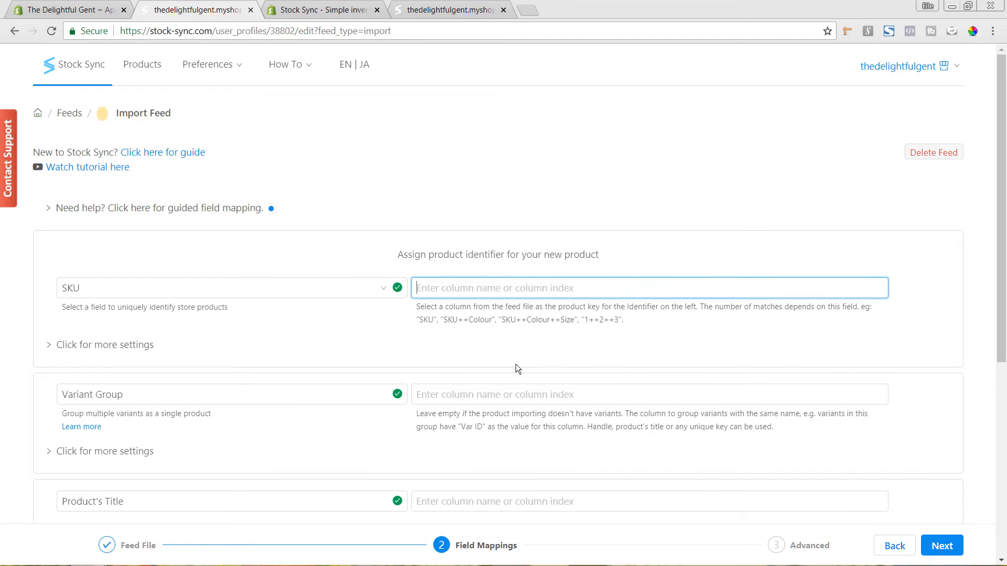
{"action": "type", "text": "Variant SKU"}
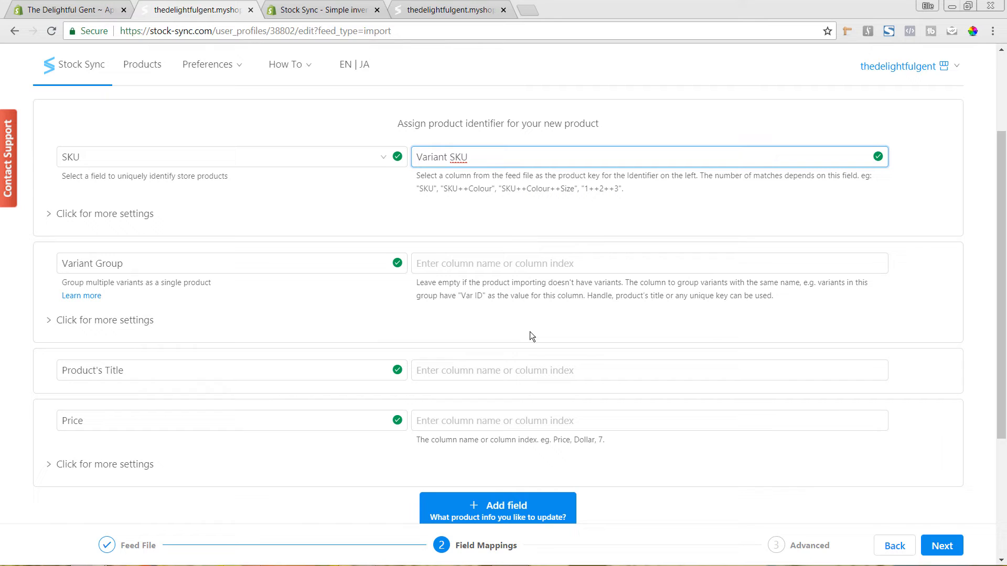
{"action": "mouse_move", "coordinate": [498, 294]}
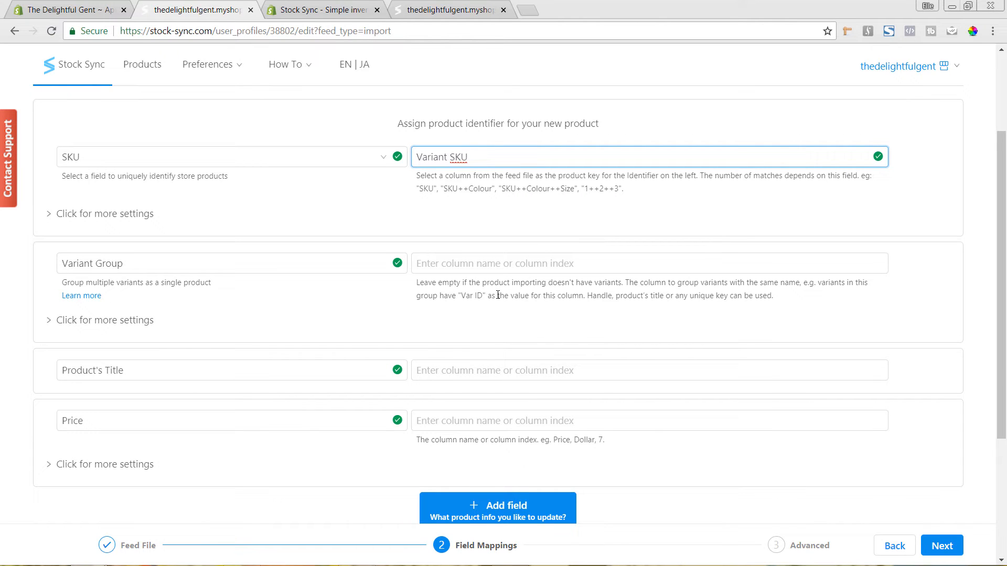
{"action": "mouse_move", "coordinate": [503, 552]}
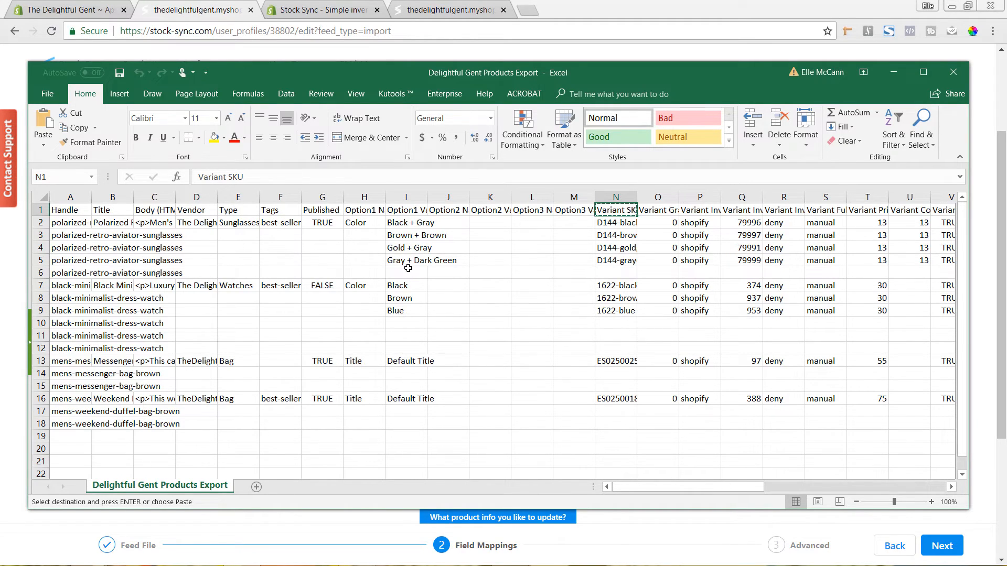
Paste the spreadsheet's 'Handle' header as the Variant Group column.
{"action": "left_click", "coordinate": [71, 222]}
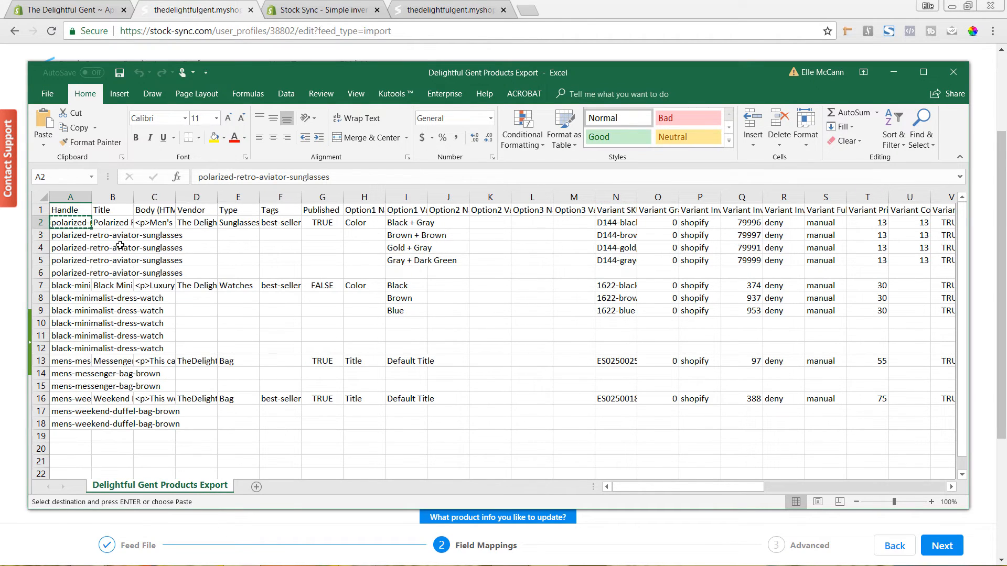
{"action": "right_click", "coordinate": [65, 209]}
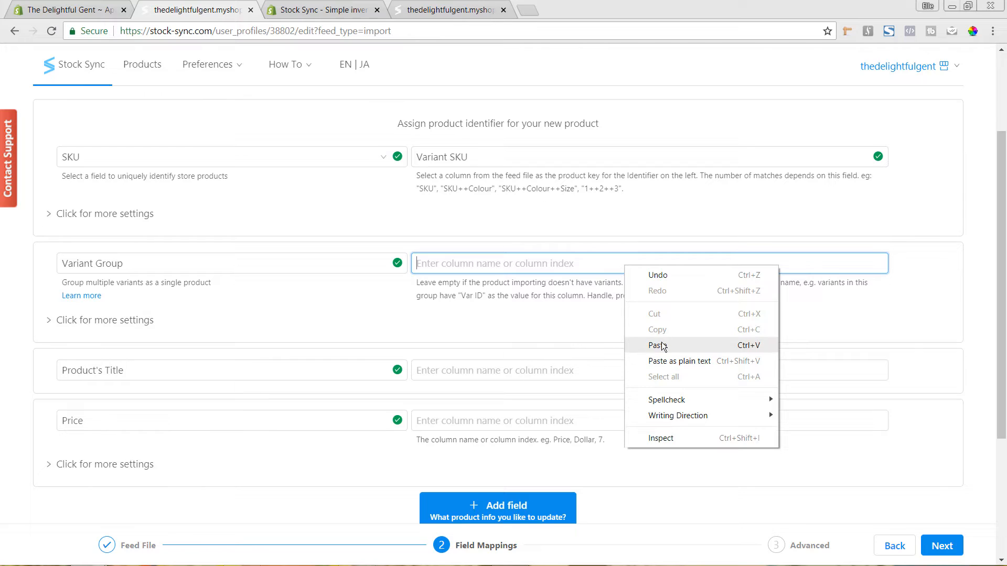
{"action": "left_click", "coordinate": [658, 345]}
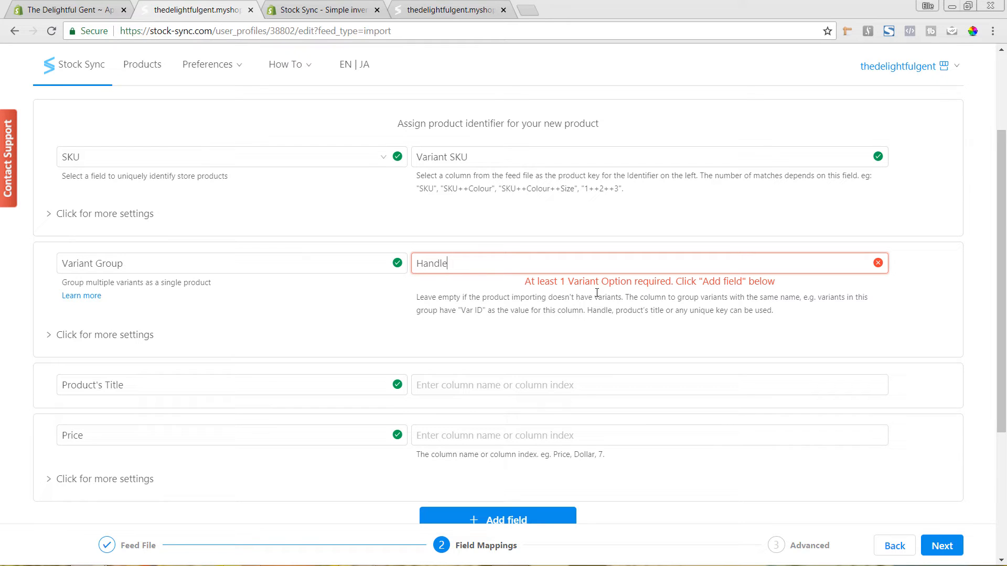
{"action": "scroll", "scroll_direction": "down", "scroll_amount": 3}
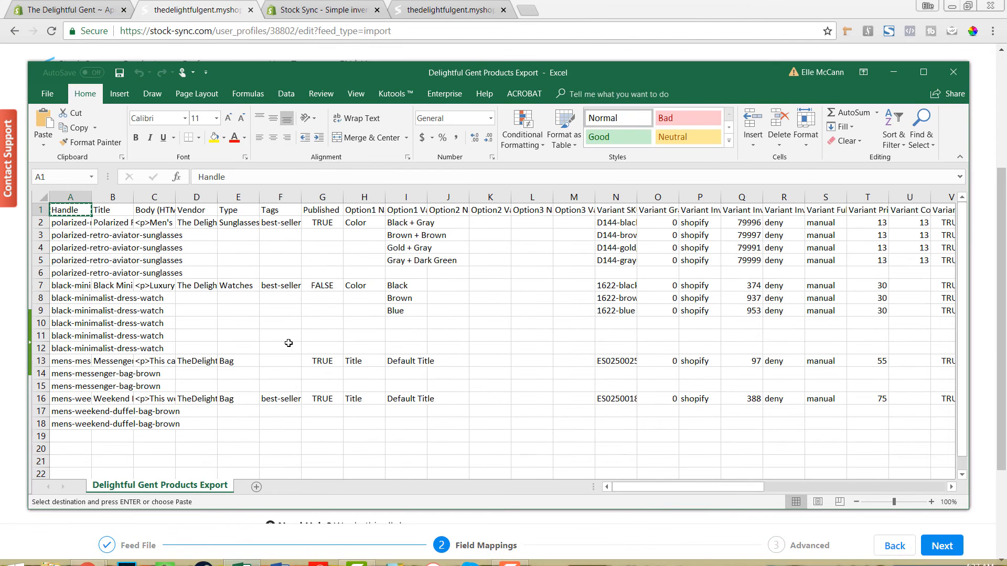
Map Product's Title to the 'Title' column and Price to 'Variant Price'.
{"action": "left_click", "coordinate": [112, 210]}
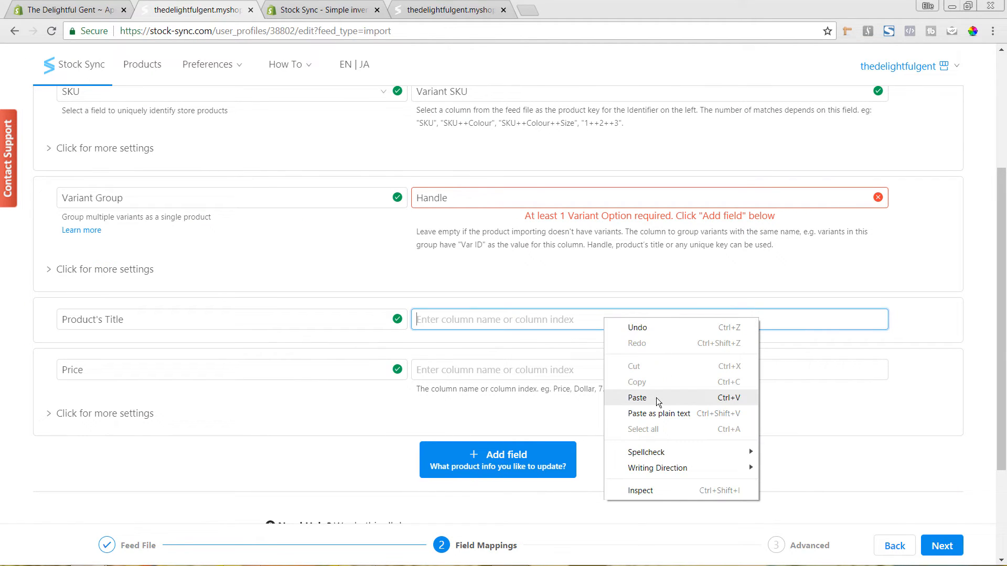
{"action": "left_click", "coordinate": [637, 397]}
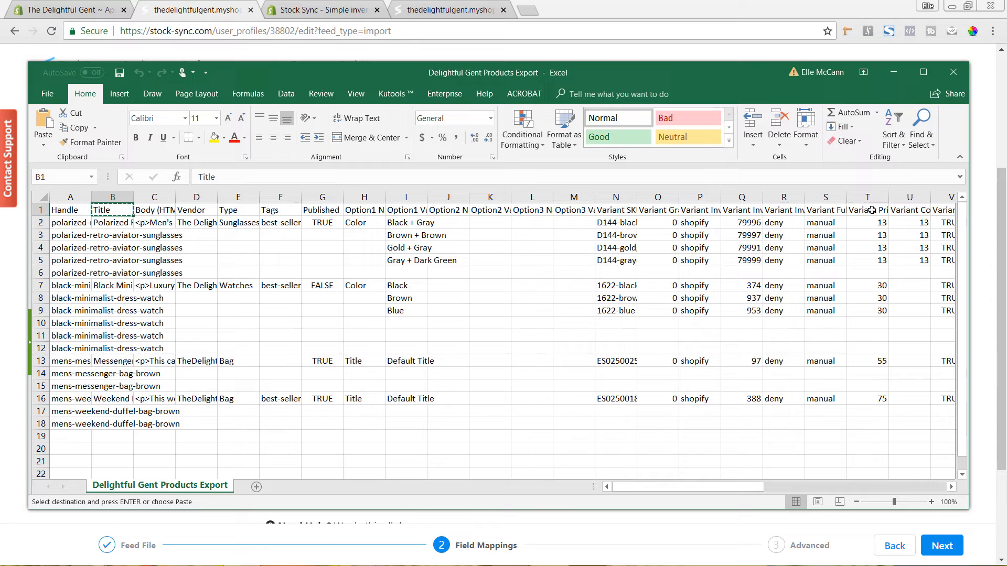
{"action": "left_click", "coordinate": [867, 209]}
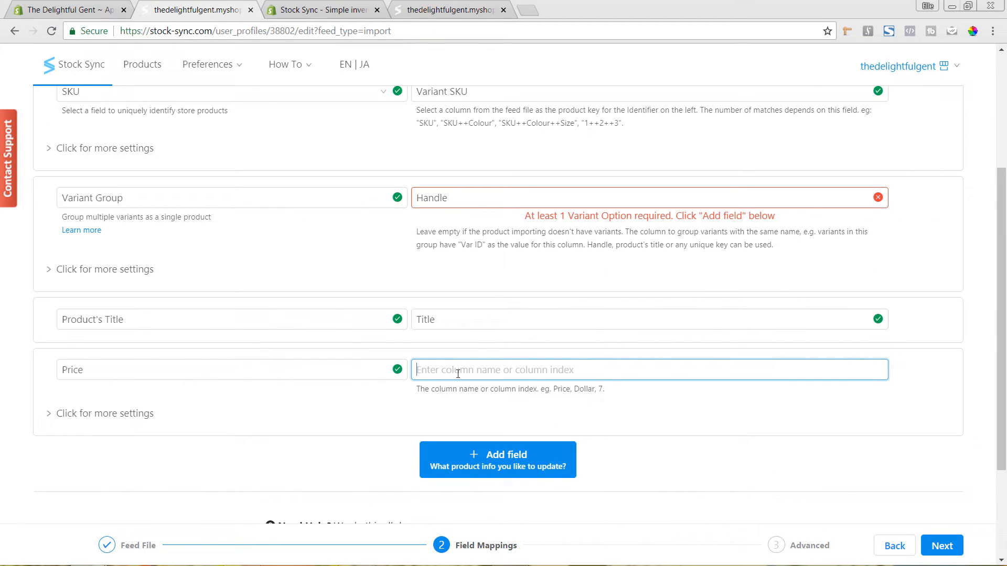
{"action": "type", "text": "Variant Price"}
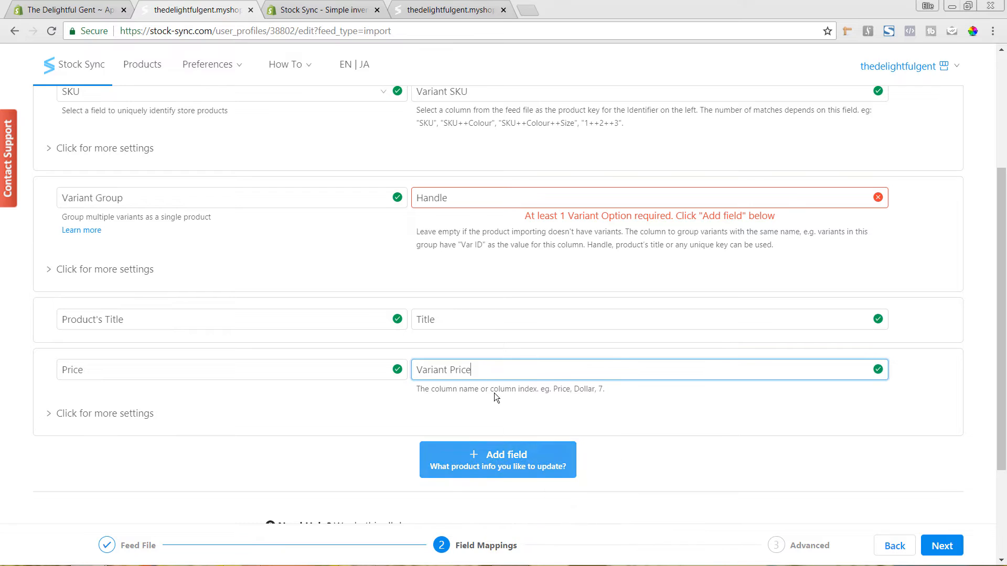
{"action": "scroll", "scroll_direction": "down", "scroll_amount": 3}
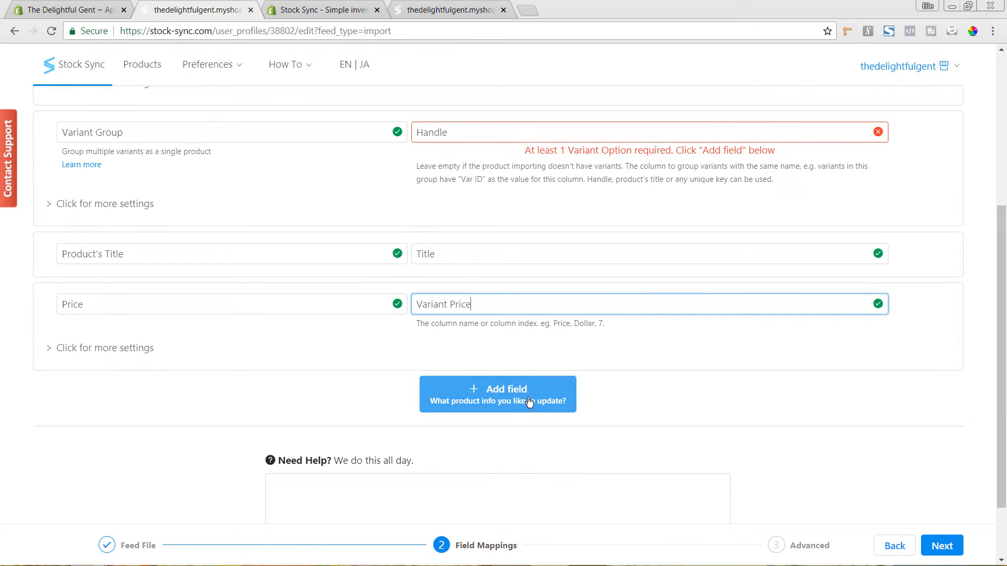
Add a Variant Option 1 row reading the 'Option1 Name' column, with option name Color.
{"action": "left_click", "coordinate": [497, 394]}
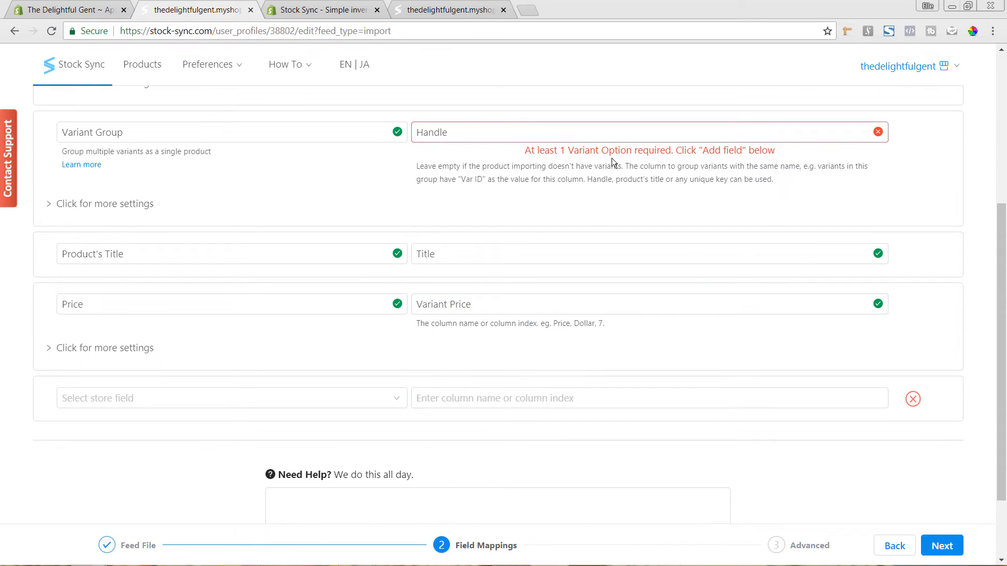
{"action": "left_click", "coordinate": [199, 397]}
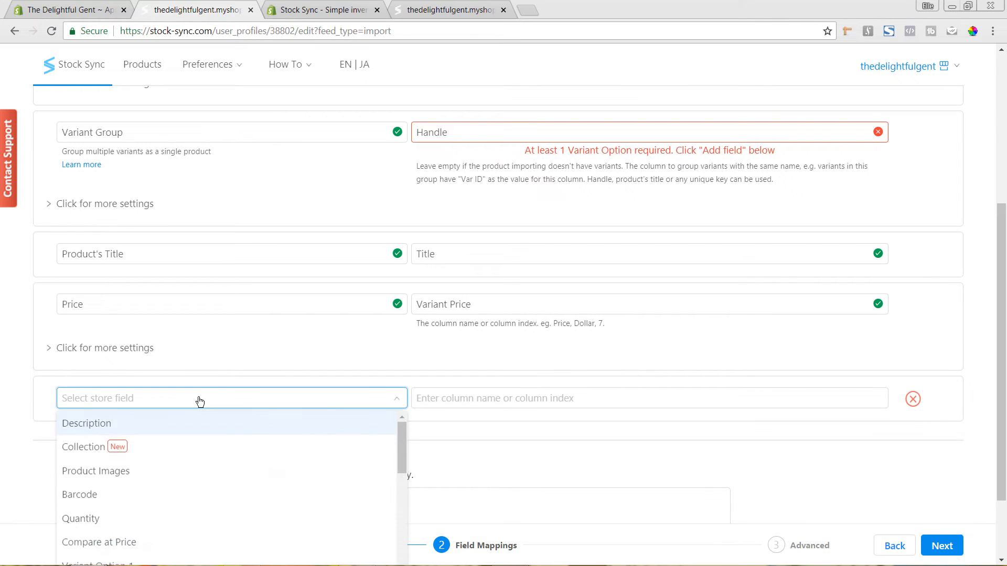
{"action": "scroll", "scroll_direction": "down", "scroll_amount": 3}
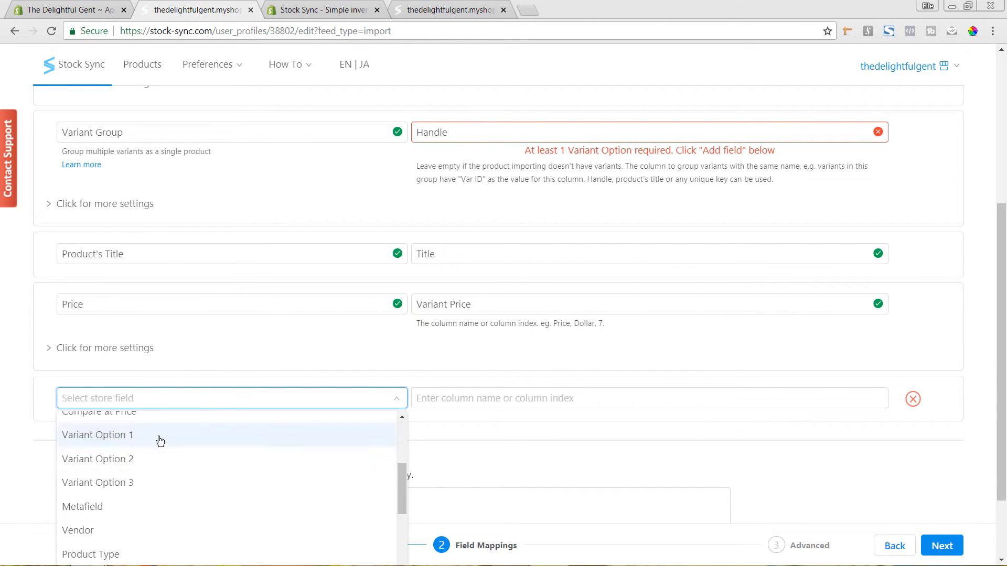
{"action": "left_click", "coordinate": [97, 435]}
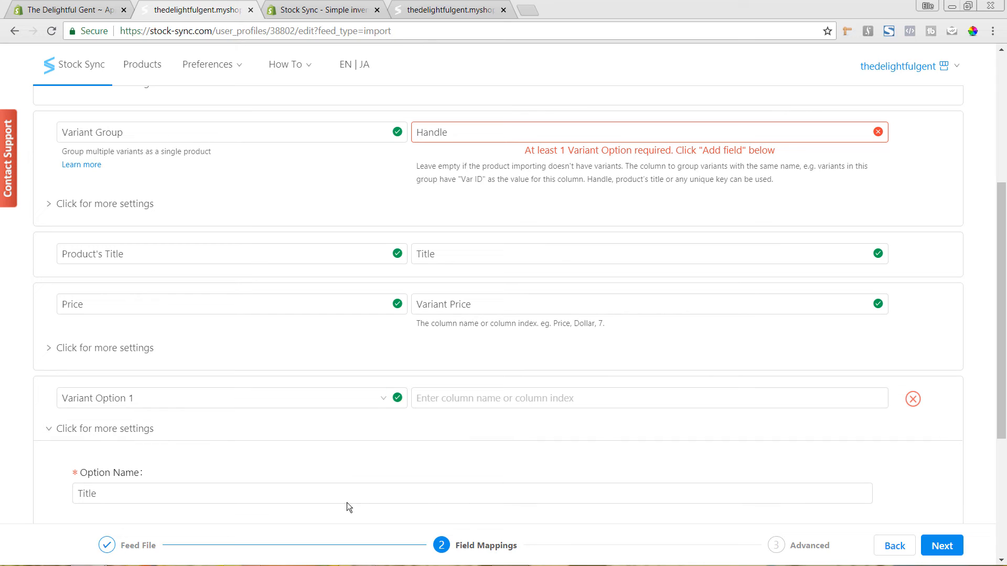
{"action": "scroll", "scroll_direction": "down", "scroll_amount": 3}
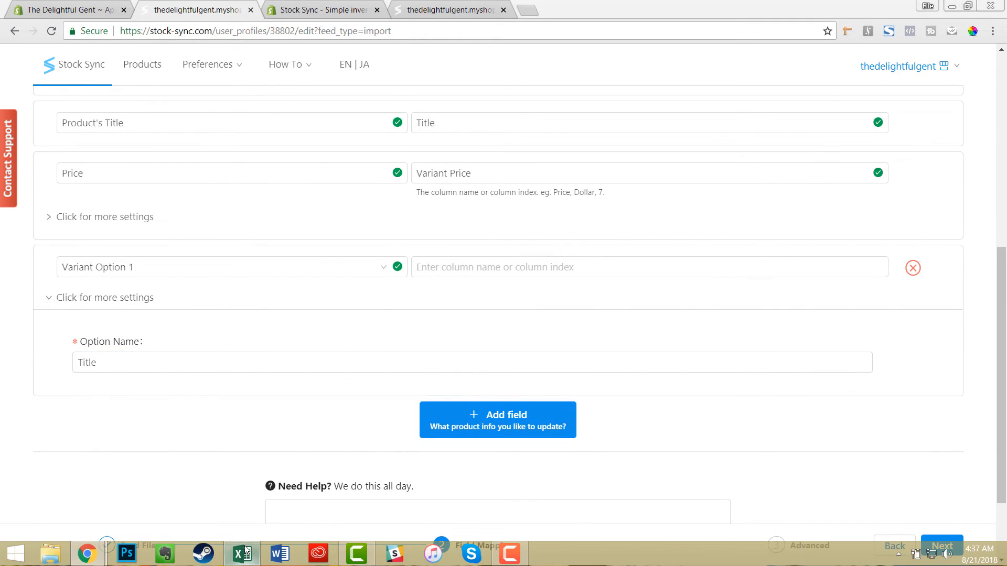
{"action": "left_click", "coordinate": [240, 553]}
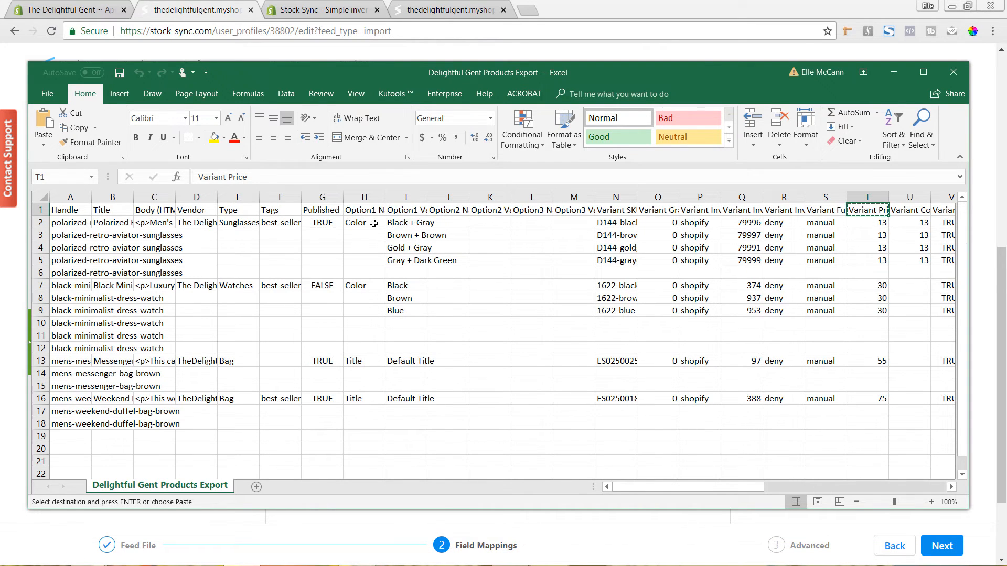
{"action": "right_click", "coordinate": [363, 210]}
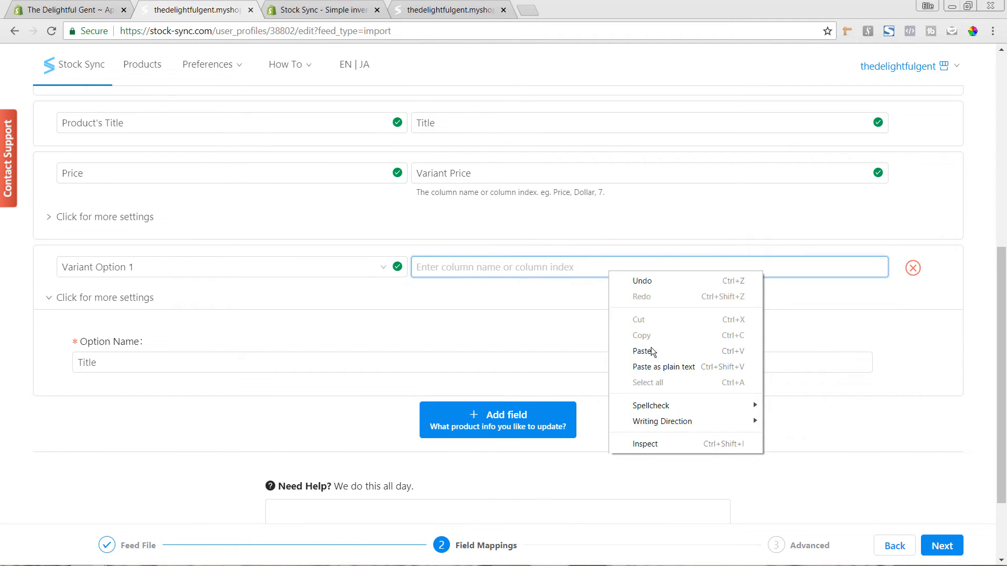
{"action": "left_click", "coordinate": [644, 351]}
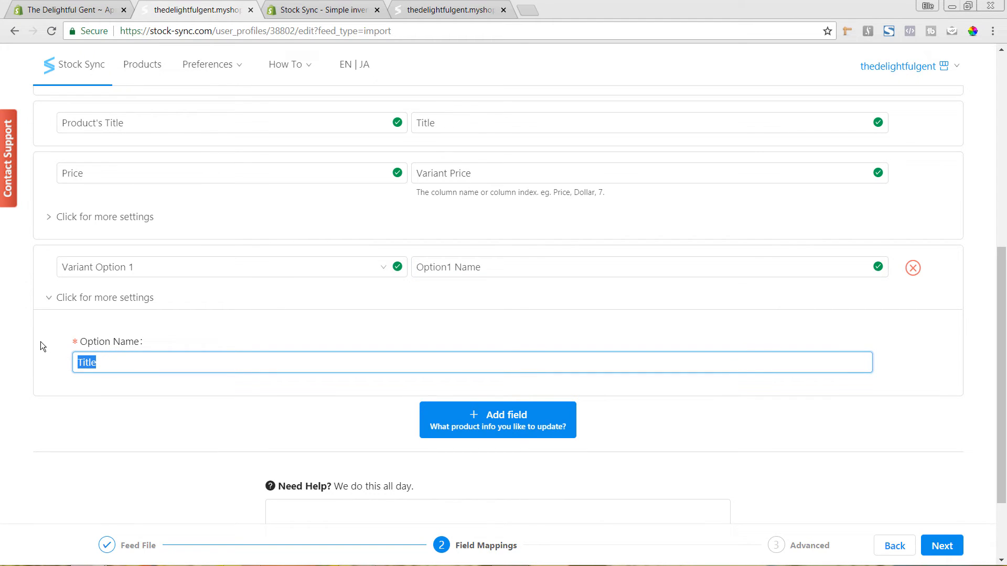
{"action": "type", "text": "Color"}
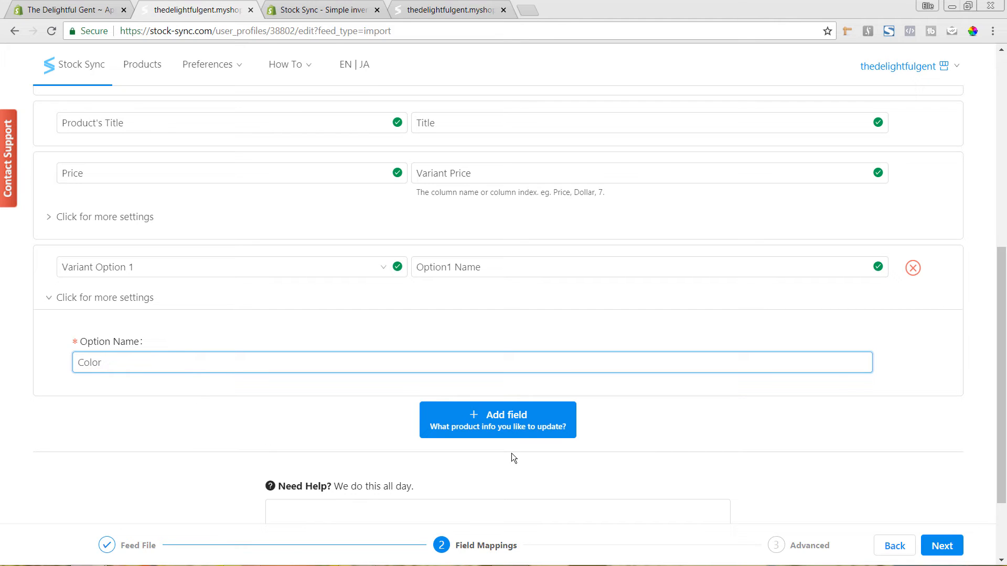
{"action": "mouse_move", "coordinate": [510, 422]}
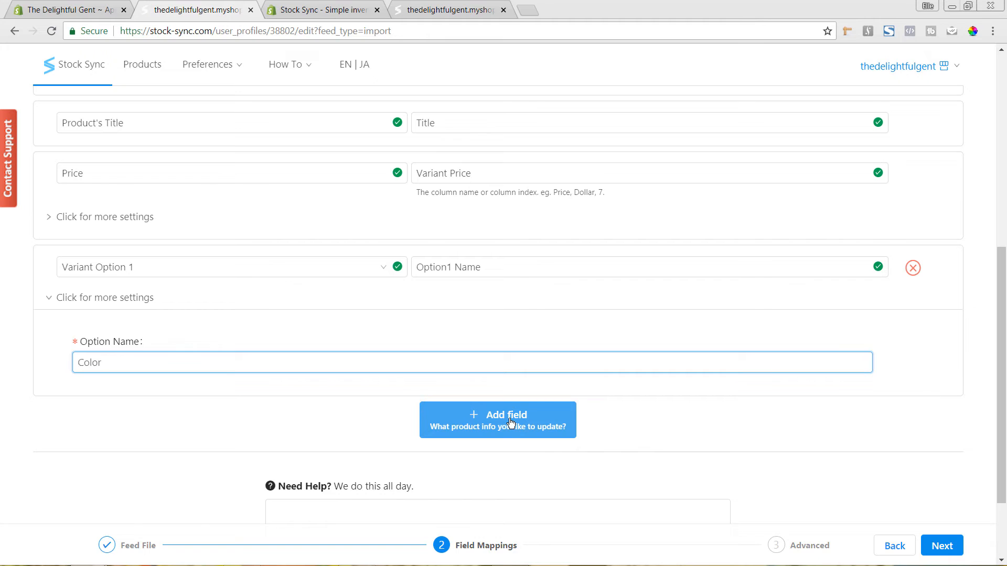
Add a Description mapping that uses the 'Body (HTML)' column.
{"action": "left_click", "coordinate": [497, 420]}
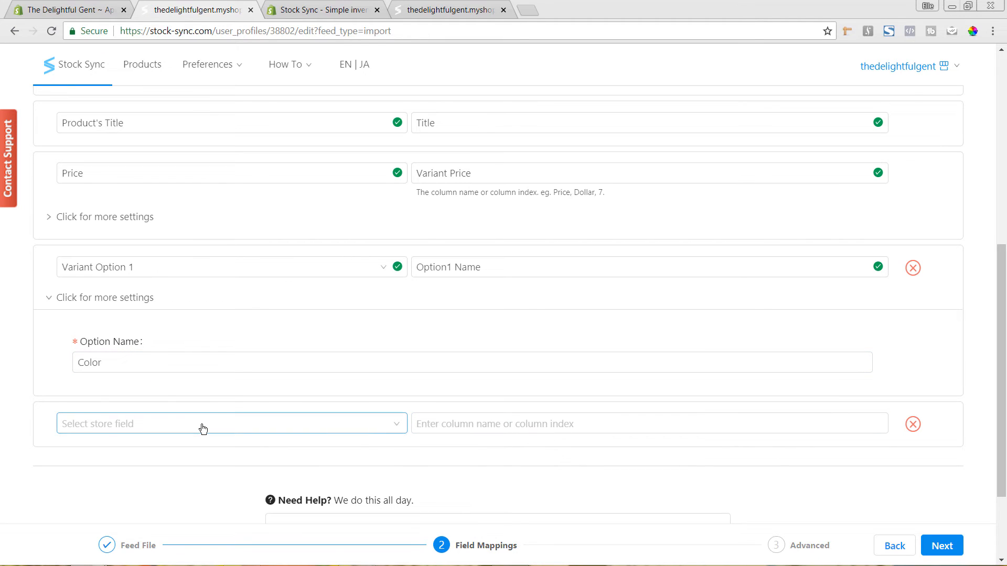
{"action": "left_click", "coordinate": [232, 423]}
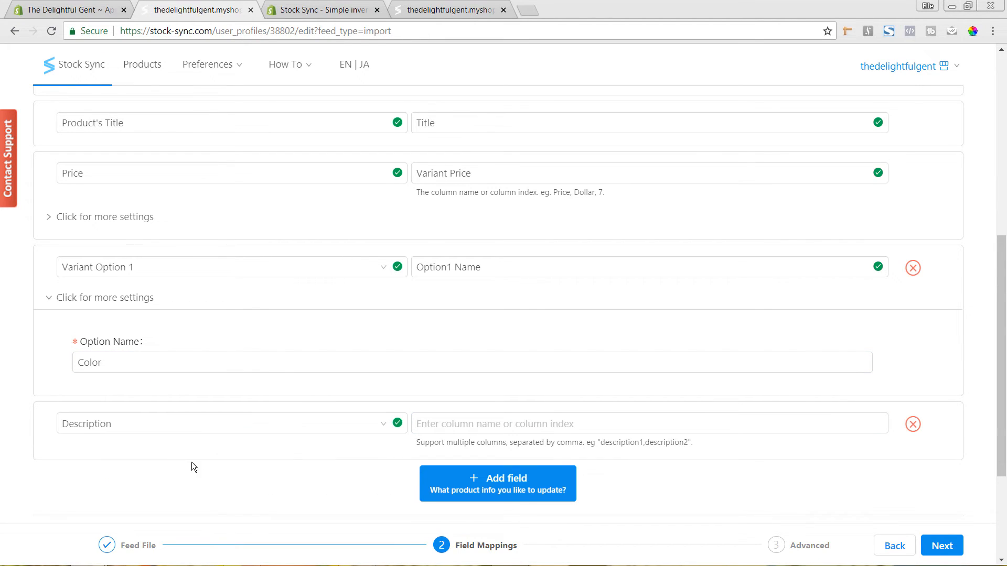
{"action": "left_click", "coordinate": [241, 553]}
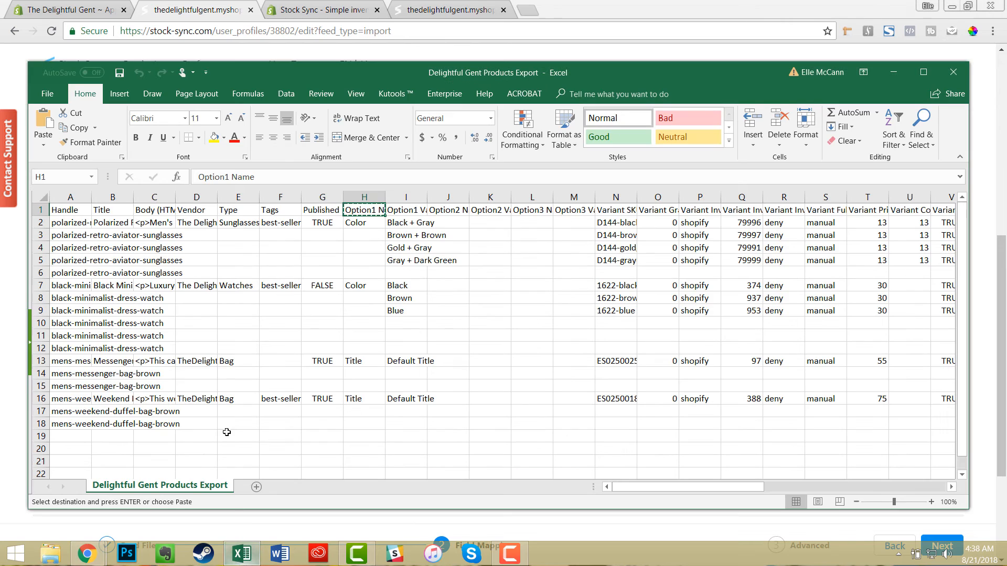
{"action": "left_click", "coordinate": [154, 209]}
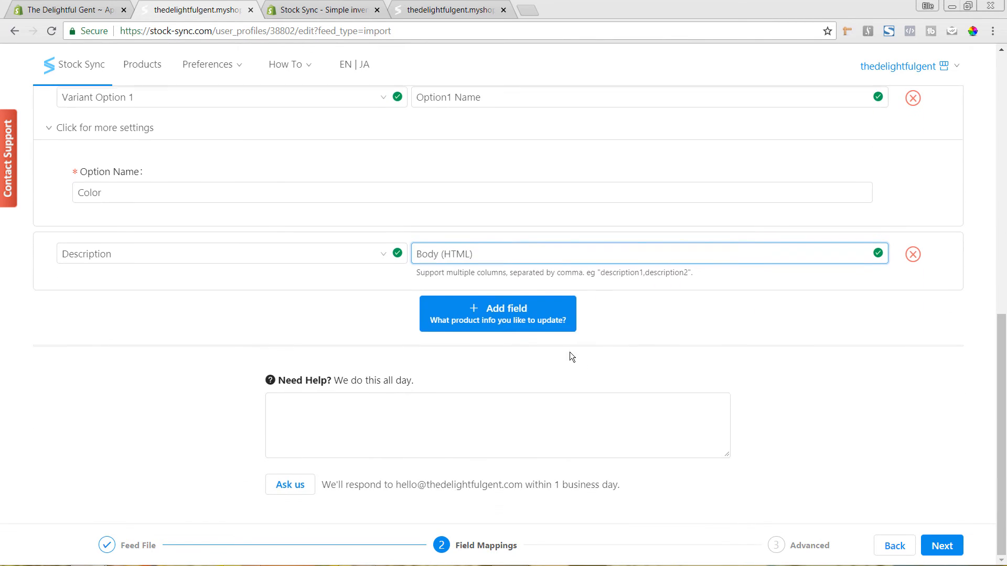
Add a Product Type mapping that uses the 'Type' column.
{"action": "left_click", "coordinate": [497, 314]}
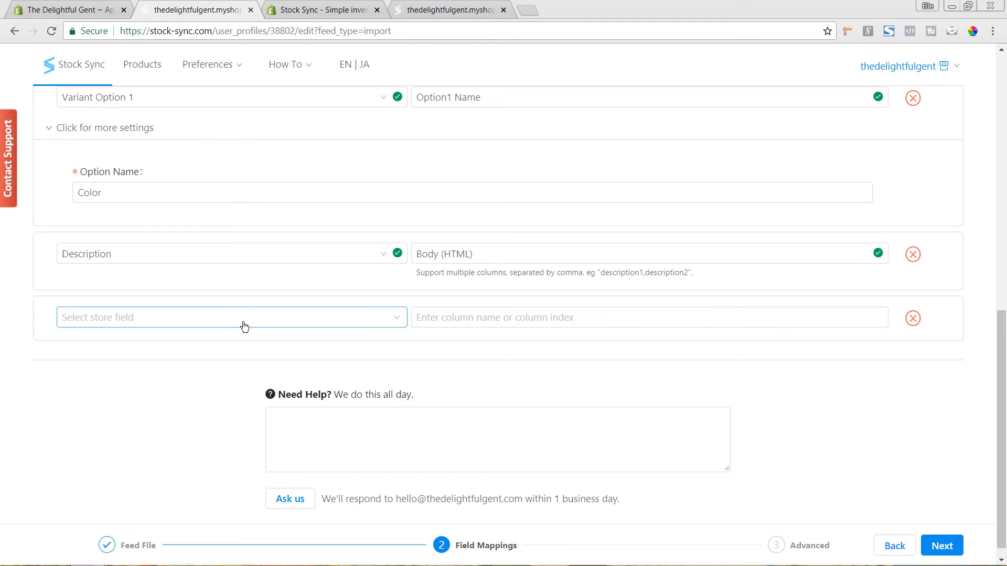
{"action": "left_click", "coordinate": [231, 316]}
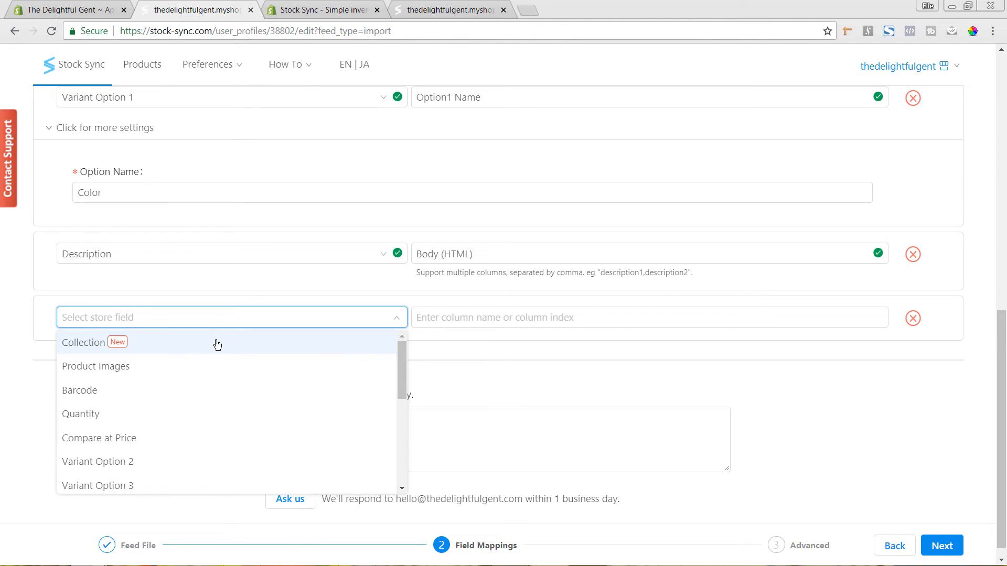
{"action": "scroll", "scroll_direction": "down", "scroll_amount": 3}
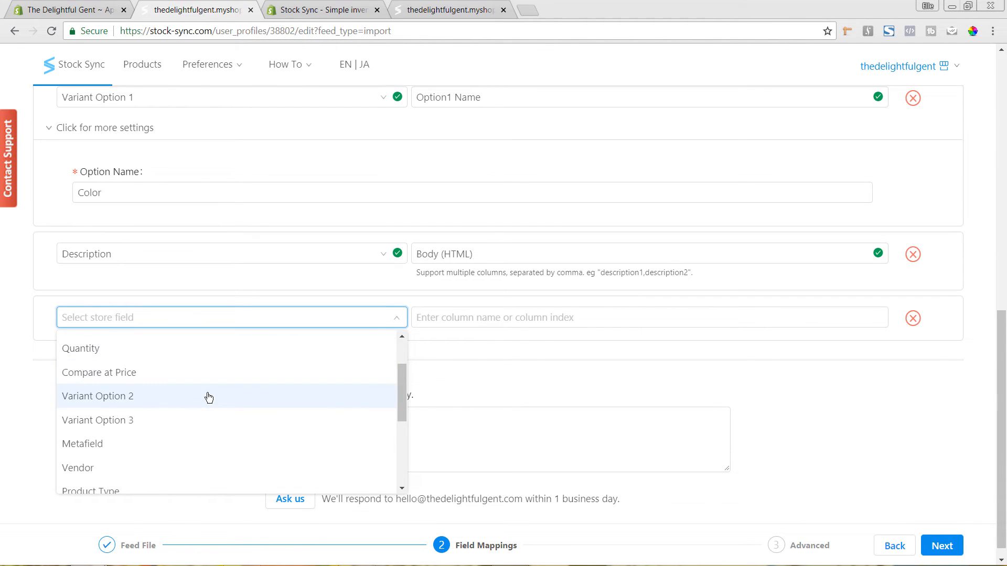
{"action": "scroll", "scroll_direction": "down", "scroll_amount": 3}
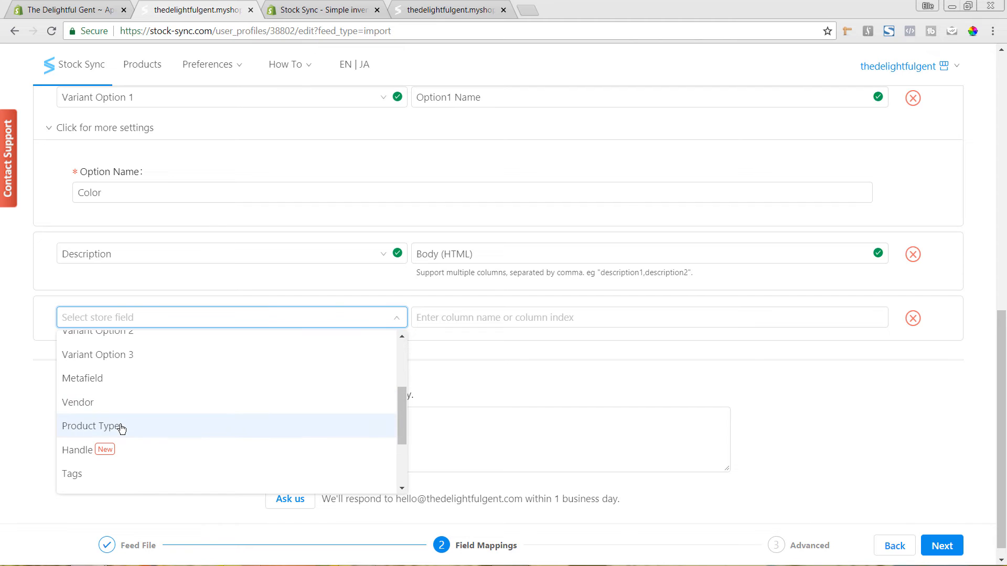
{"action": "left_click", "coordinate": [93, 426]}
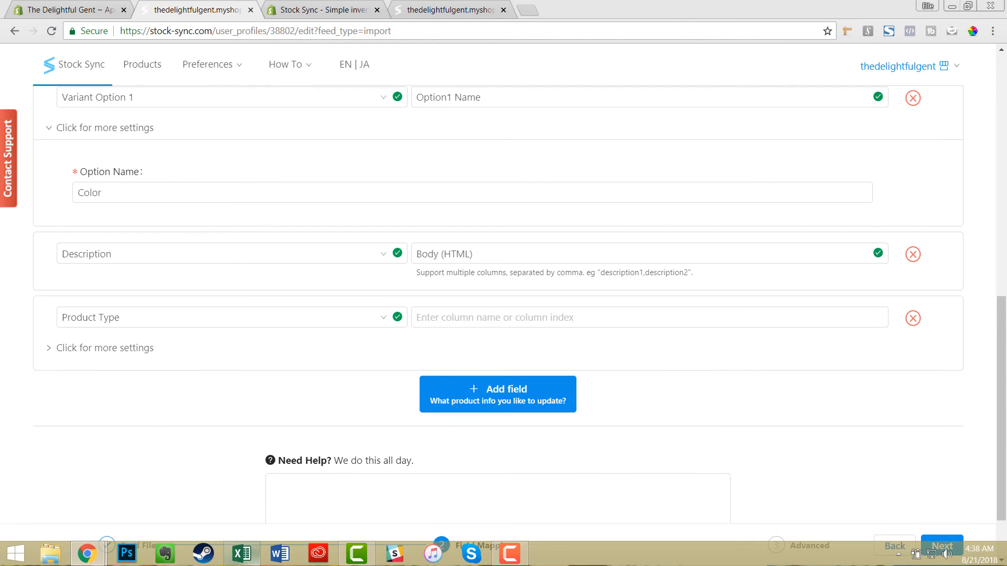
{"action": "left_click", "coordinate": [235, 554]}
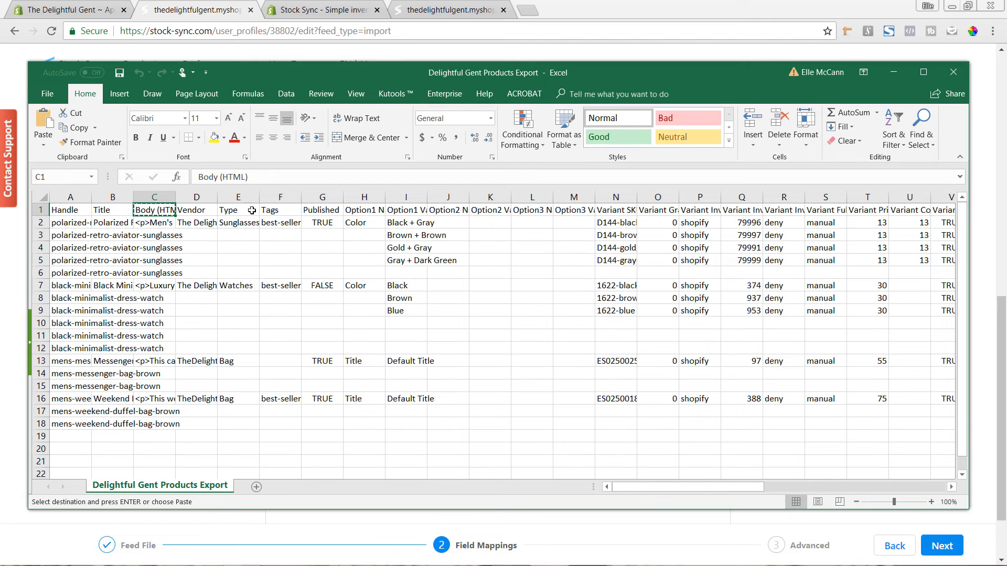
{"action": "right_click", "coordinate": [237, 209]}
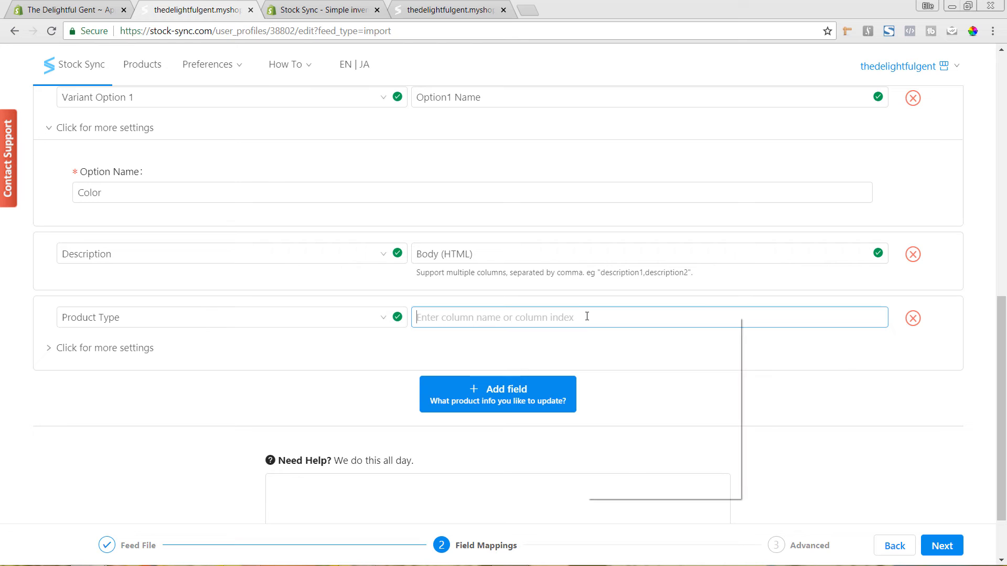
{"action": "type", "text": "Type"}
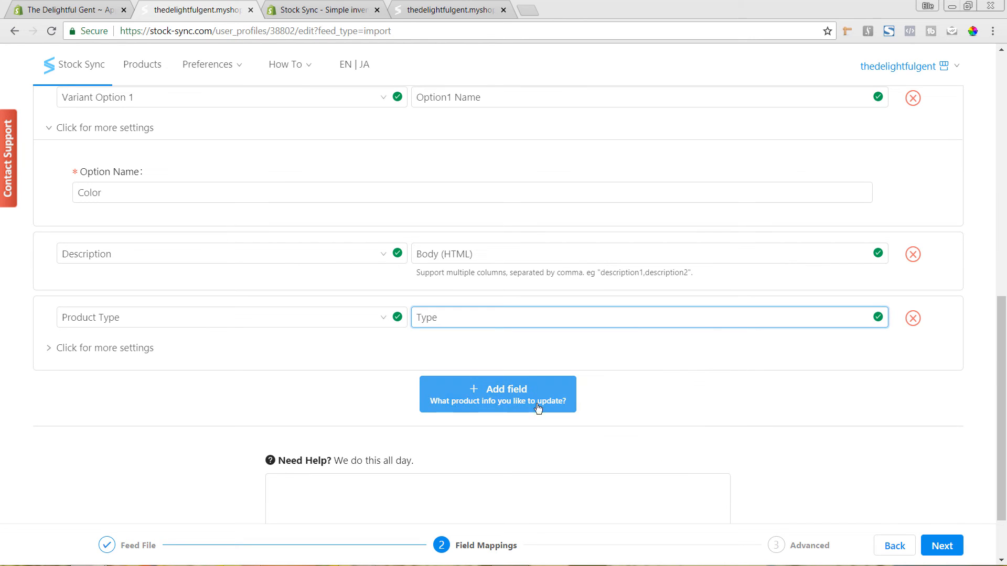
Add a field mapping Product Images to the feed column 'Image Src'.
{"action": "left_click", "coordinate": [497, 394]}
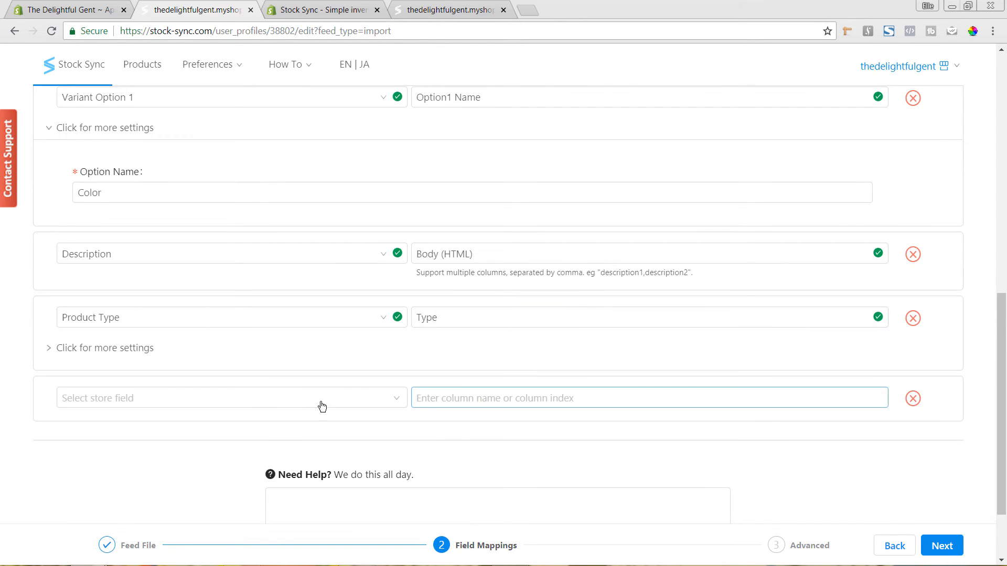
{"action": "left_click", "coordinate": [228, 397]}
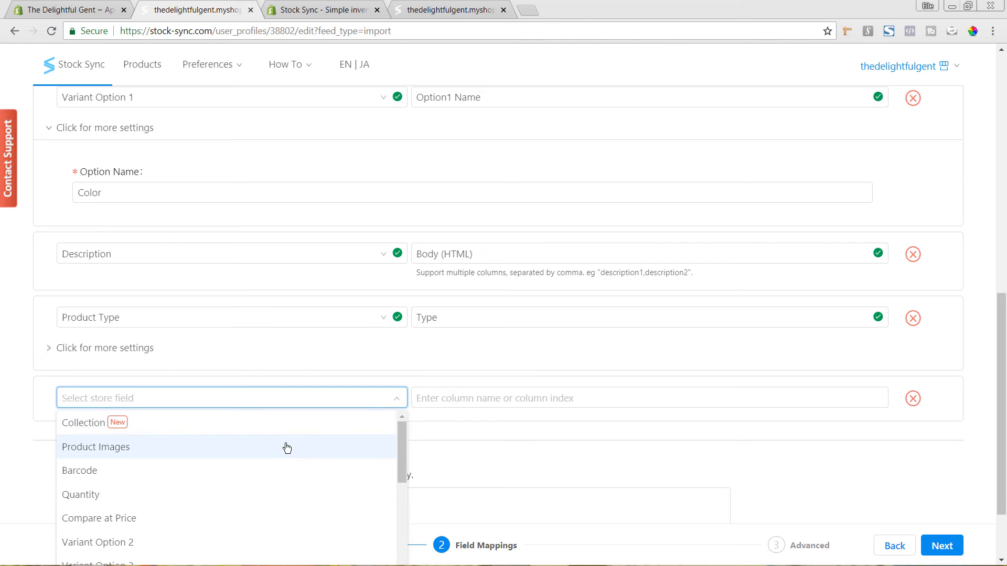
{"action": "left_click", "coordinate": [95, 447]}
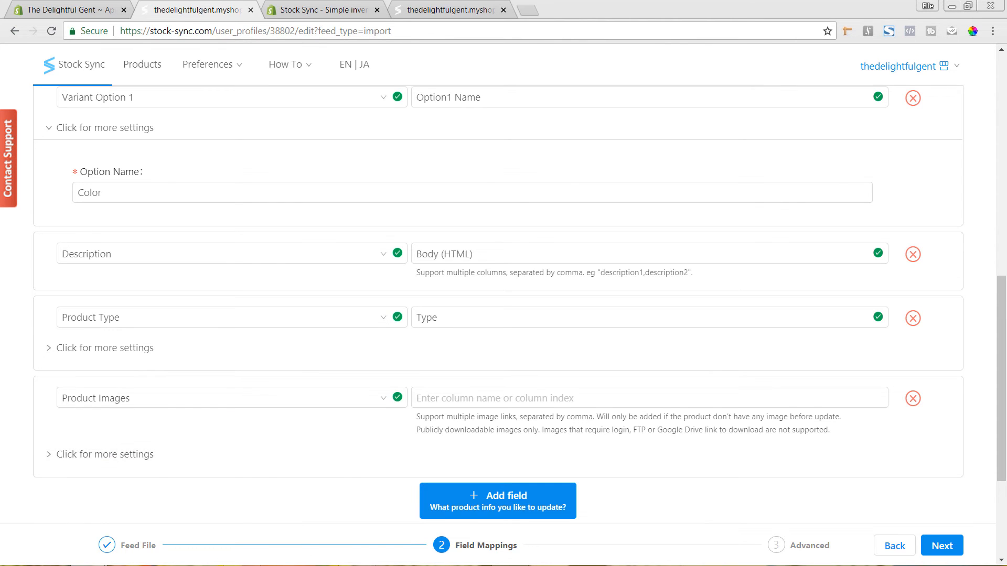
{"action": "left_click", "coordinate": [241, 560]}
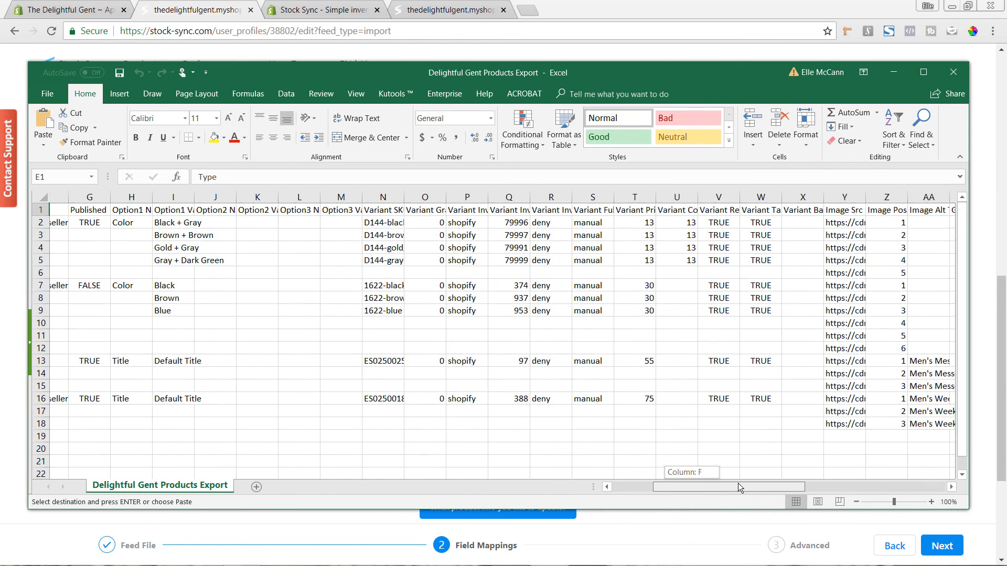
{"action": "left_click", "coordinate": [784, 210]}
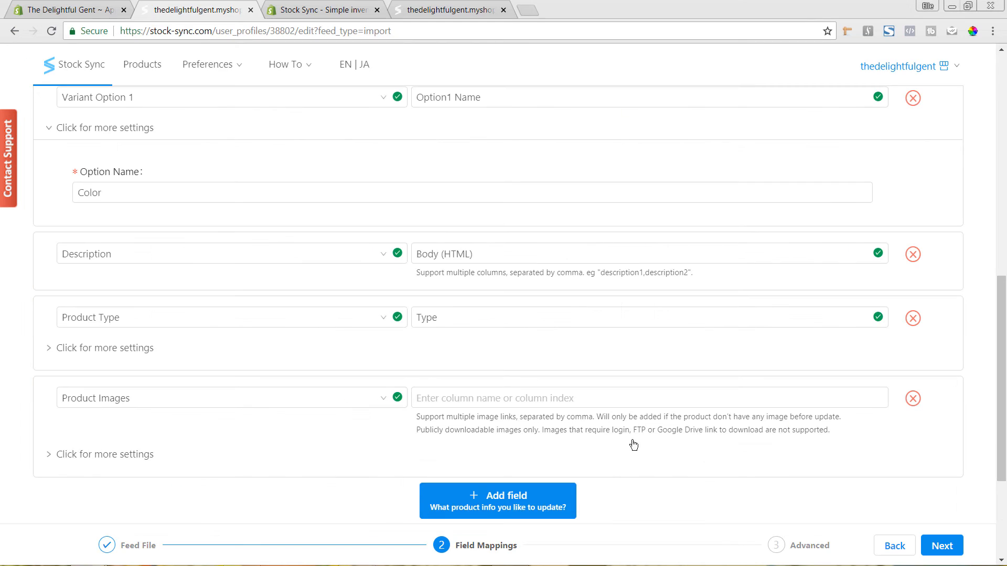
{"action": "type", "text": "Image Src"}
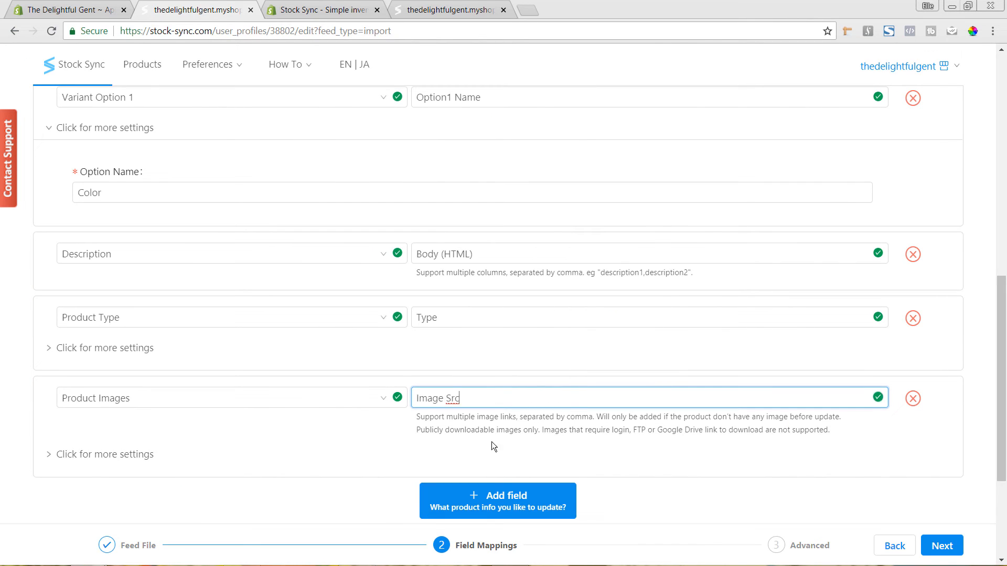
{"action": "scroll", "scroll_direction": "down", "scroll_amount": 3}
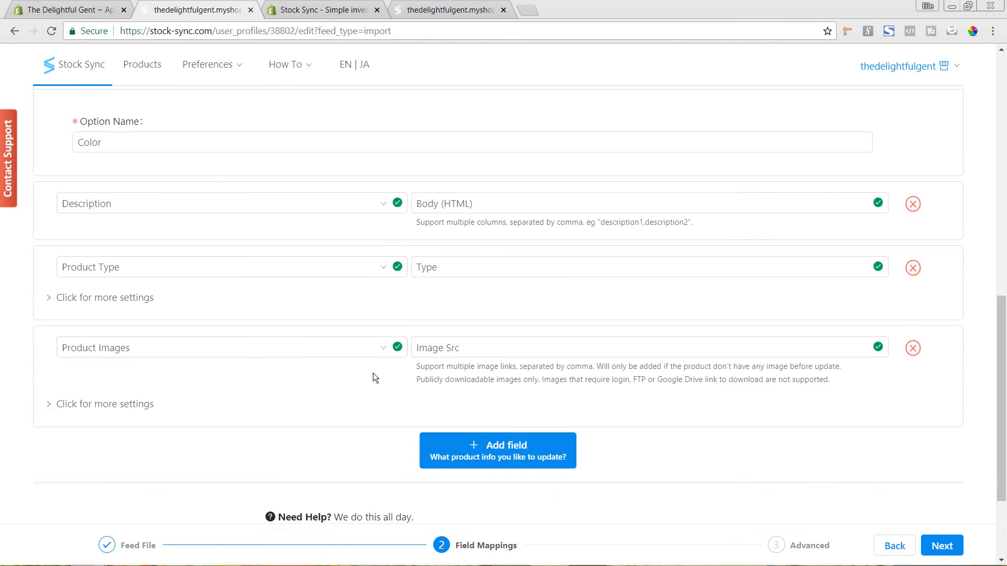
Add a field mapping Quantity to the feed column 'Variant Inventory Qty'.
{"action": "left_click", "coordinate": [497, 450]}
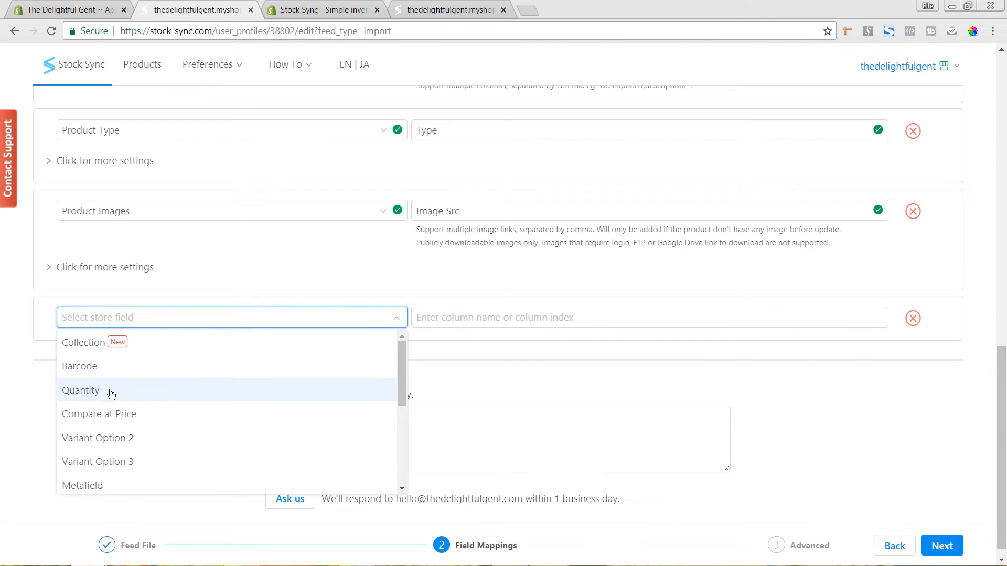
{"action": "left_click", "coordinate": [80, 390]}
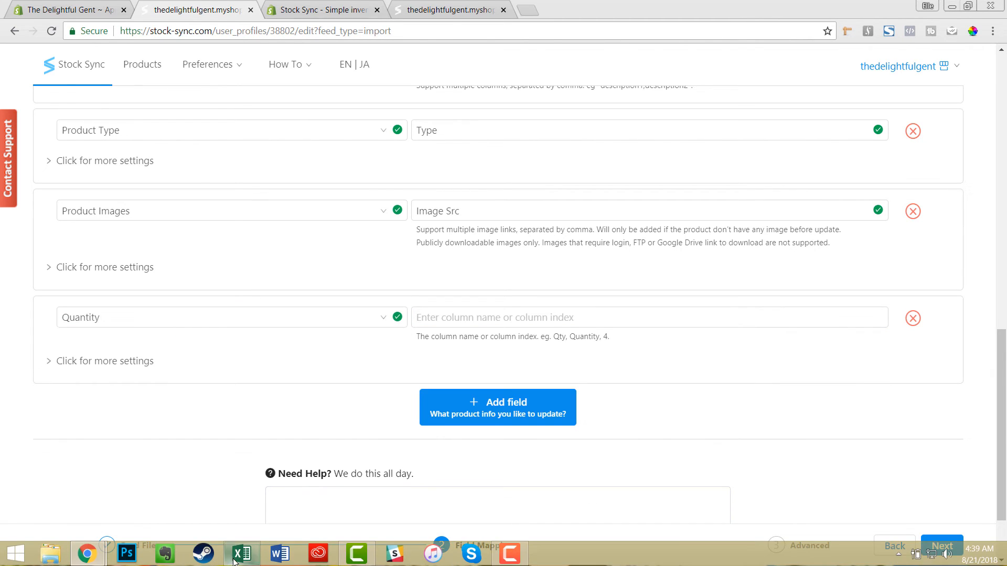
{"action": "left_click", "coordinate": [241, 554]}
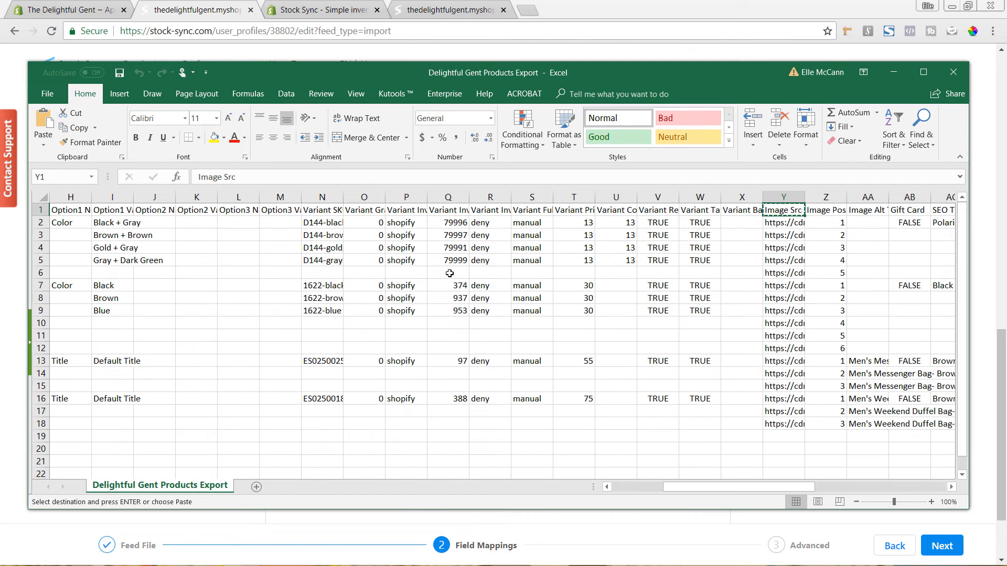
{"action": "left_click", "coordinate": [447, 210]}
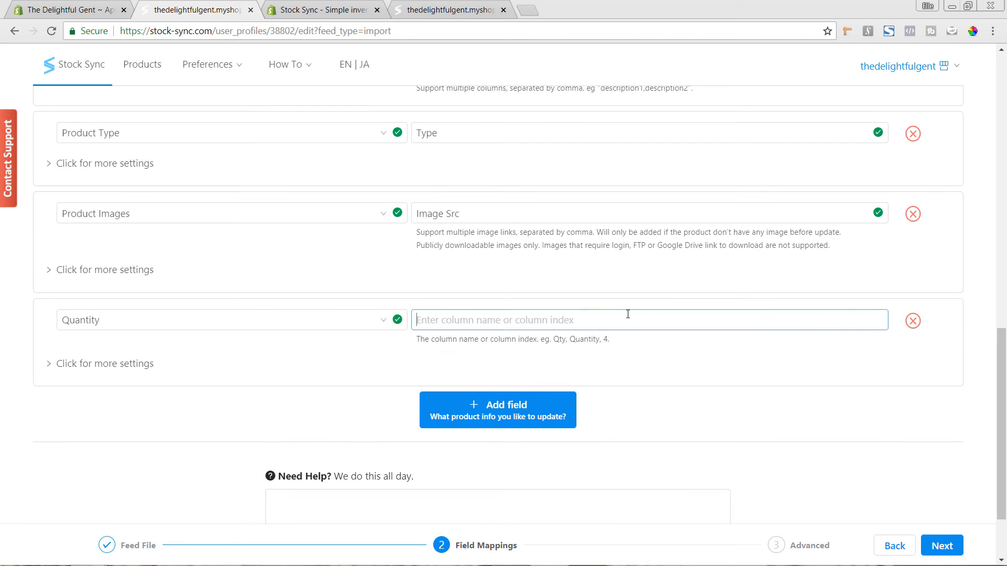
{"action": "type", "text": "Variant Inventory Qty"}
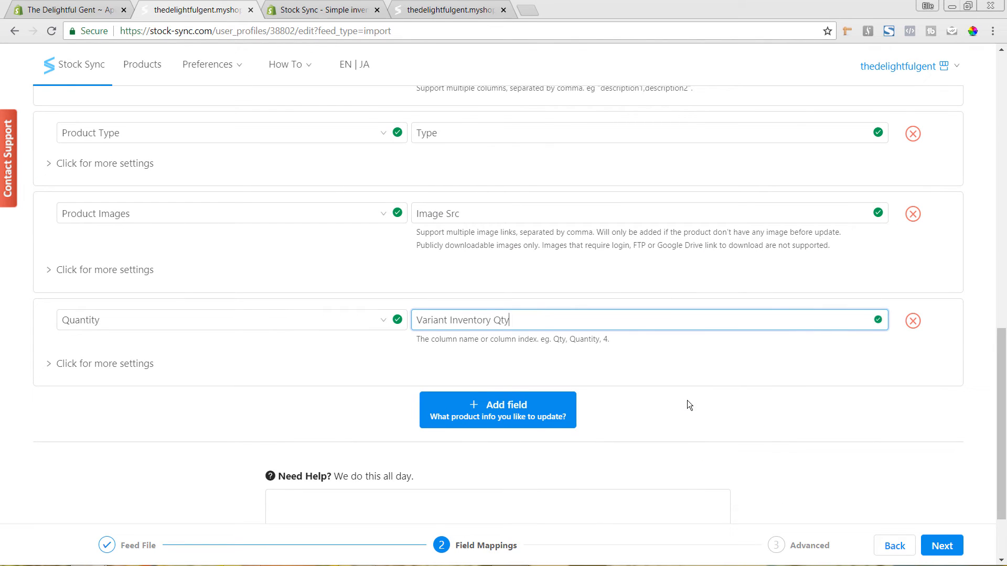
{"action": "scroll", "scroll_direction": "up", "scroll_amount": 3}
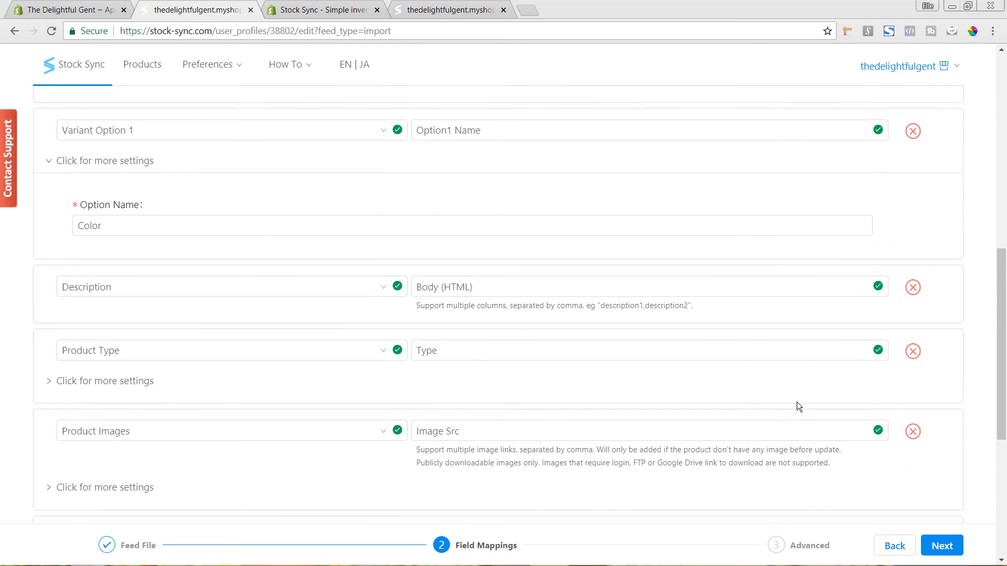
{"action": "scroll", "scroll_direction": "up", "scroll_amount": 3}
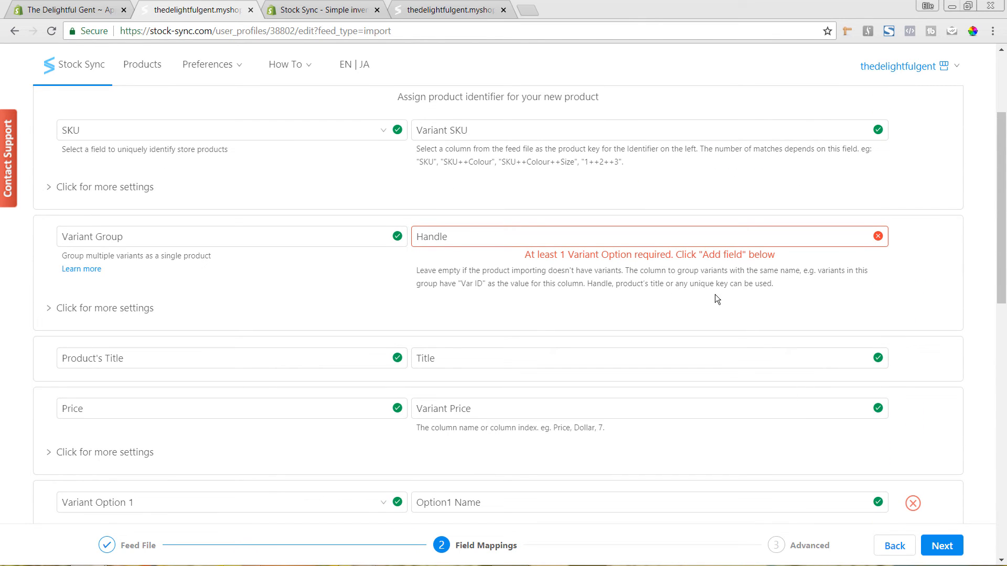
{"action": "mouse_move", "coordinate": [702, 313]}
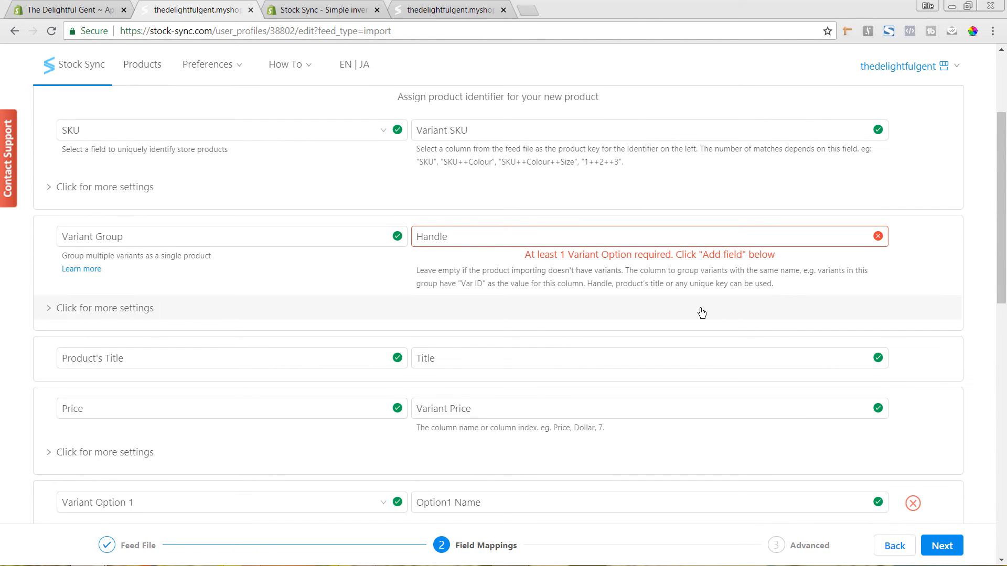
{"action": "scroll", "scroll_direction": "down", "scroll_amount": 3}
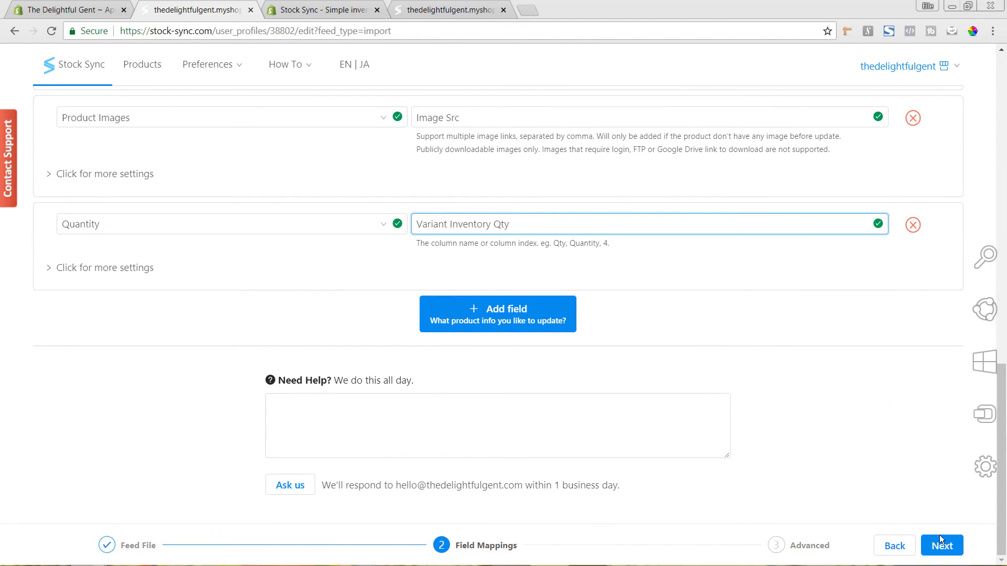
Save the mappings and set Inventory Management to 'Shopify tracks products' inventory'.
{"action": "left_click", "coordinate": [941, 545]}
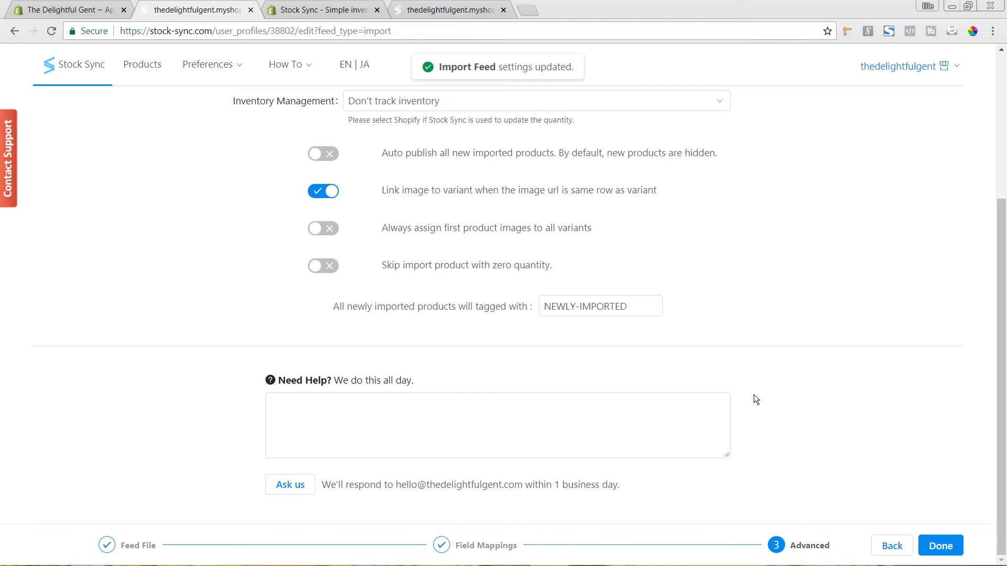
{"action": "mouse_move", "coordinate": [506, 84]}
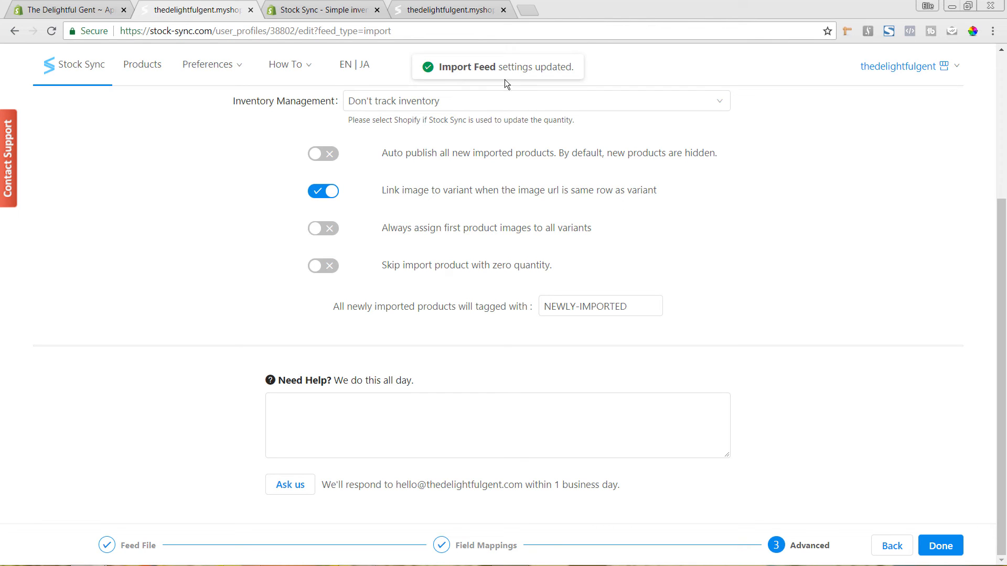
{"action": "mouse_move", "coordinate": [530, 95]}
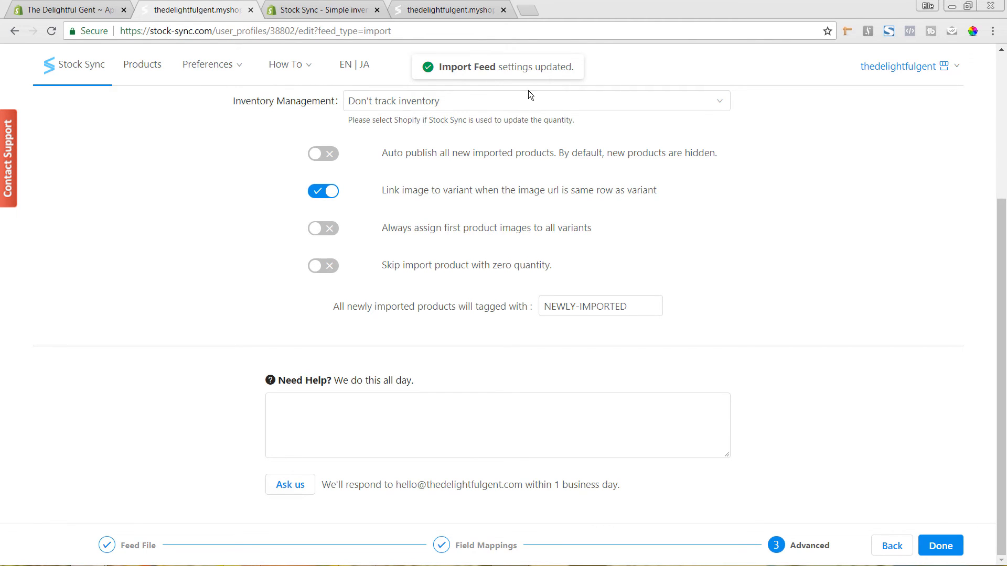
{"action": "scroll", "scroll_direction": "up", "scroll_amount": 3}
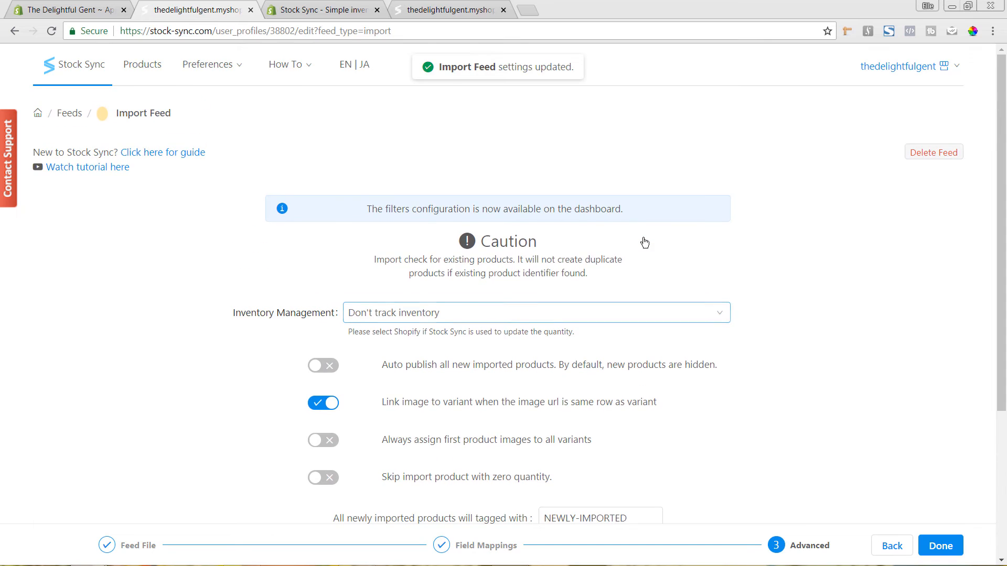
{"action": "mouse_move", "coordinate": [670, 286]}
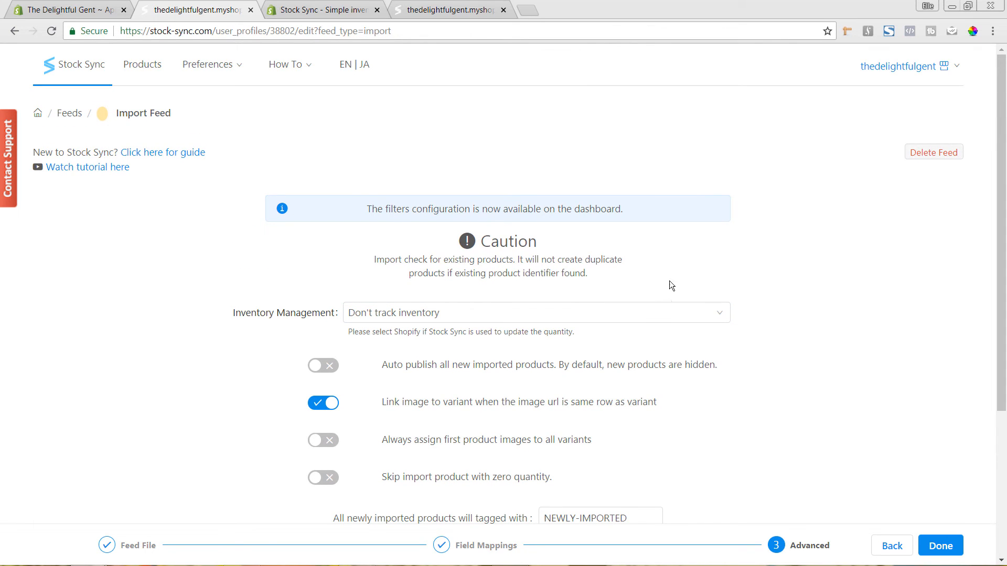
{"action": "scroll", "scroll_direction": "down", "scroll_amount": 3}
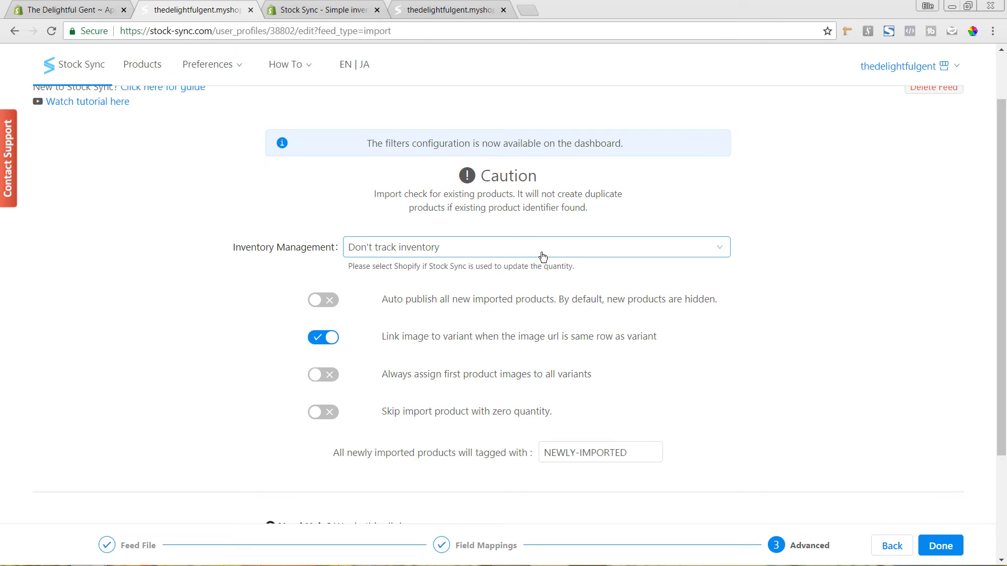
{"action": "mouse_move", "coordinate": [465, 320]}
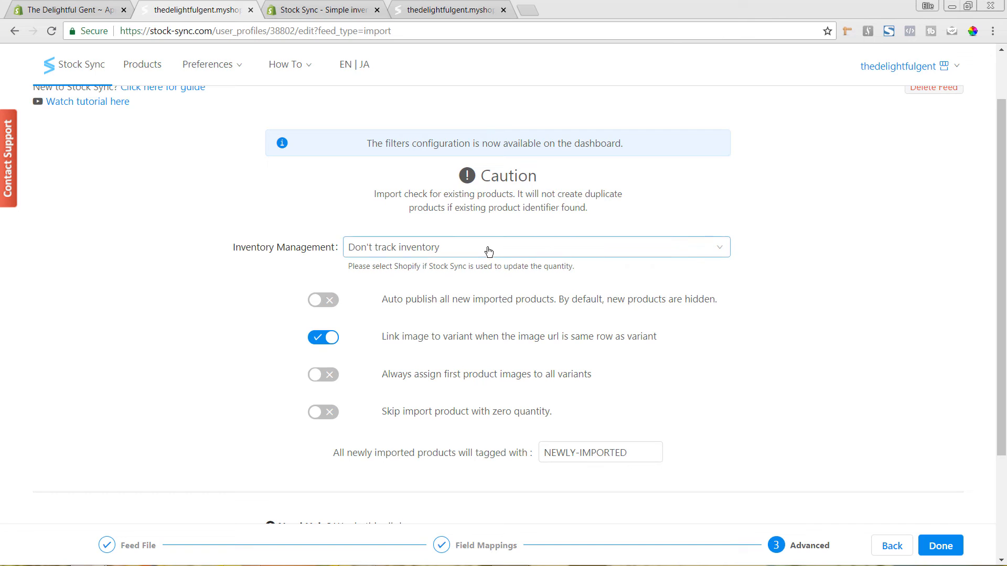
{"action": "left_click", "coordinate": [536, 247]}
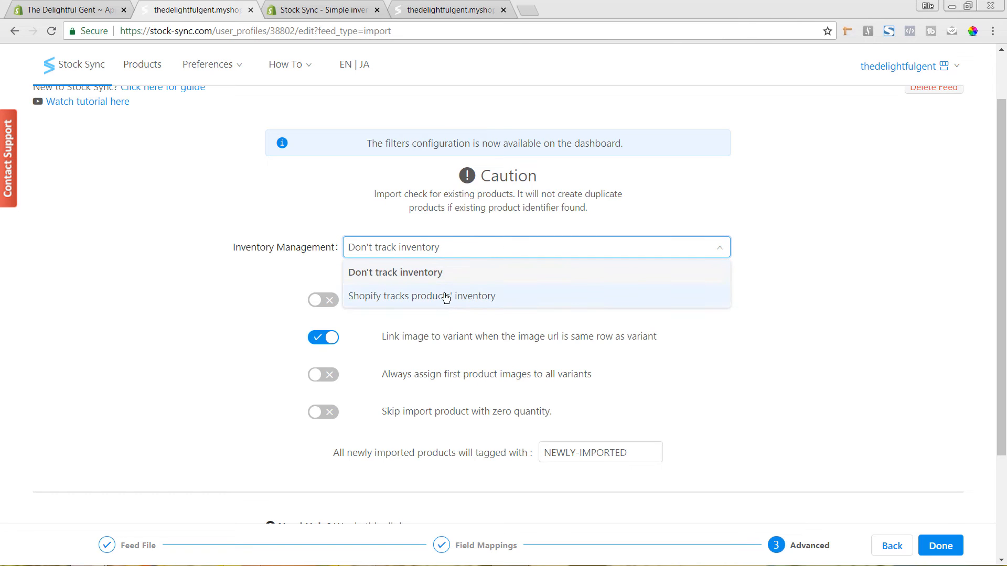
{"action": "mouse_move", "coordinate": [404, 304]}
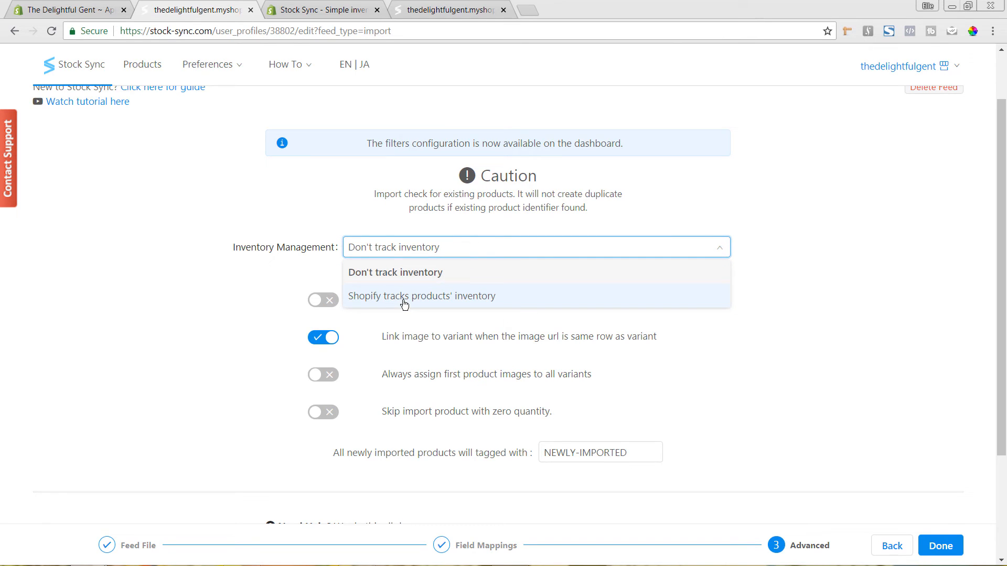
{"action": "left_click", "coordinate": [422, 296]}
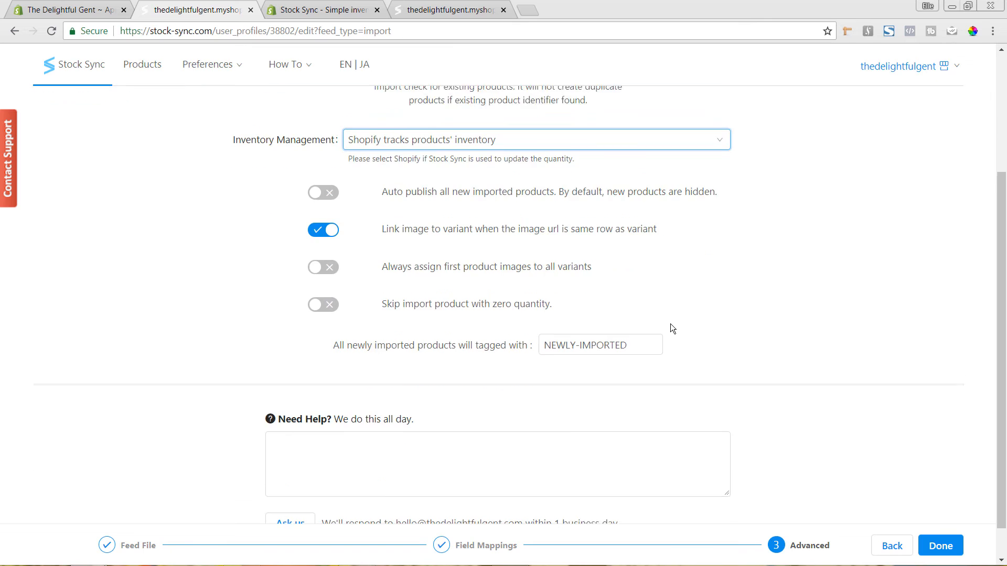
{"action": "scroll", "scroll_direction": "up", "scroll_amount": 3}
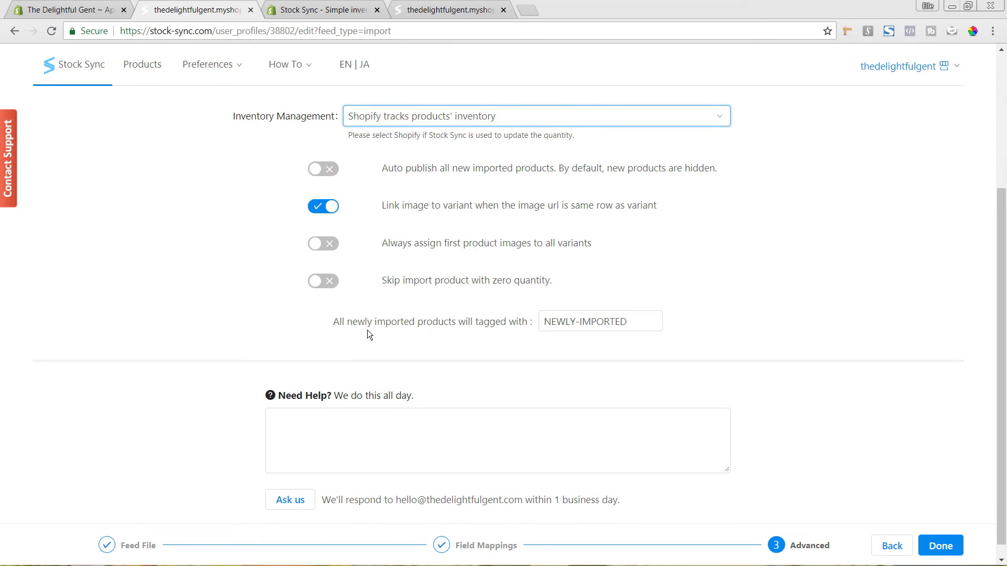
{"action": "mouse_move", "coordinate": [537, 340]}
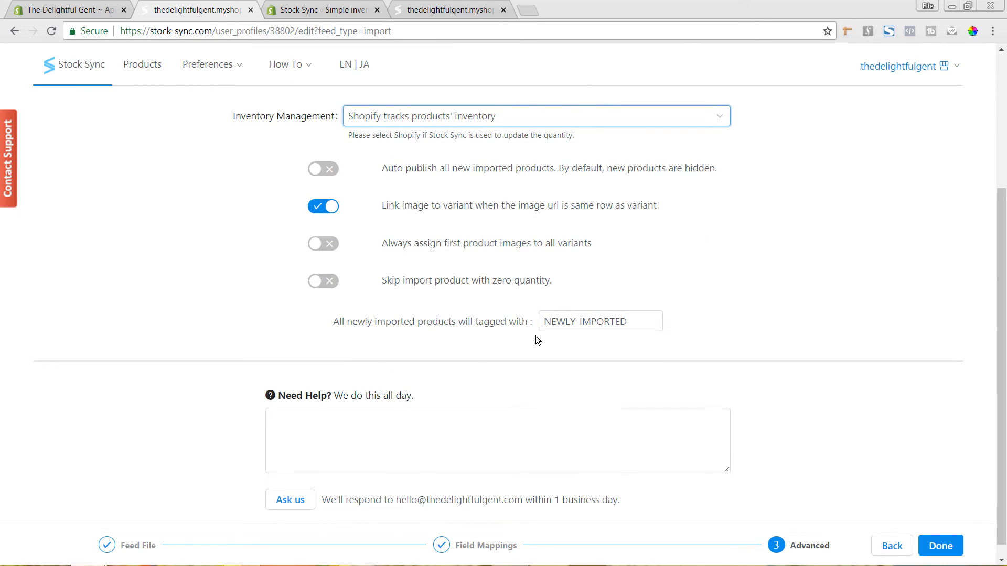
{"action": "mouse_move", "coordinate": [881, 449]}
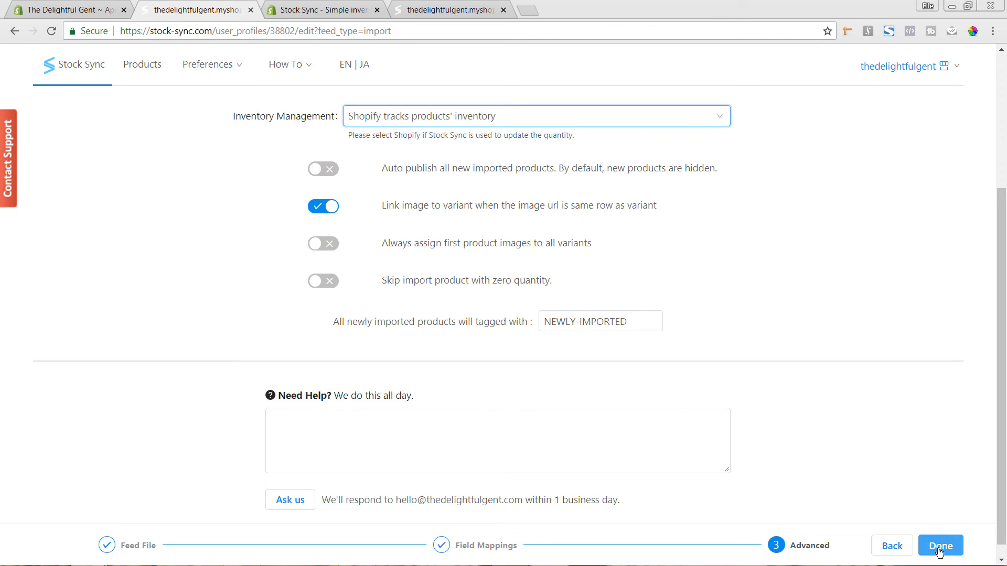
Save the completed Import Feed and return to the Stock Sync dashboard.
{"action": "left_click", "coordinate": [940, 546]}
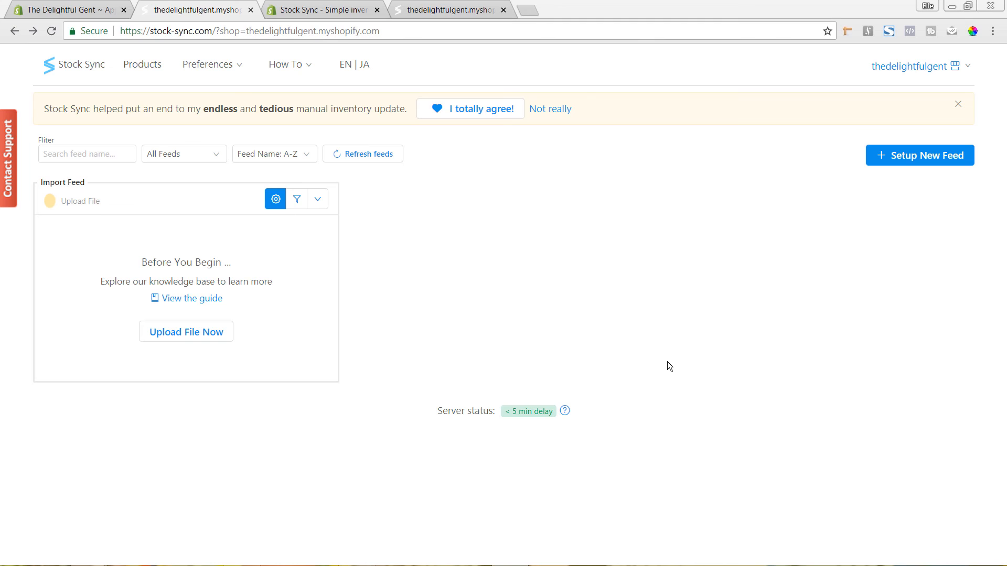
{"action": "mouse_move", "coordinate": [341, 256]}
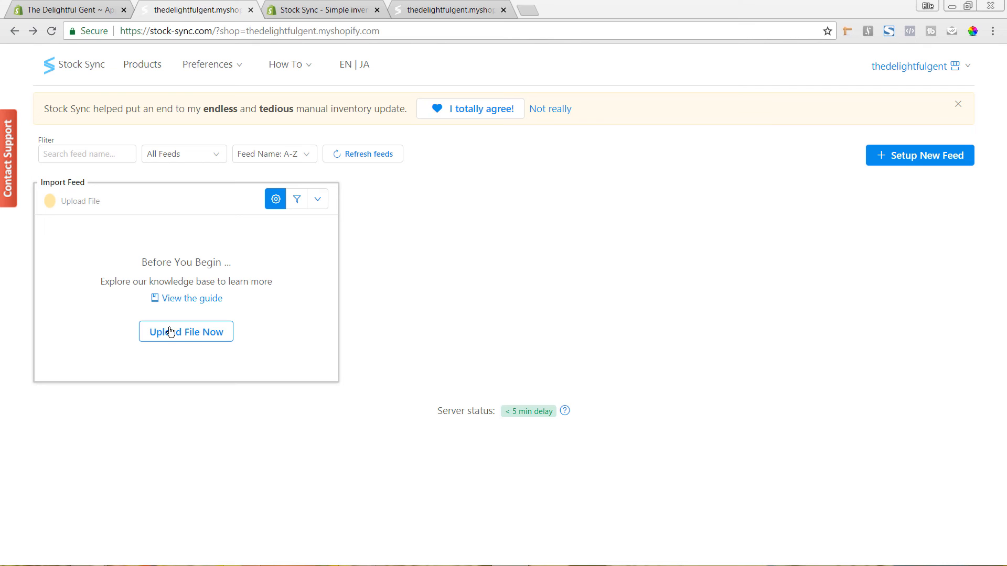
{"action": "mouse_move", "coordinate": [192, 338]}
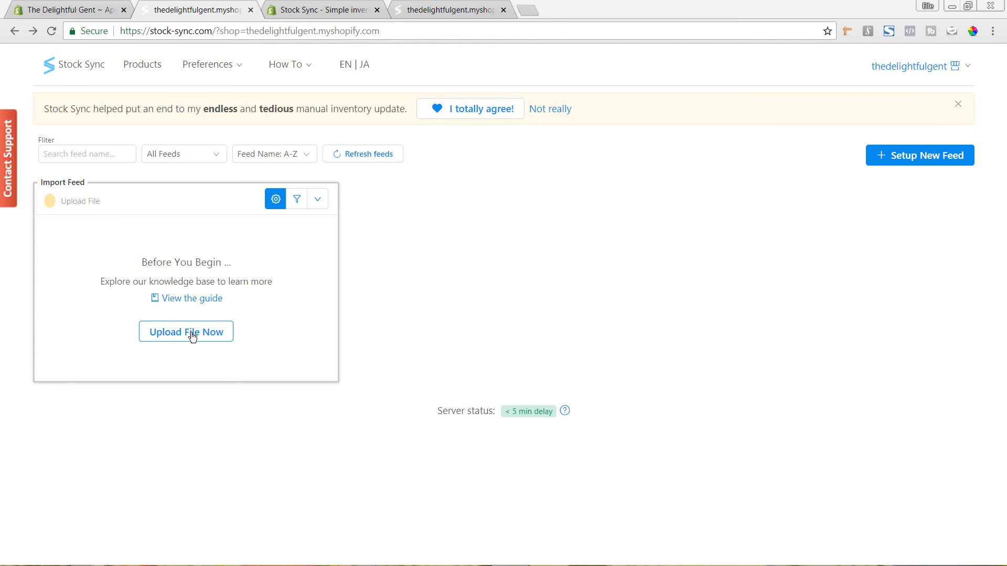
Upload 'Delightful Gent Products Export' from Desktop with immediate processing and start the process.
{"action": "left_click", "coordinate": [186, 331]}
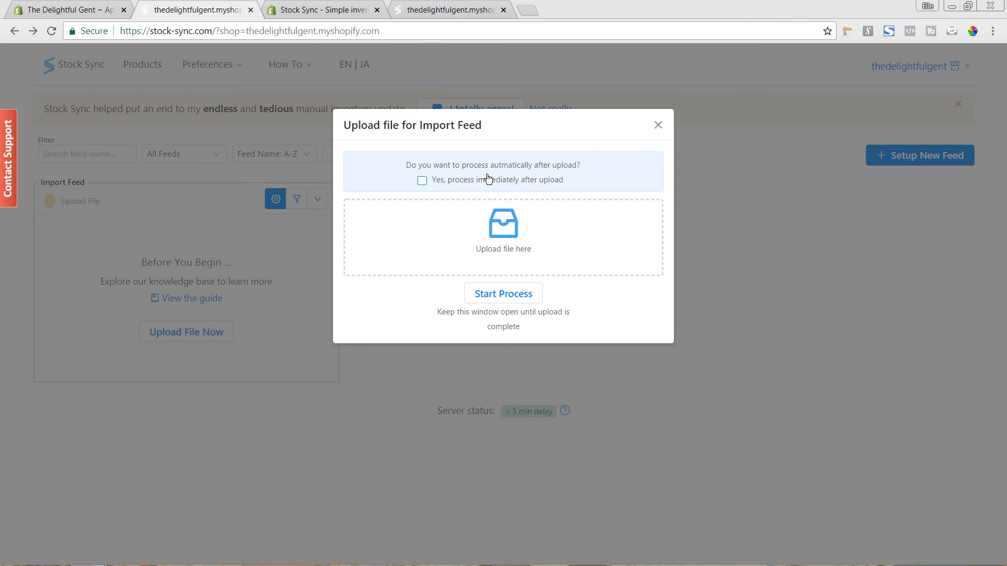
{"action": "mouse_move", "coordinate": [518, 177]}
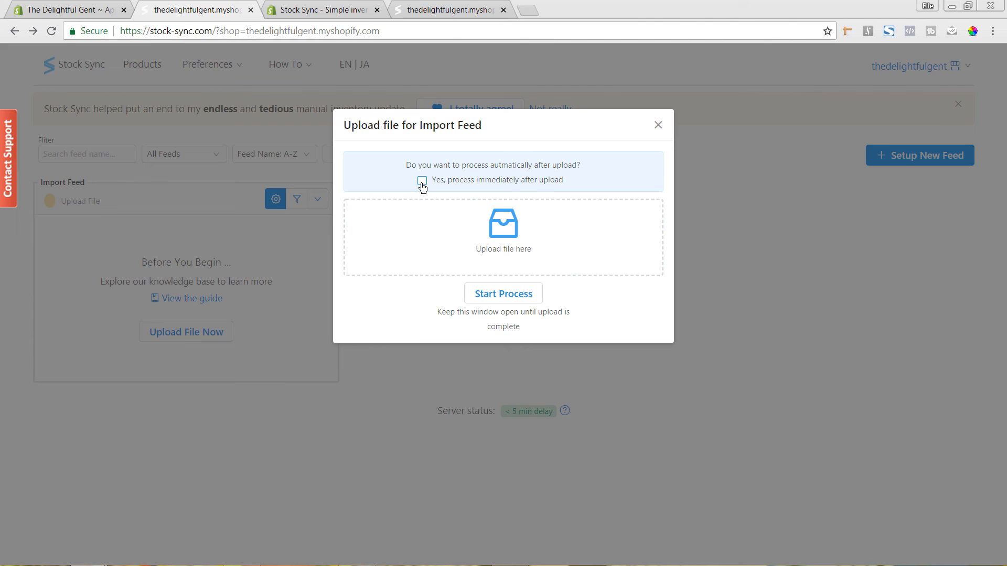
{"action": "left_click", "coordinate": [422, 180]}
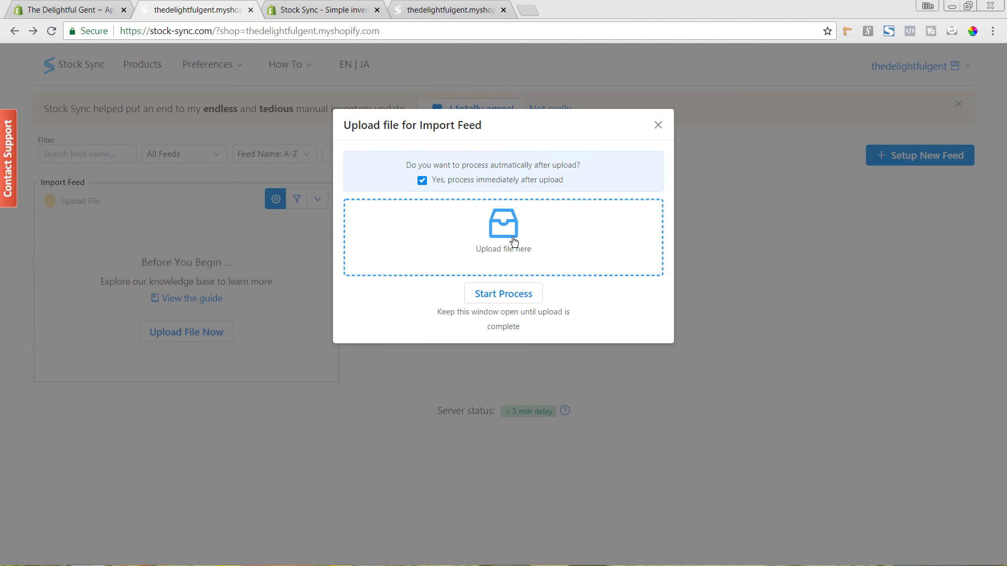
{"action": "left_click", "coordinate": [502, 226]}
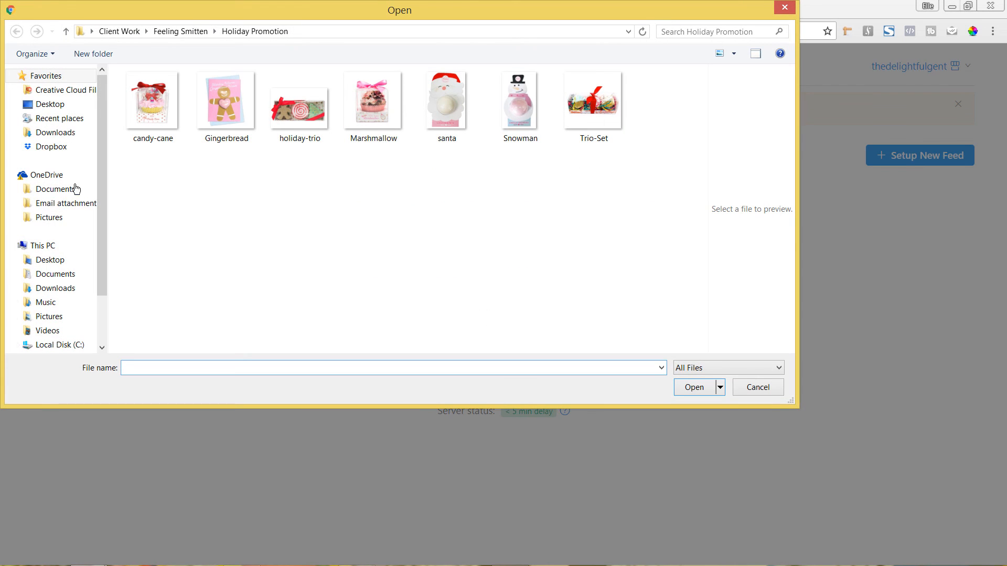
{"action": "left_click", "coordinate": [50, 104]}
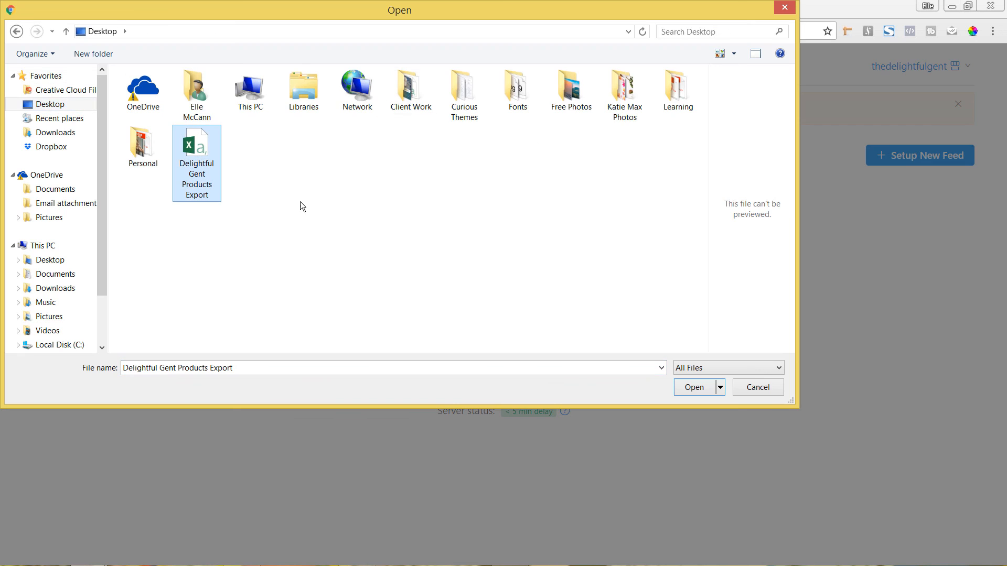
{"action": "left_click", "coordinate": [693, 387]}
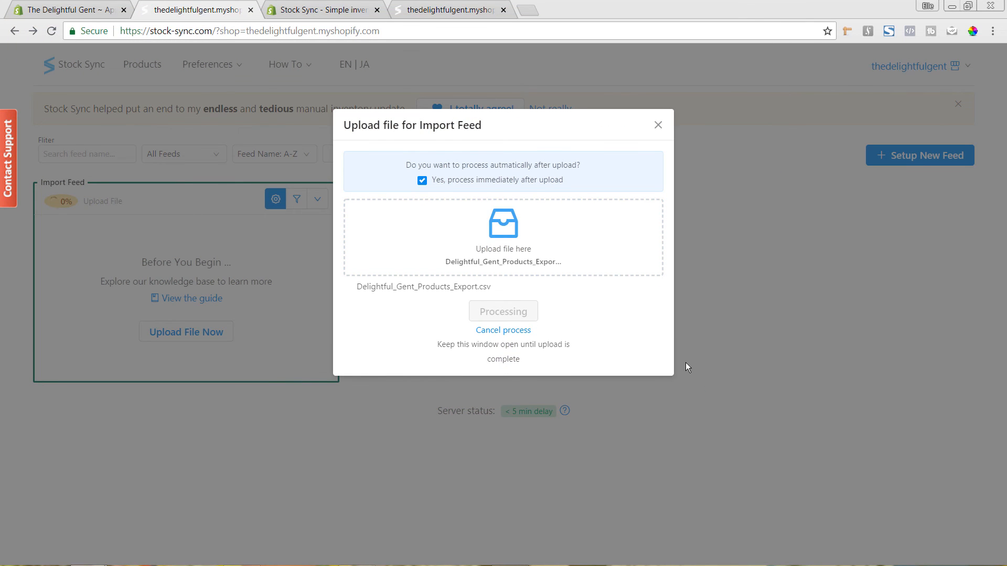
{"action": "mouse_move", "coordinate": [611, 329]}
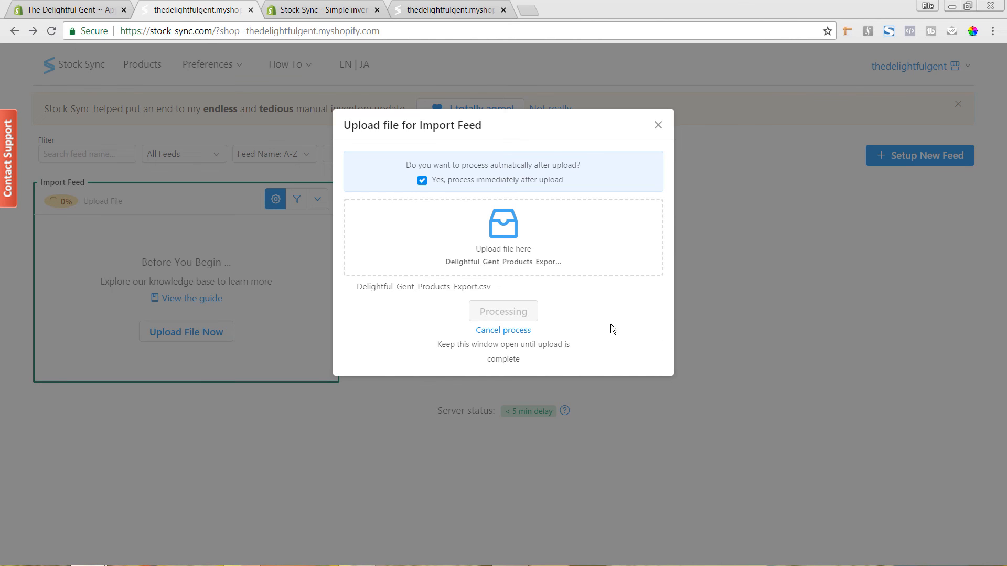
{"action": "mouse_move", "coordinate": [540, 340]}
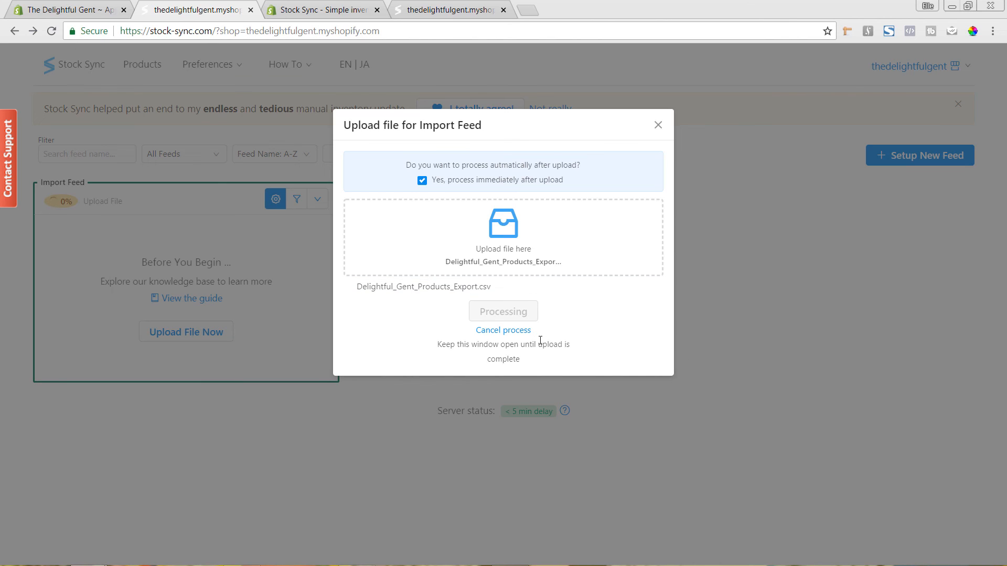
{"action": "mouse_move", "coordinate": [560, 371]}
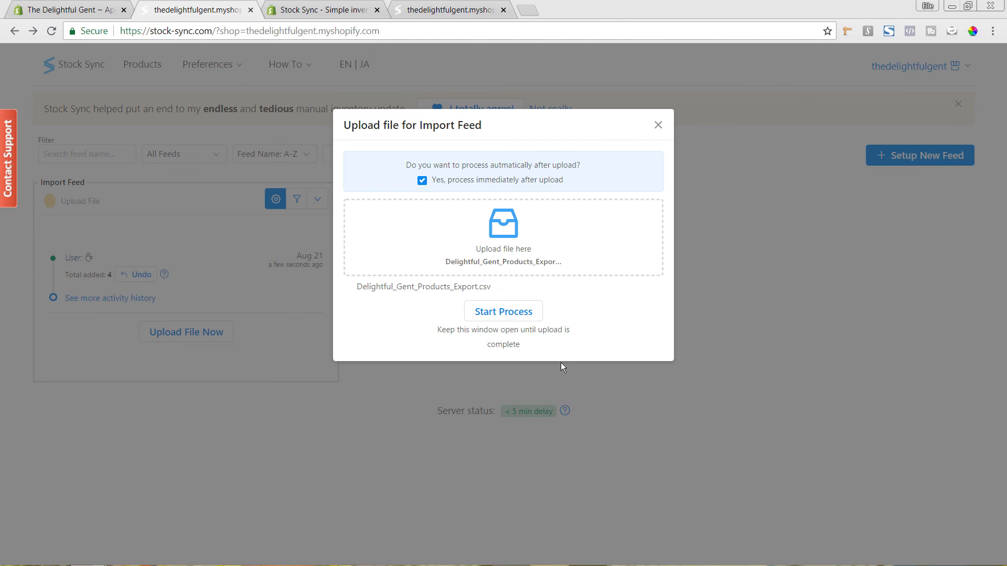
{"action": "mouse_move", "coordinate": [553, 309]}
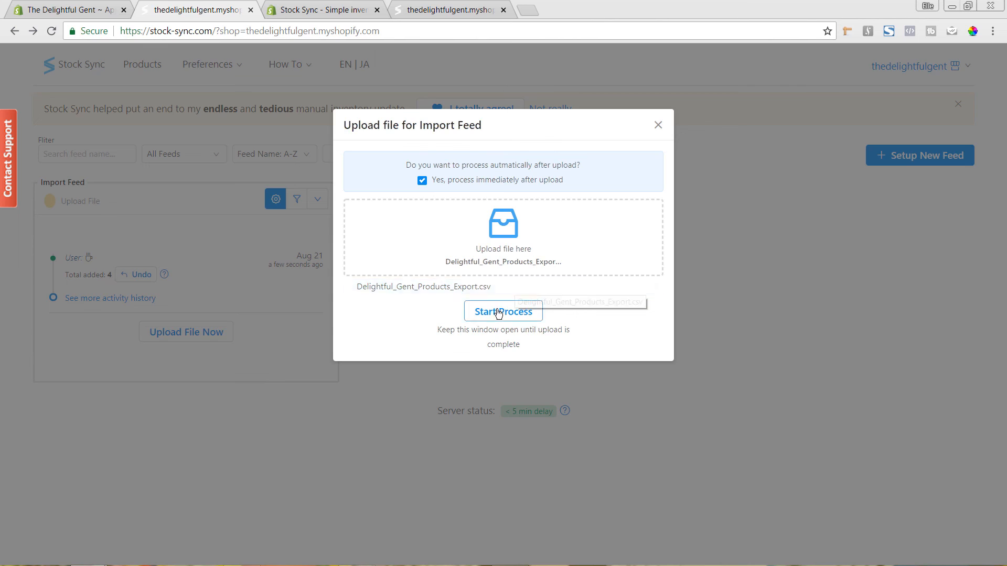
{"action": "left_click", "coordinate": [503, 311]}
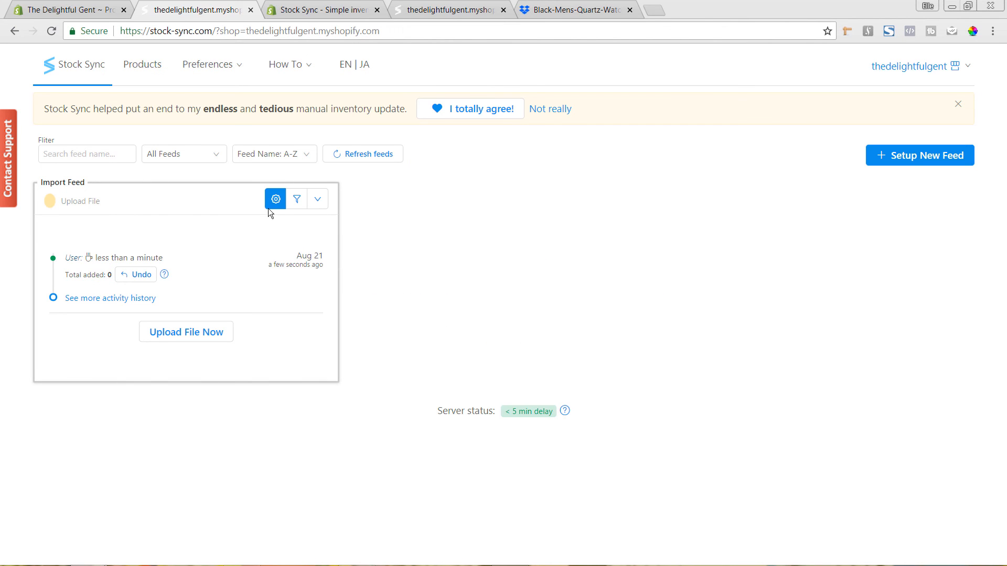
{"action": "mouse_move", "coordinate": [237, 347]}
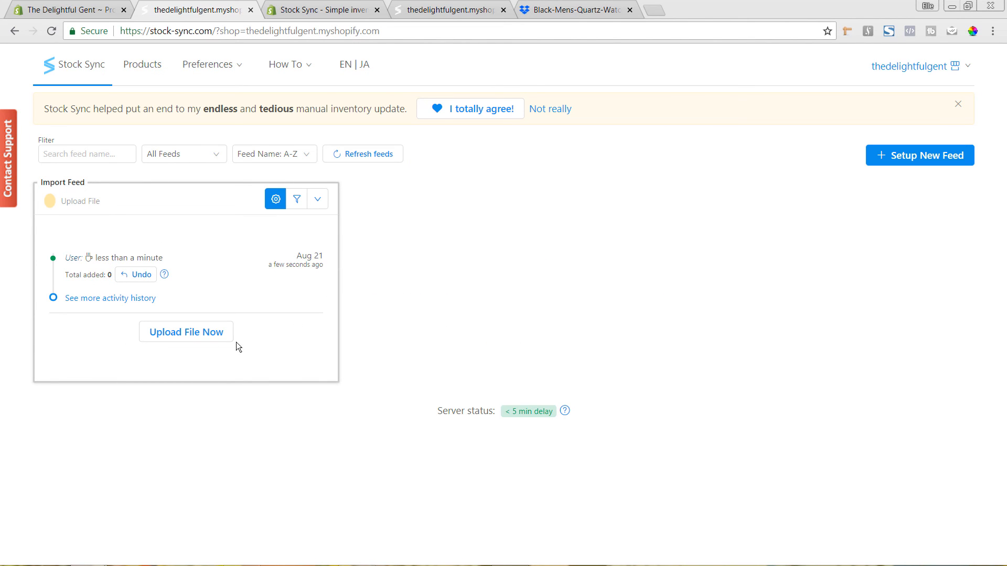
{"action": "left_click", "coordinate": [208, 64]}
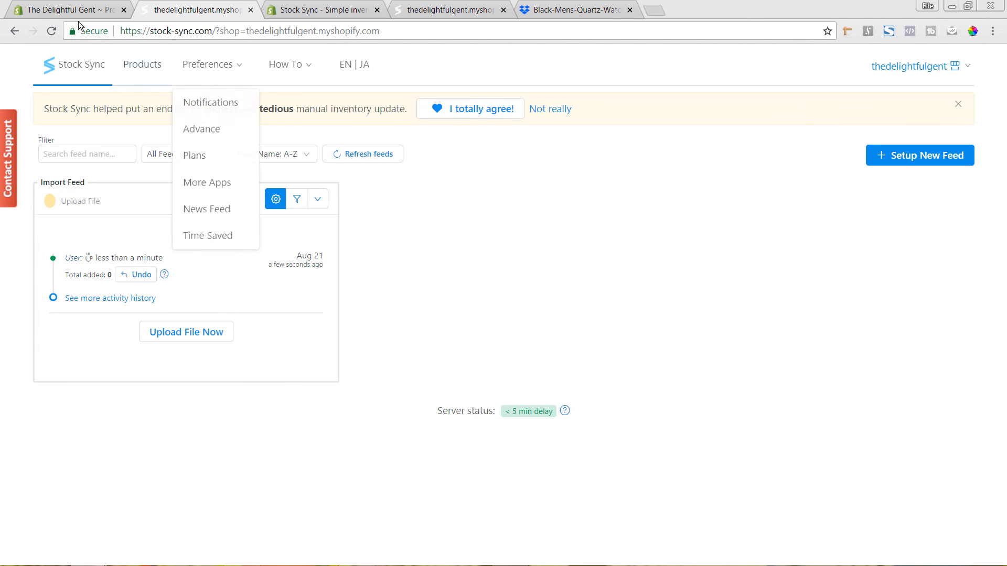
Switch to the Shopify admin tab listing the four imported products.
{"action": "left_click", "coordinate": [64, 10]}
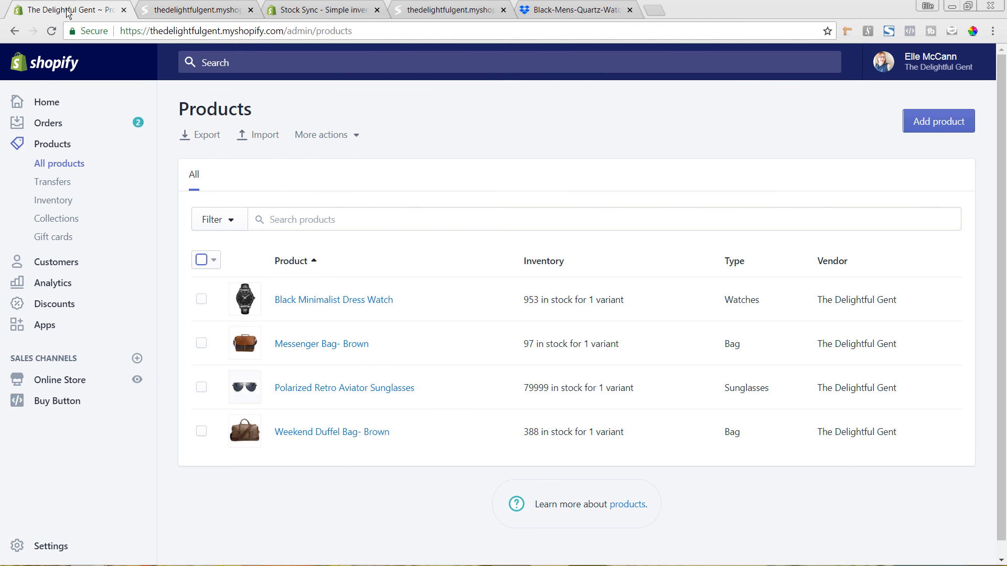
{"action": "mouse_move", "coordinate": [311, 198]}
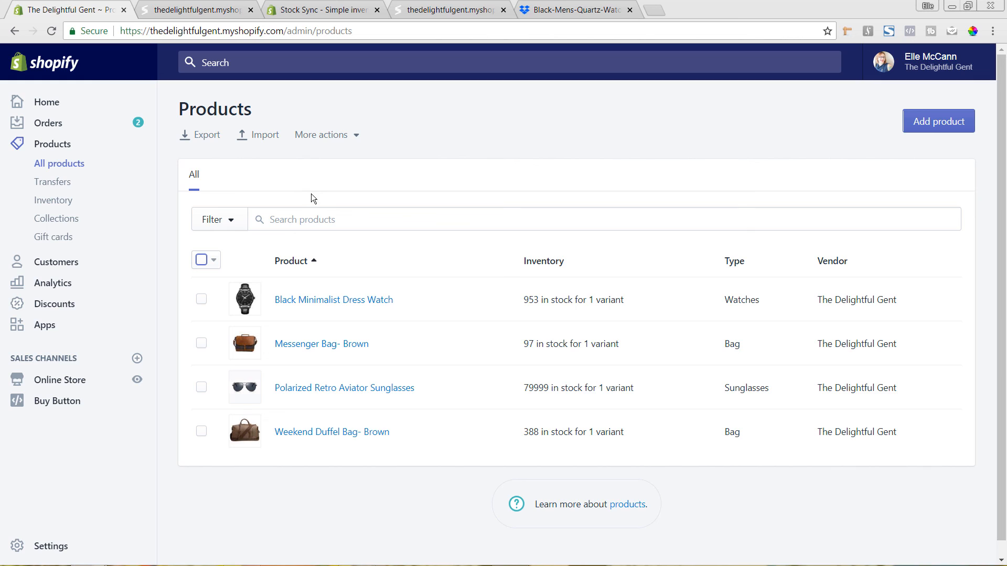
{"action": "mouse_move", "coordinate": [351, 465]}
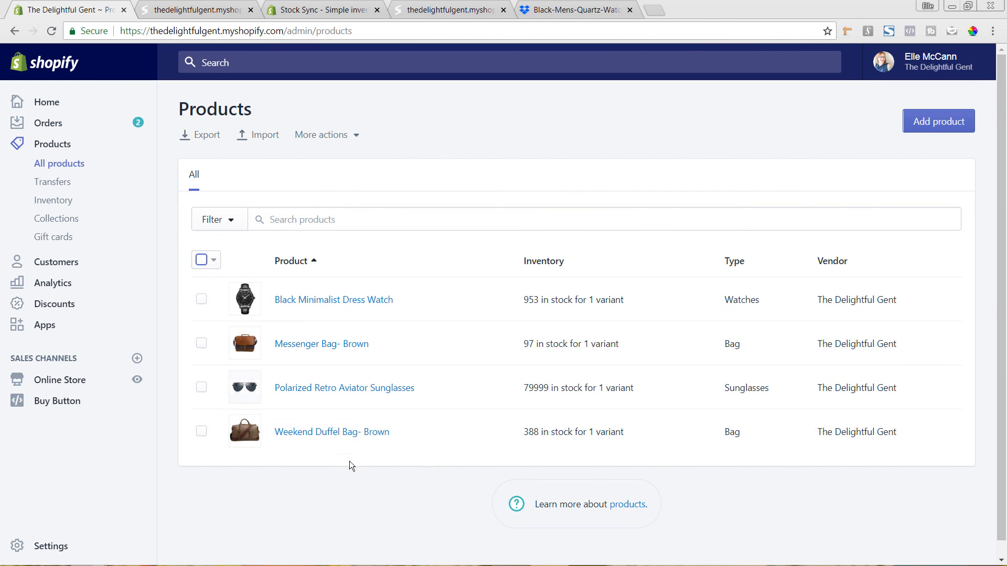
{"action": "mouse_move", "coordinate": [274, 358]}
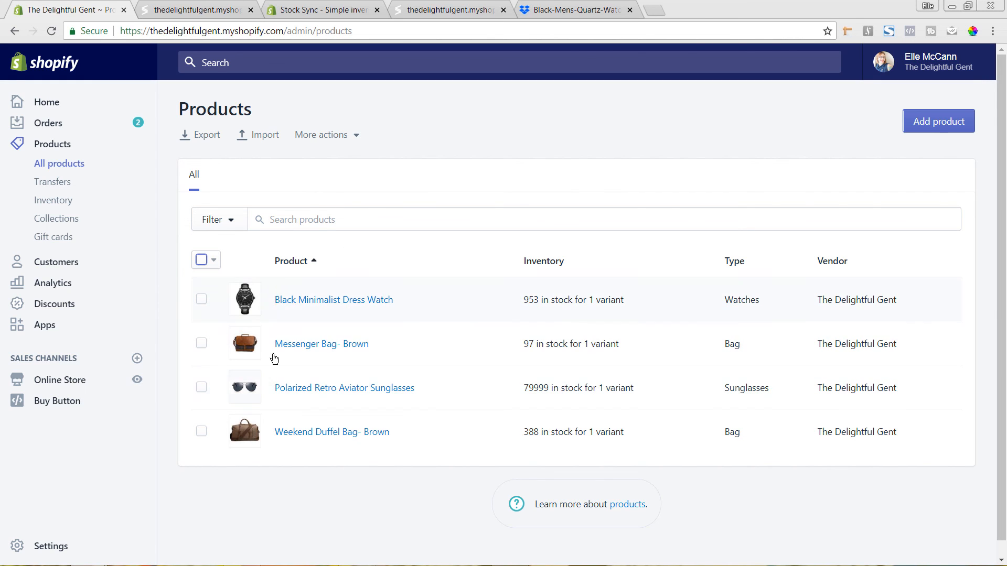
{"action": "mouse_move", "coordinate": [739, 349]}
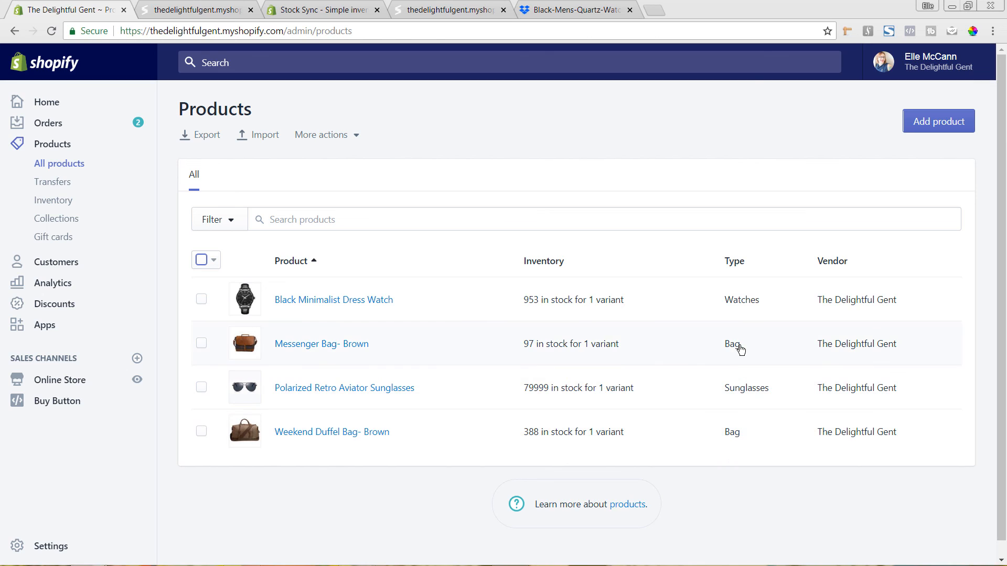
{"action": "mouse_move", "coordinate": [392, 327]}
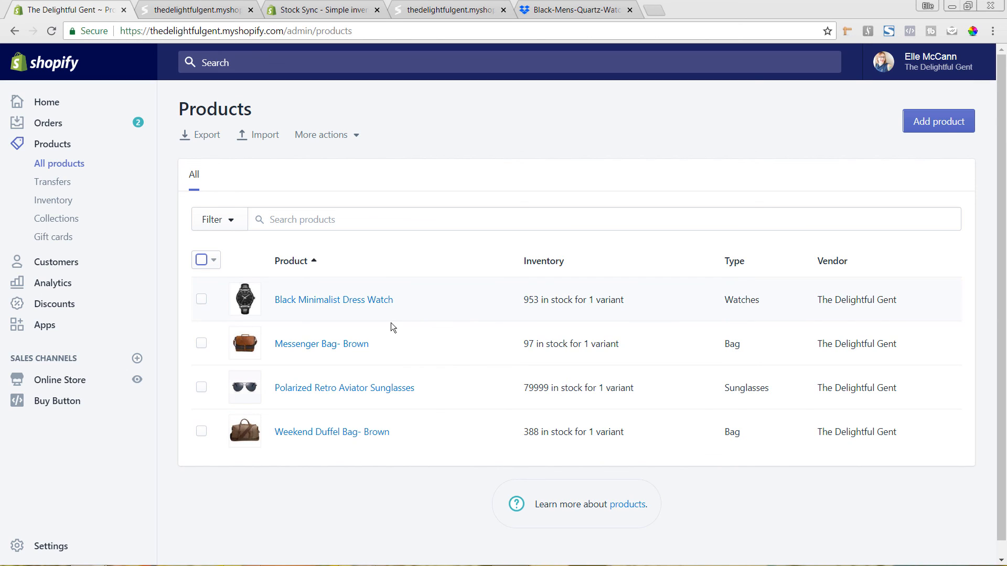
{"action": "mouse_move", "coordinate": [404, 433]}
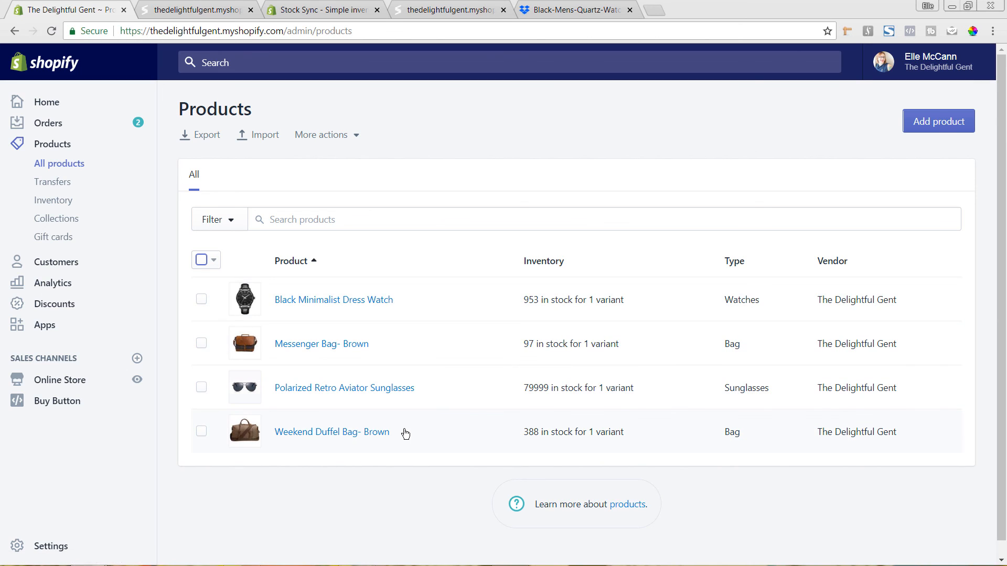
{"action": "mouse_move", "coordinate": [484, 363]}
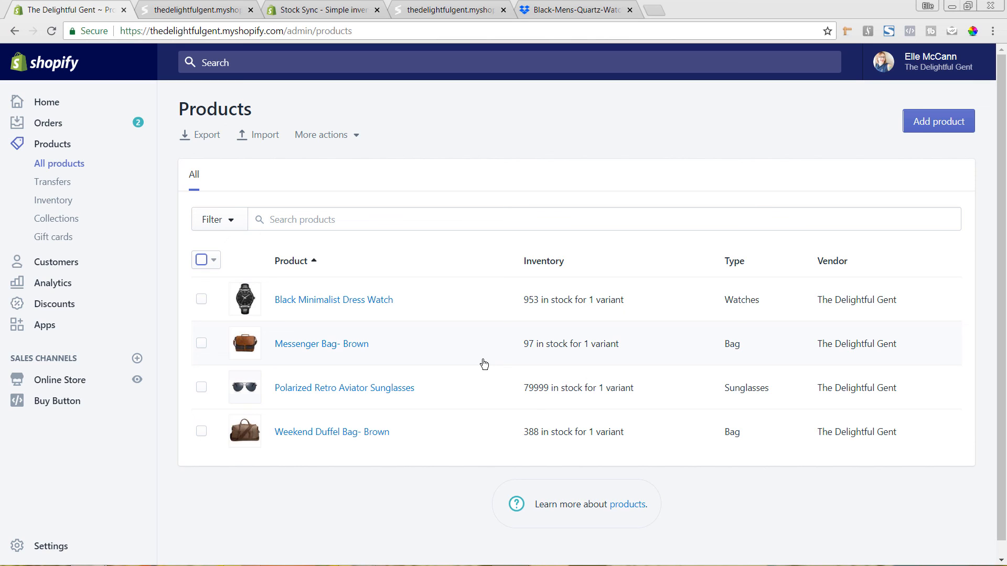